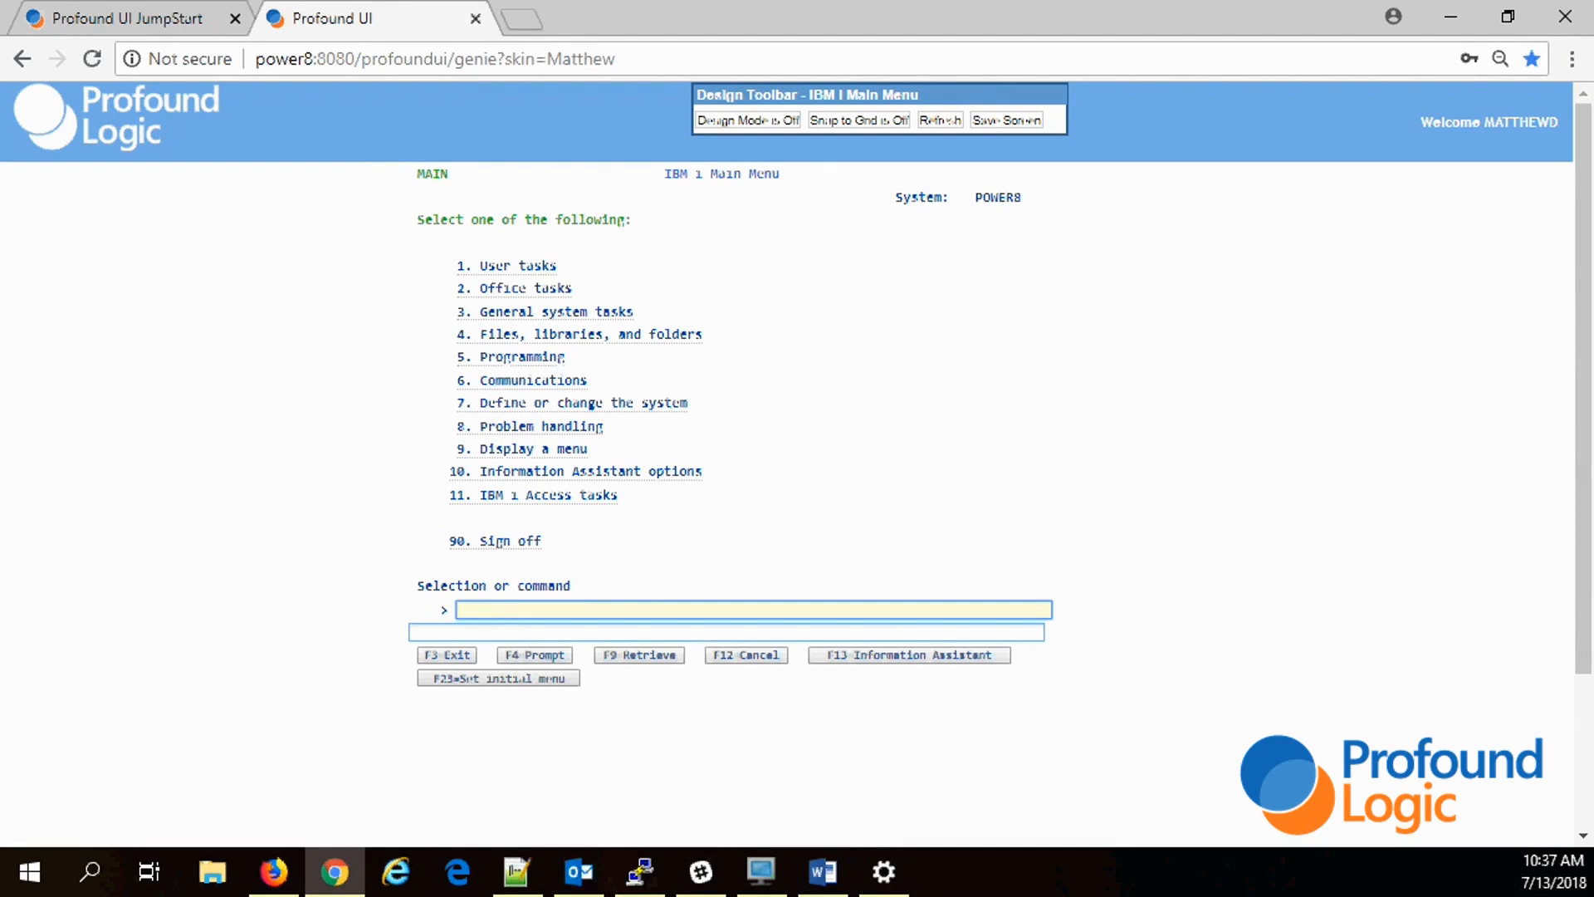
mouse_move(153, 633)
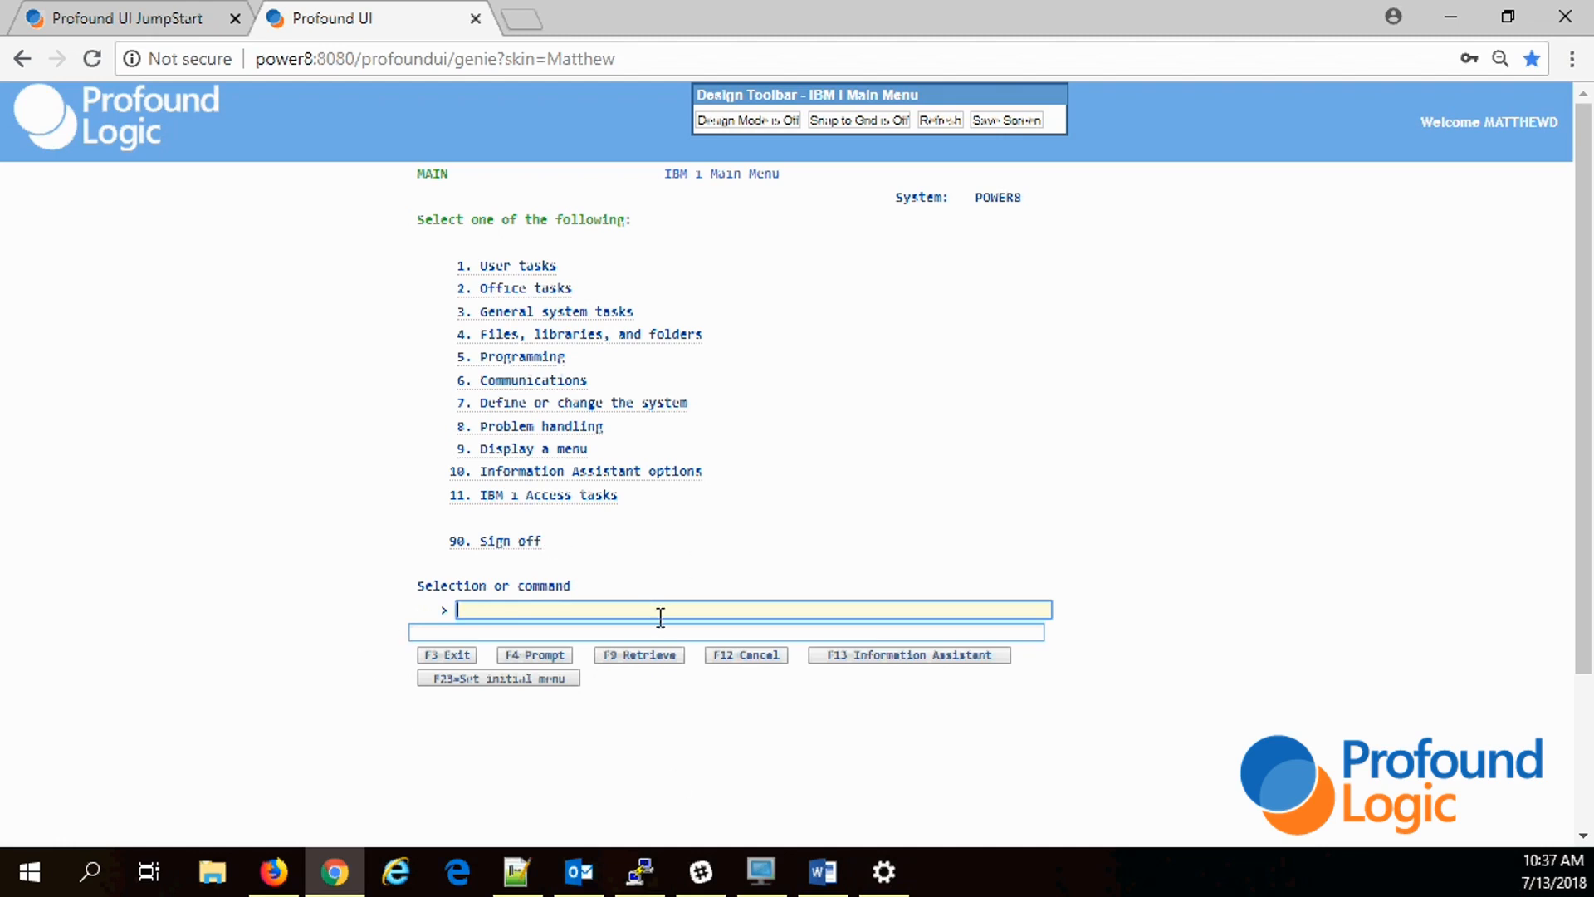
Step: Start STRSQL and run select * from EUROPOPP to list the population records
type("strsql")
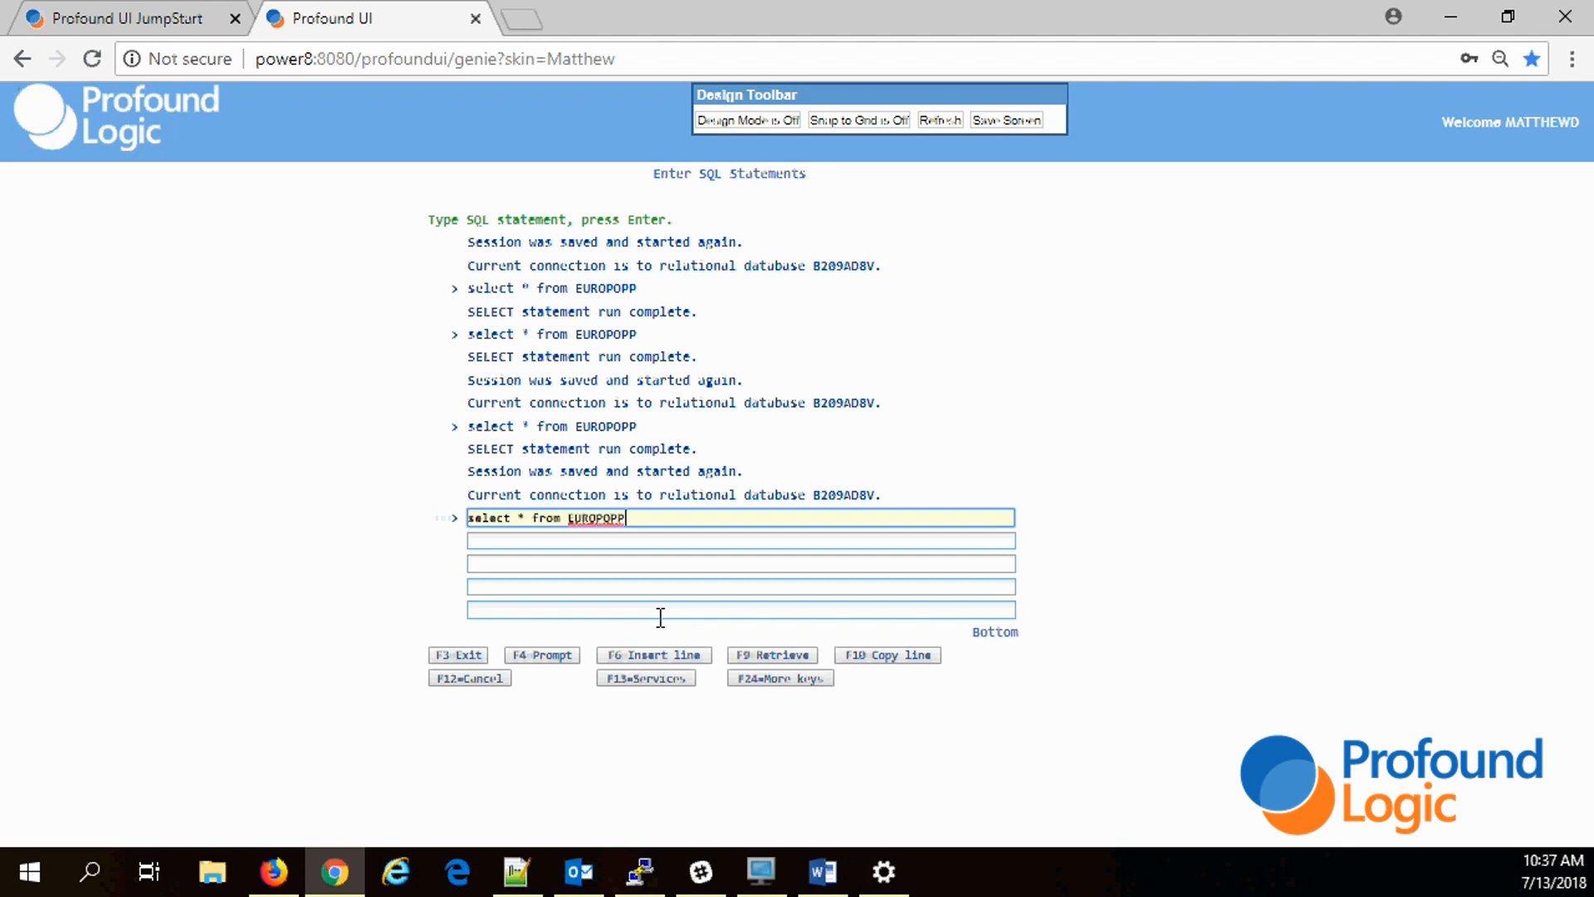
key("Enter")
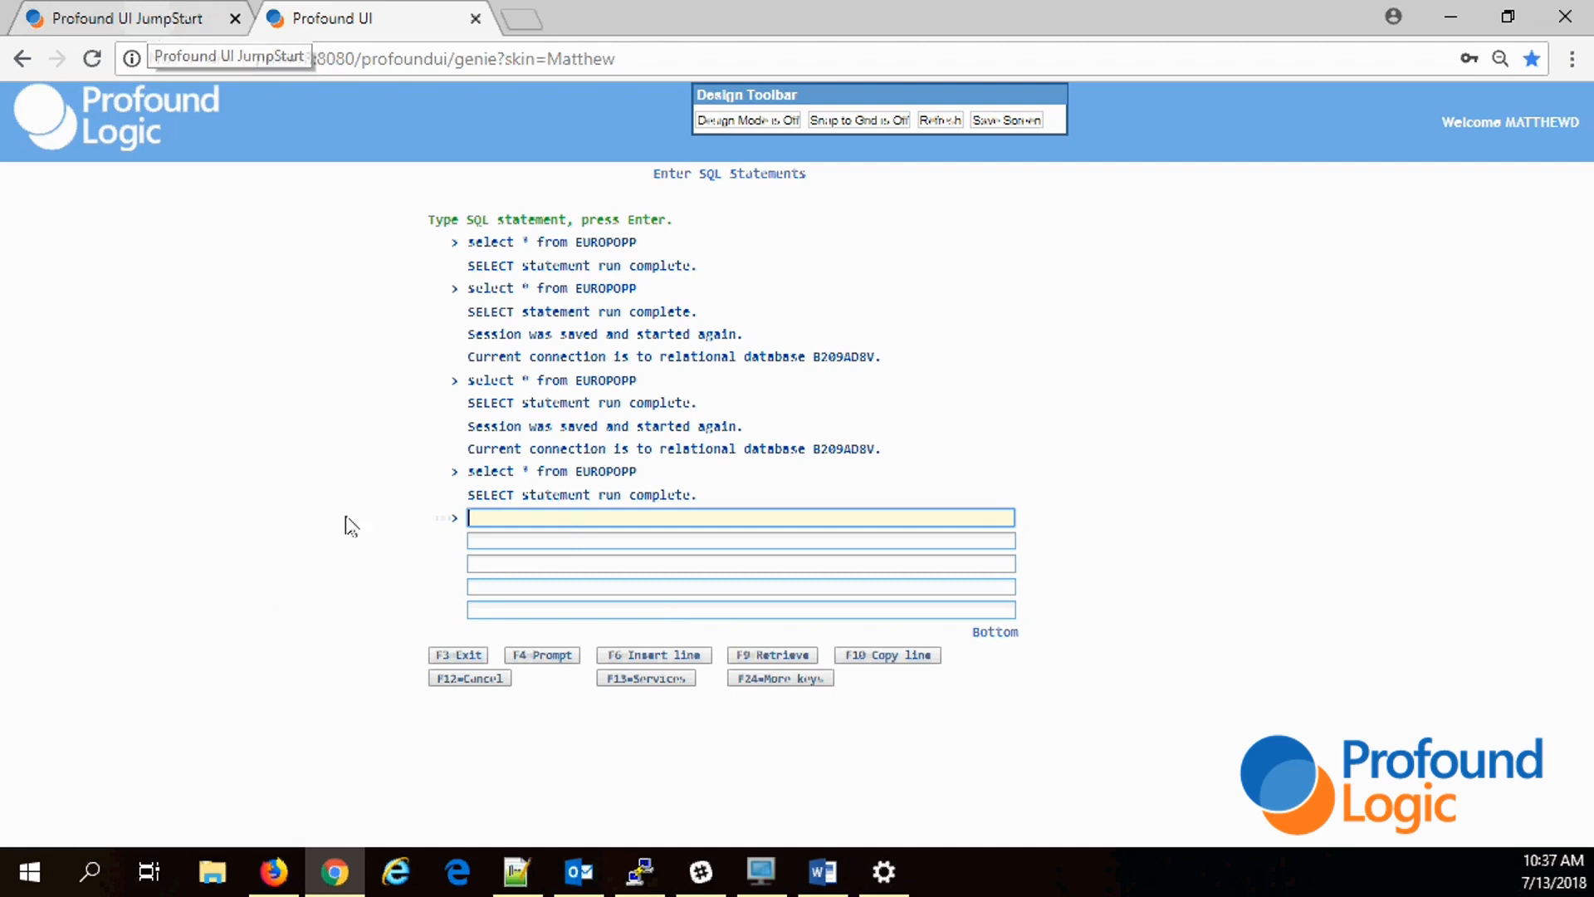
mouse_move(392, 632)
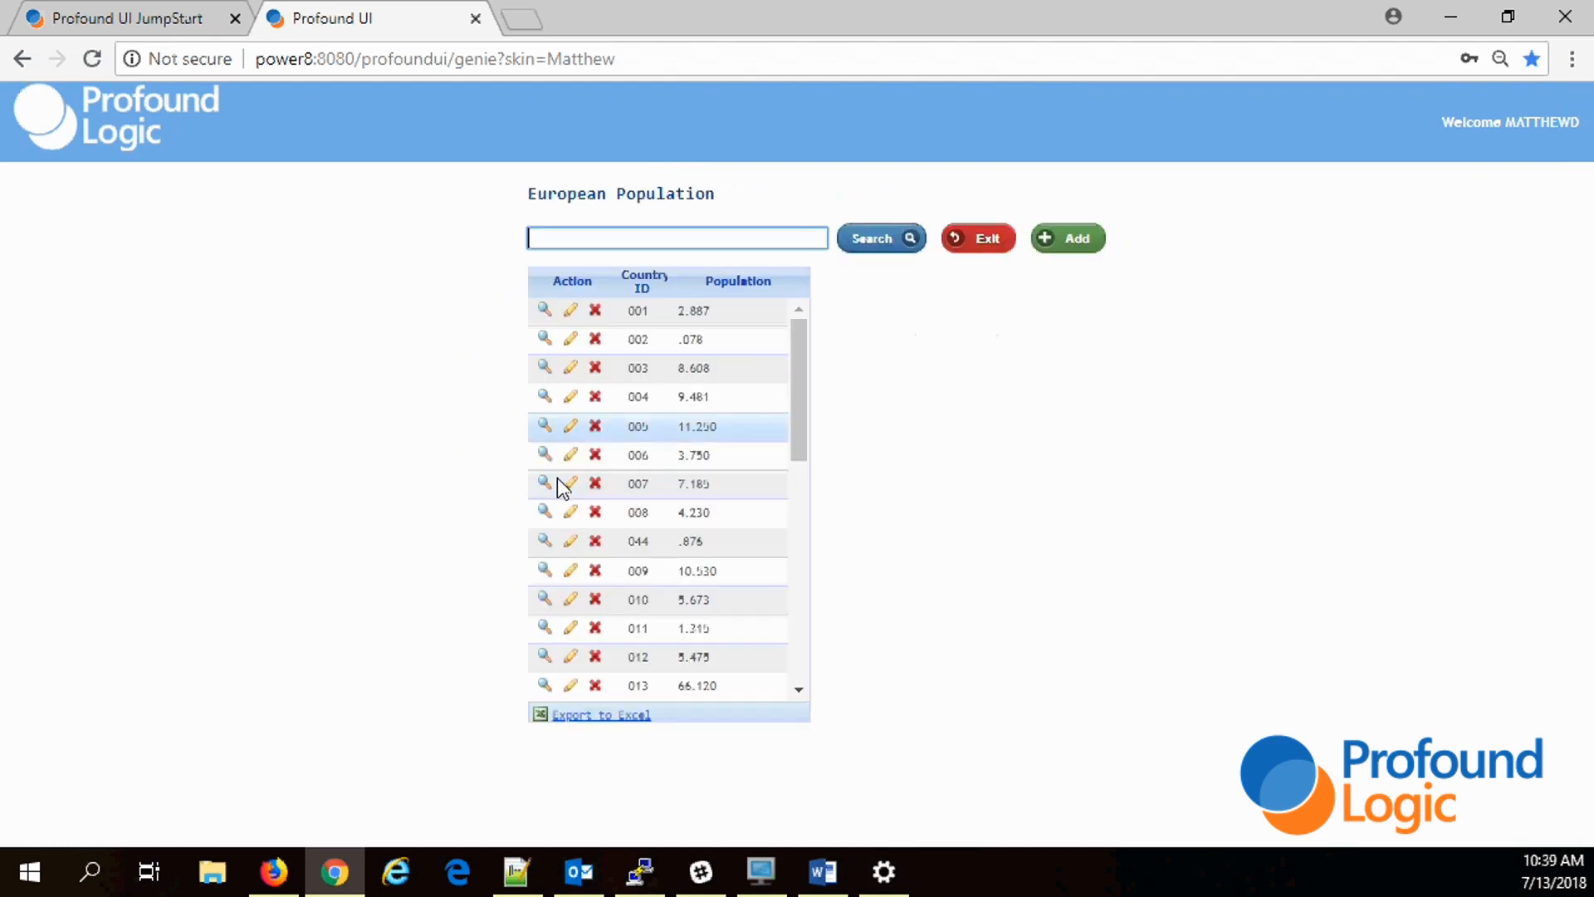
Step: Return to the JumpStart page and reload it for a blank Subfile application definition
left_click(546, 483)
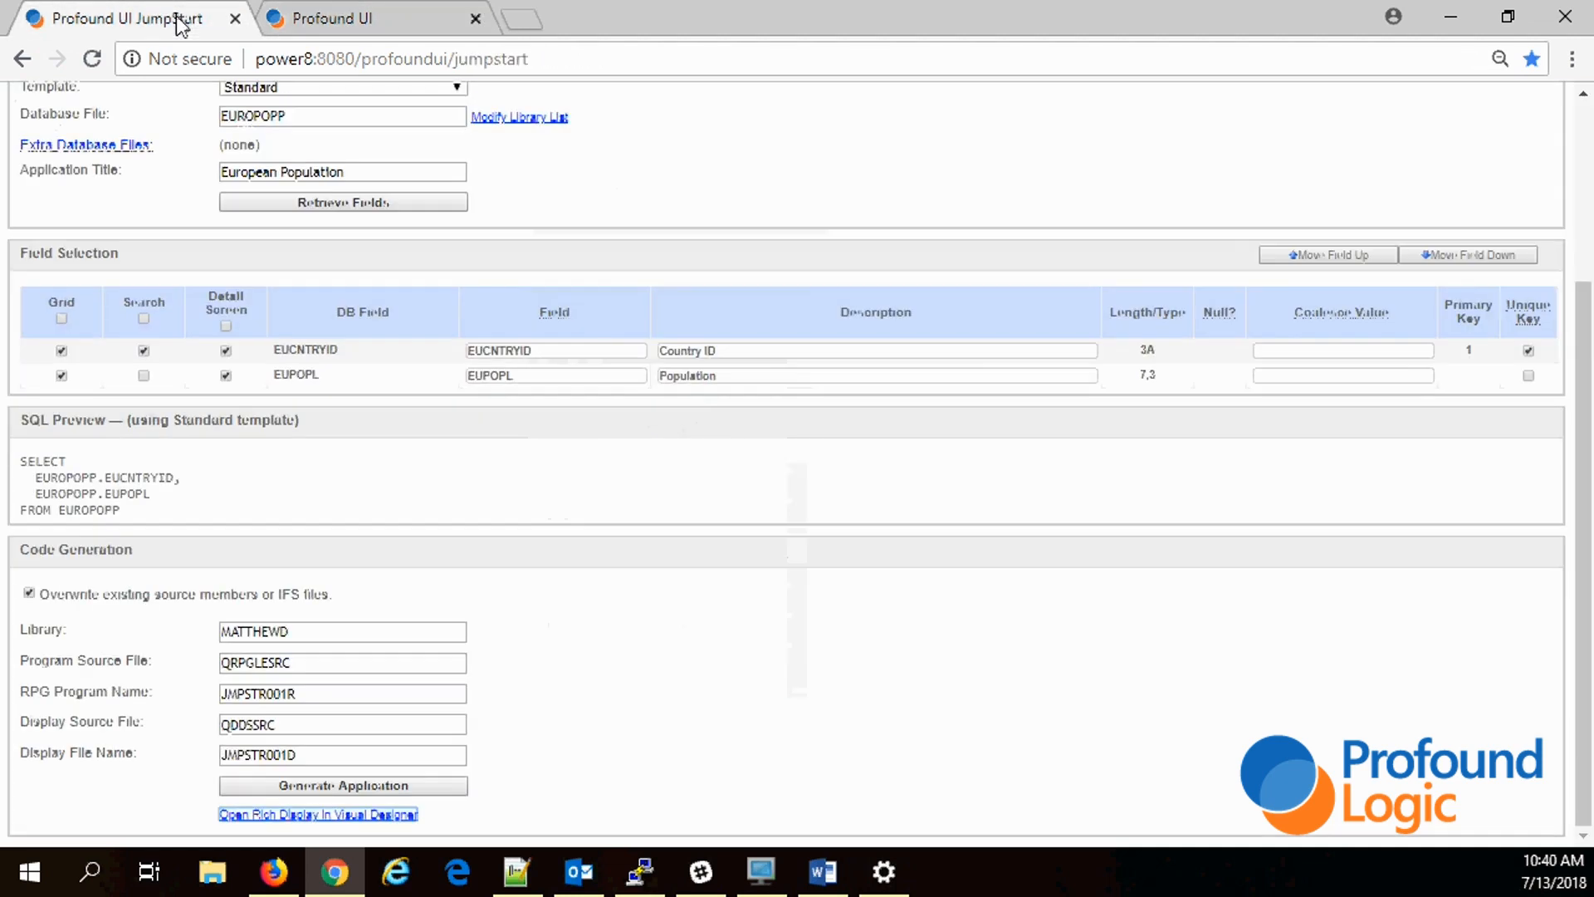
left_click(391, 58)
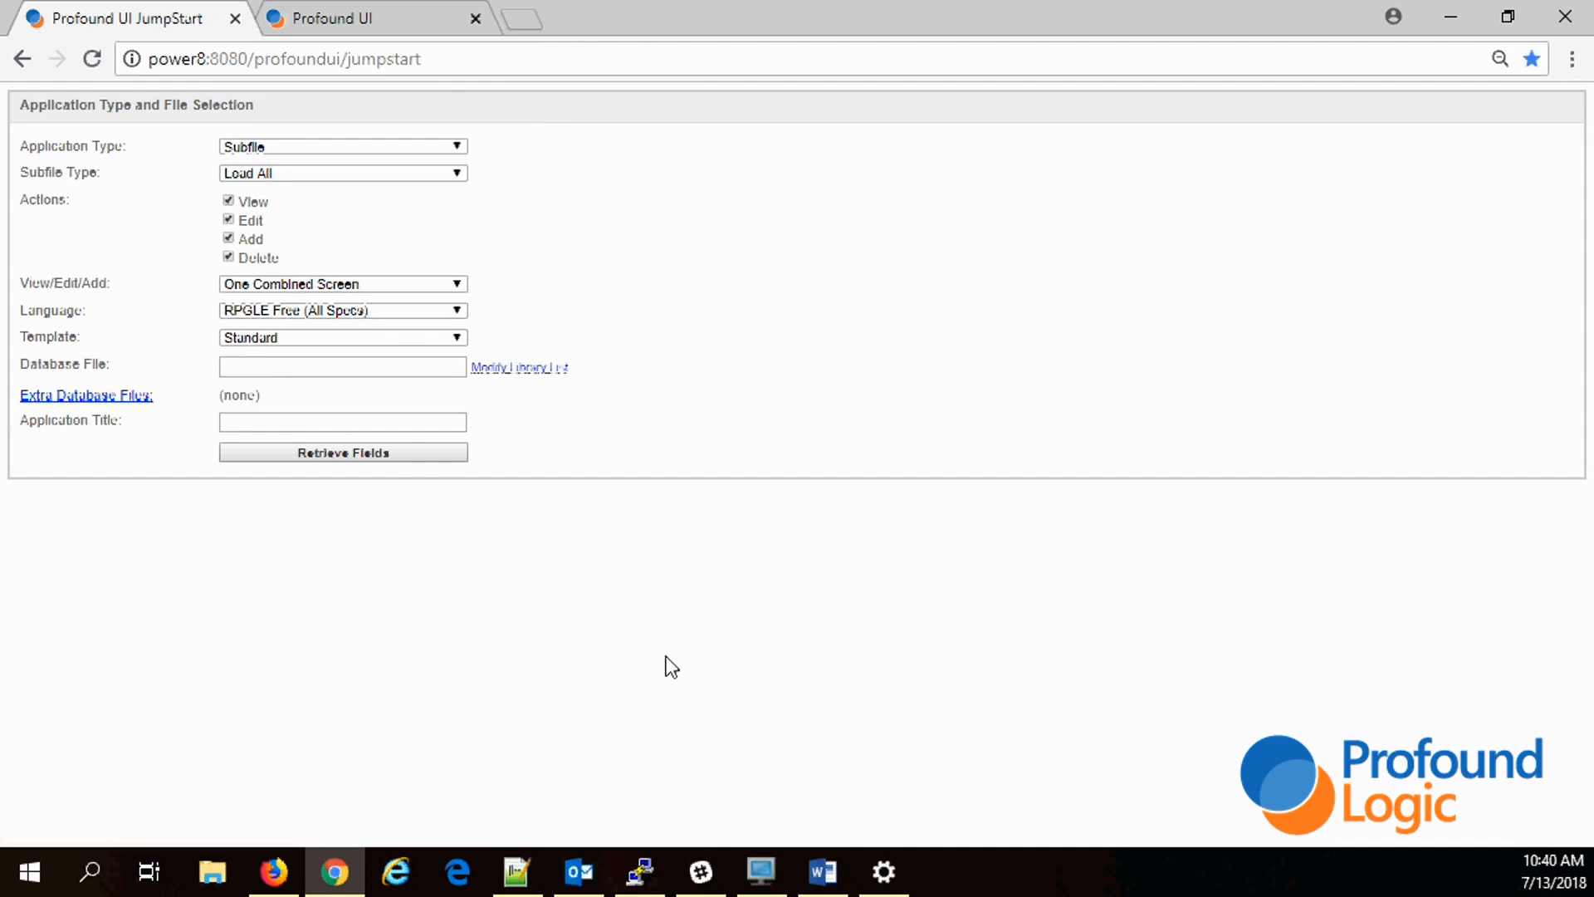
mouse_move(166, 128)
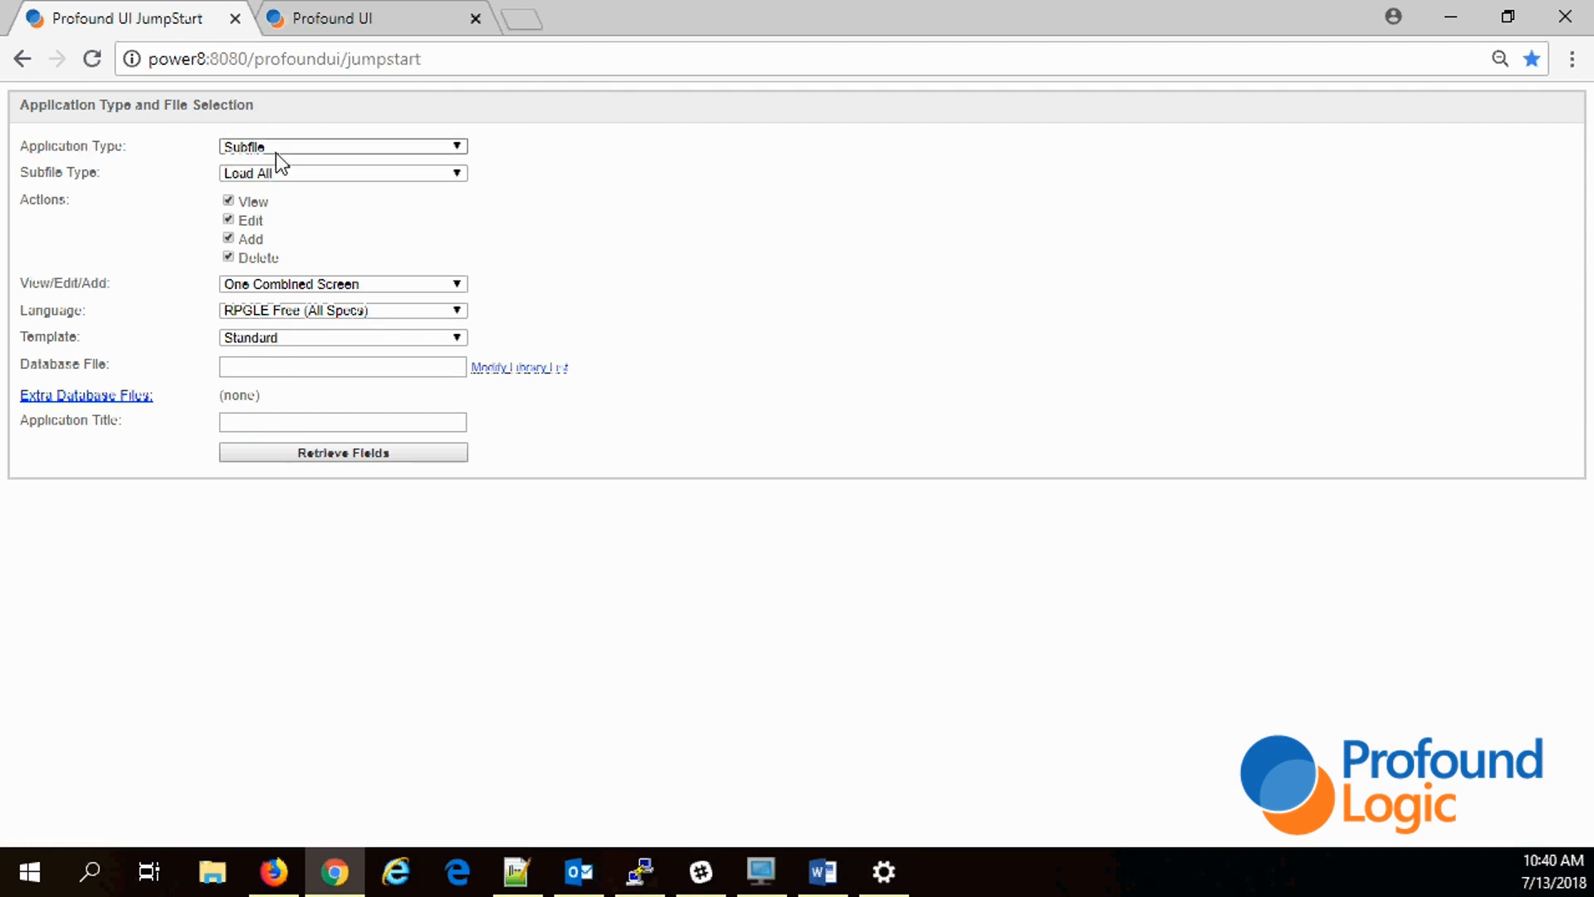
left_click(355, 18)
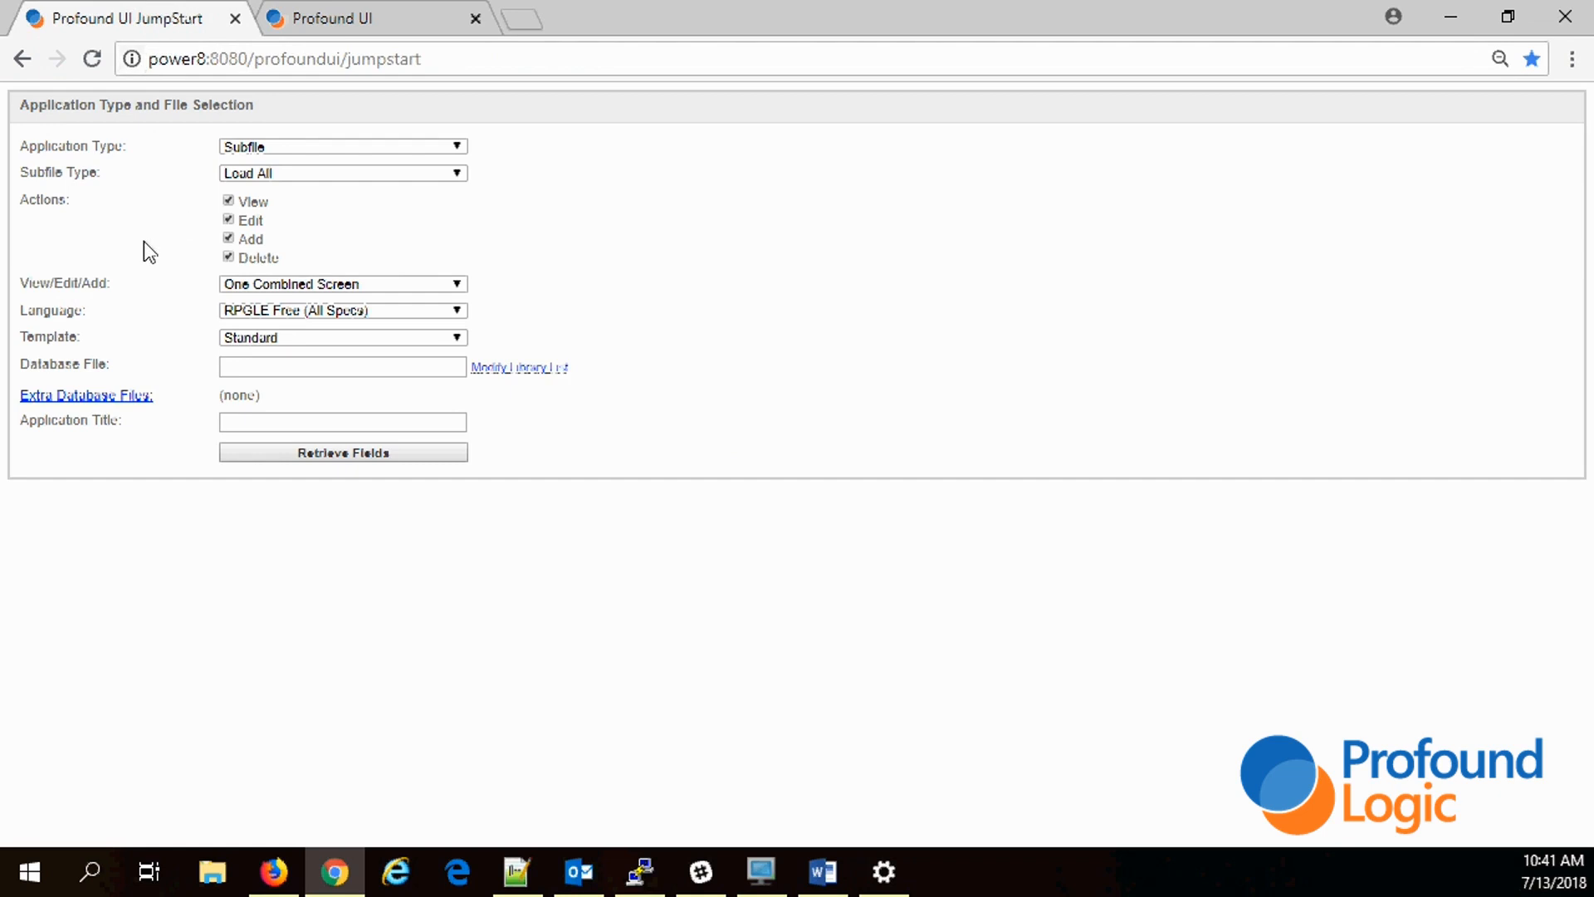
mouse_move(135, 332)
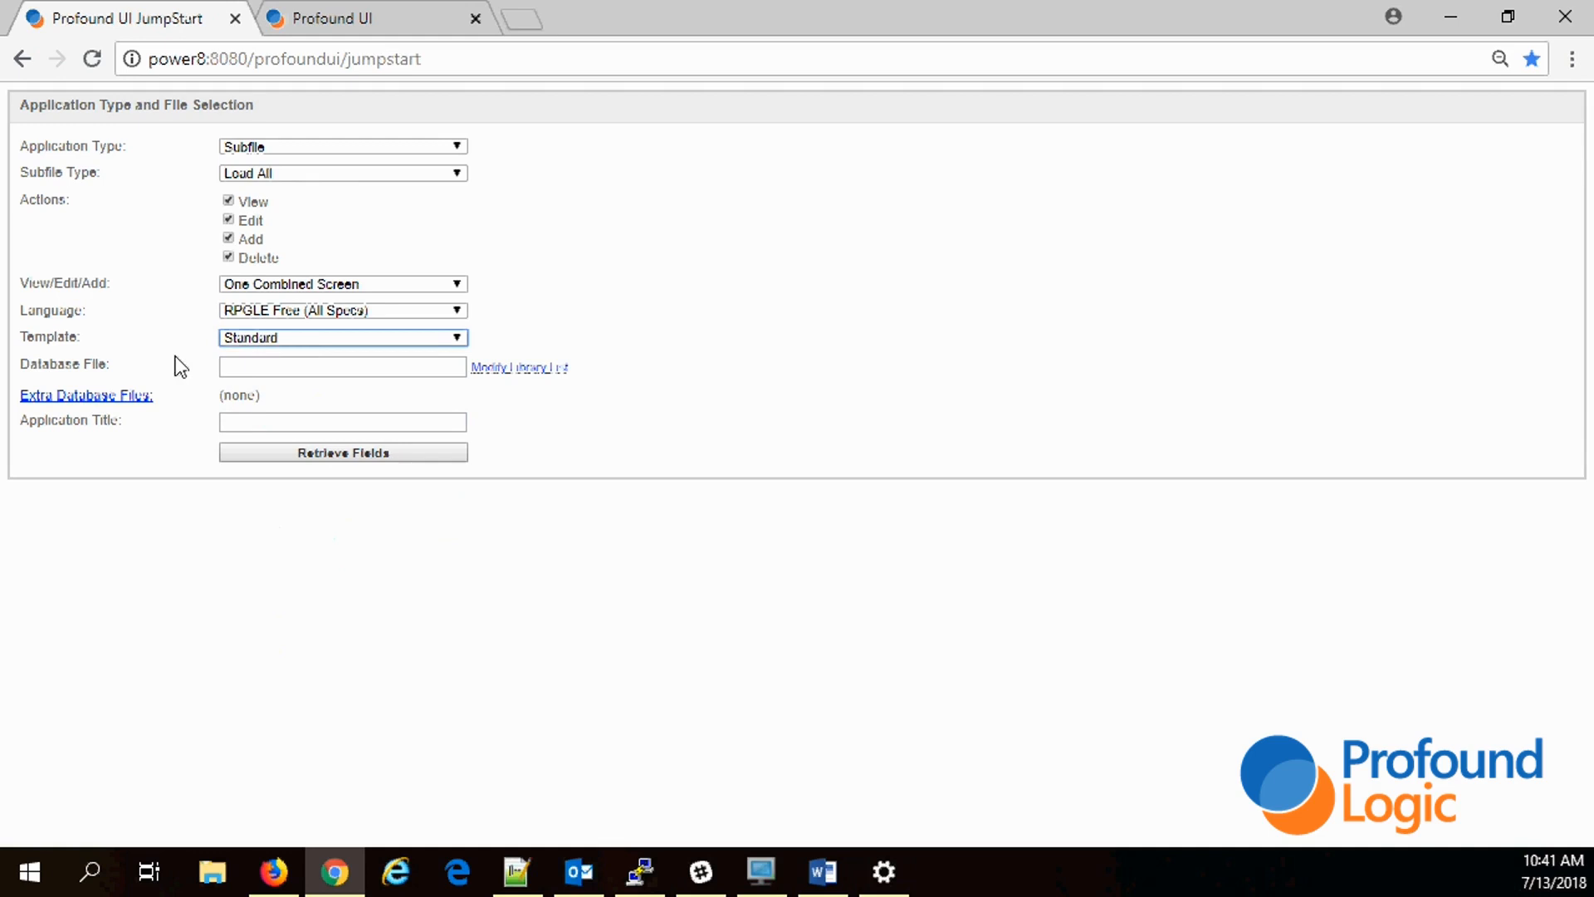
left_click(342, 367)
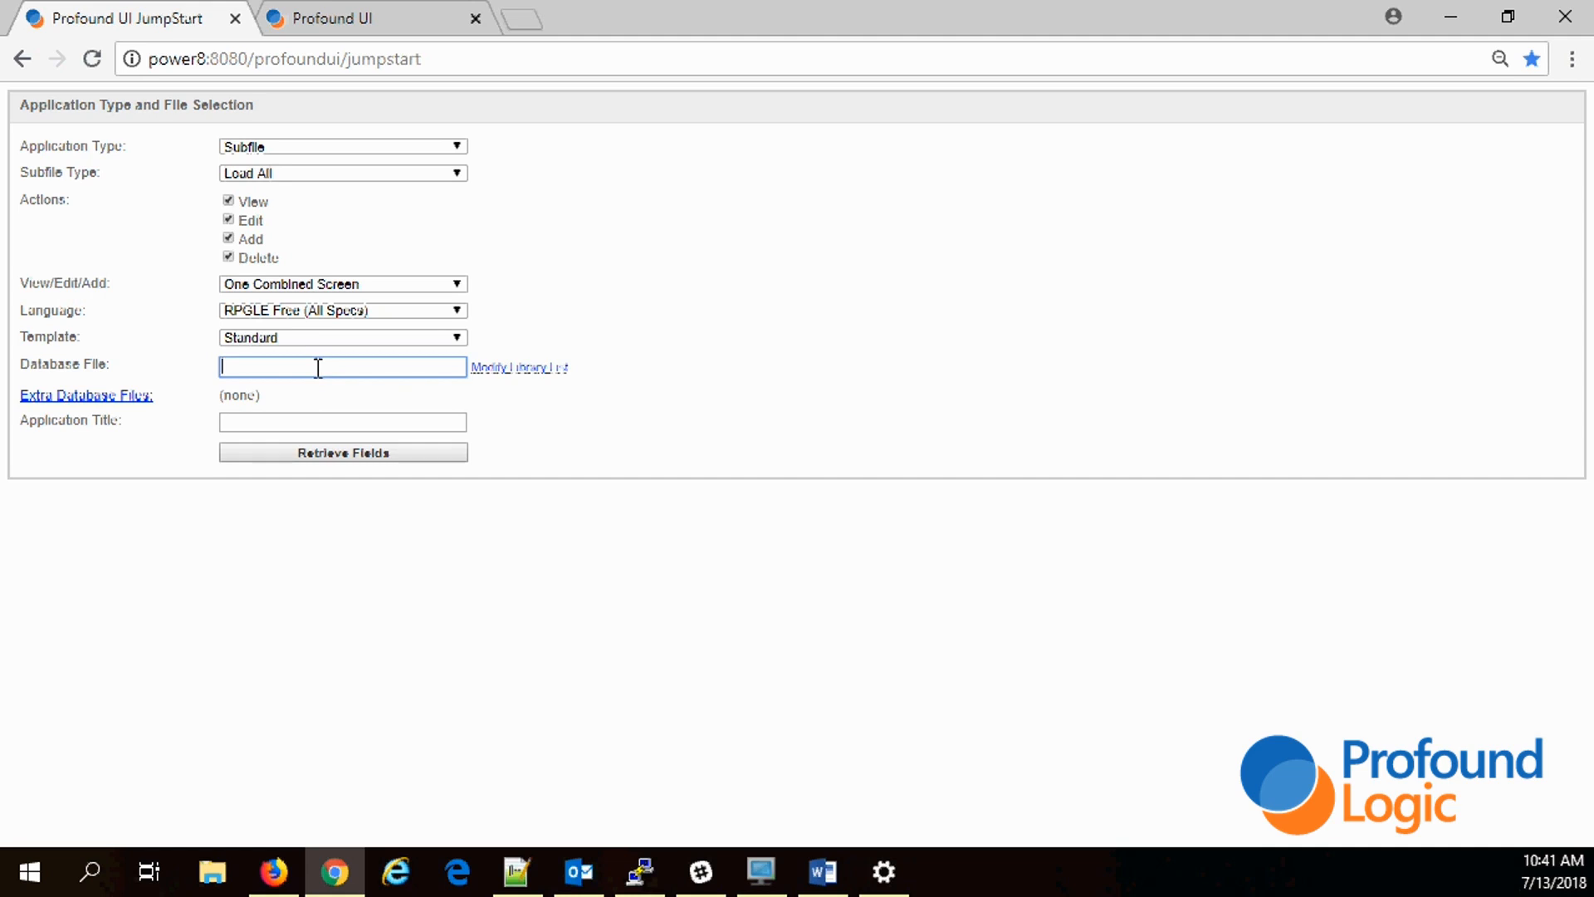
mouse_move(536, 384)
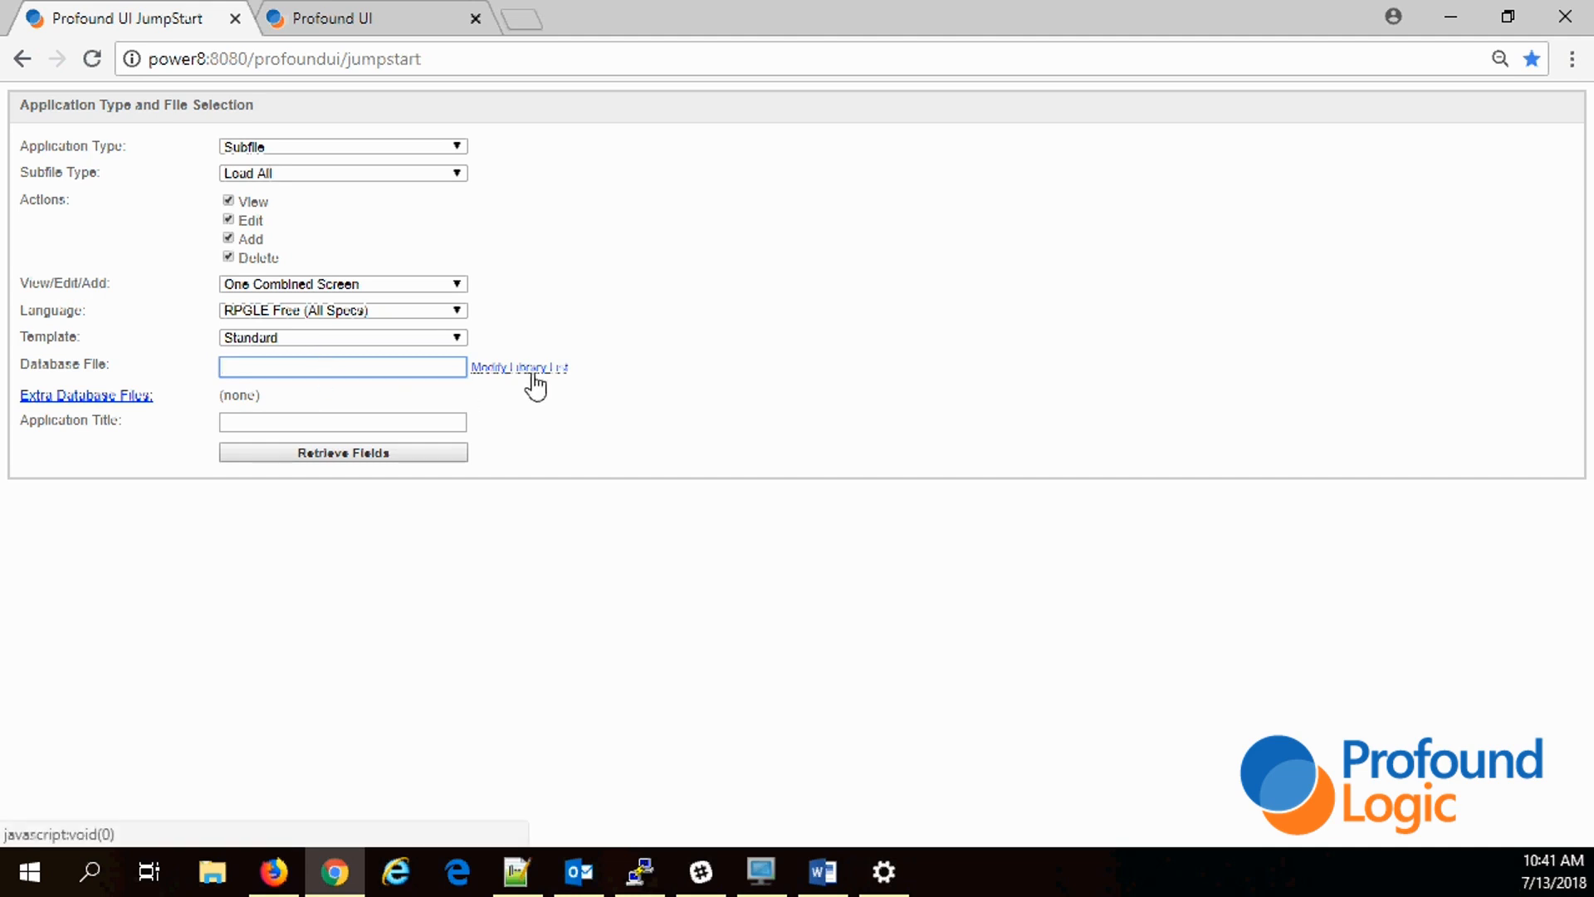
Step: Name EUROPOPP as the database file and 'test' as the application title
left_click(516, 367)
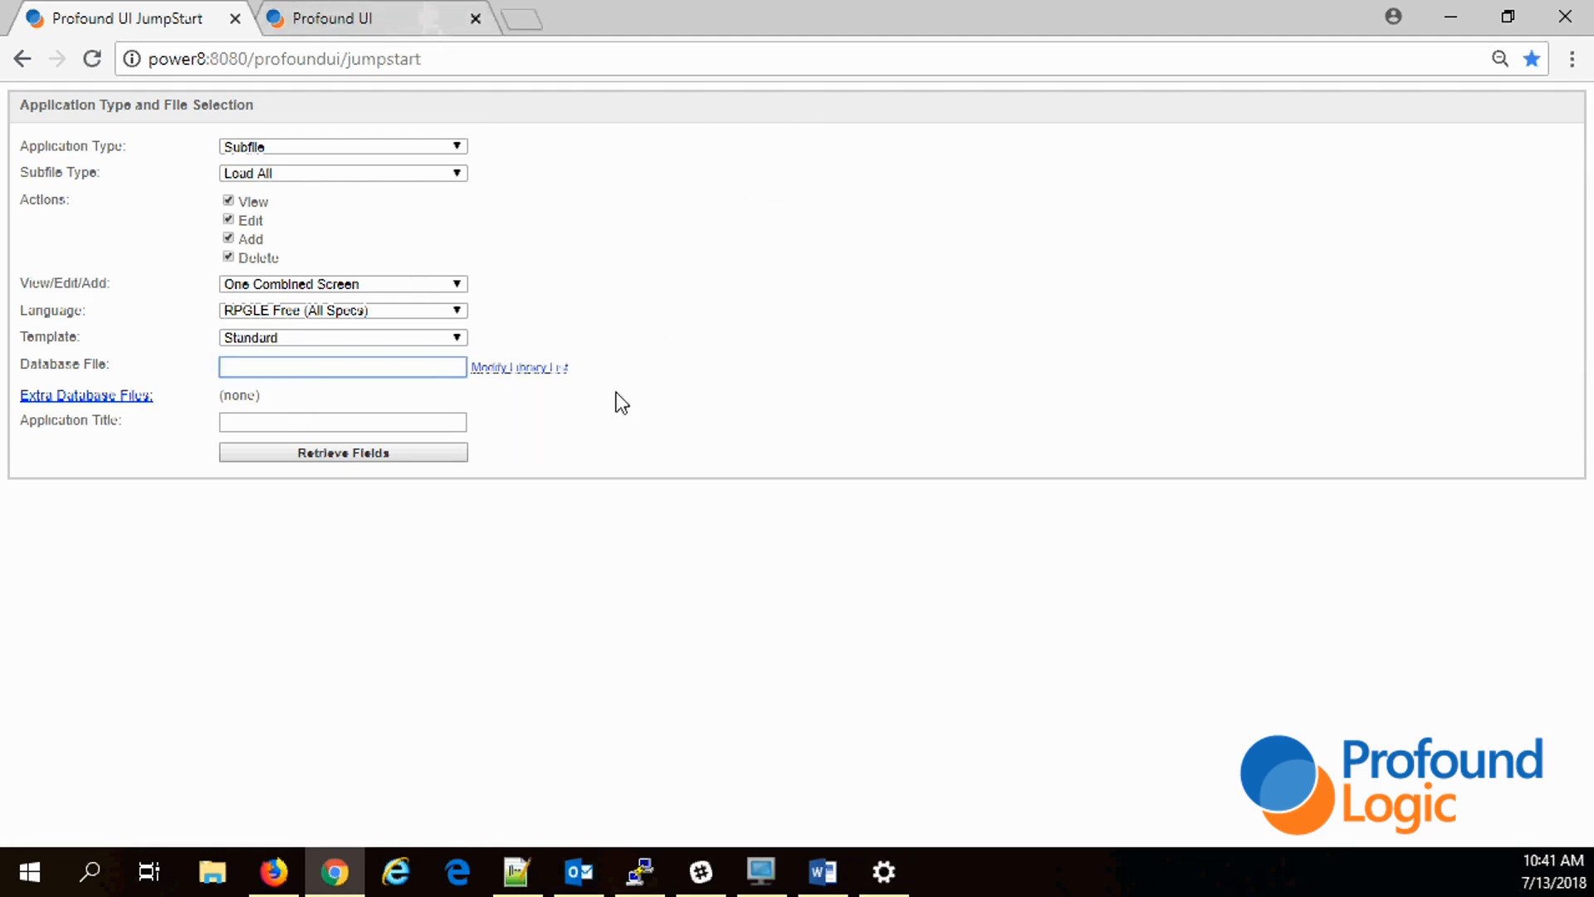
type("EURO")
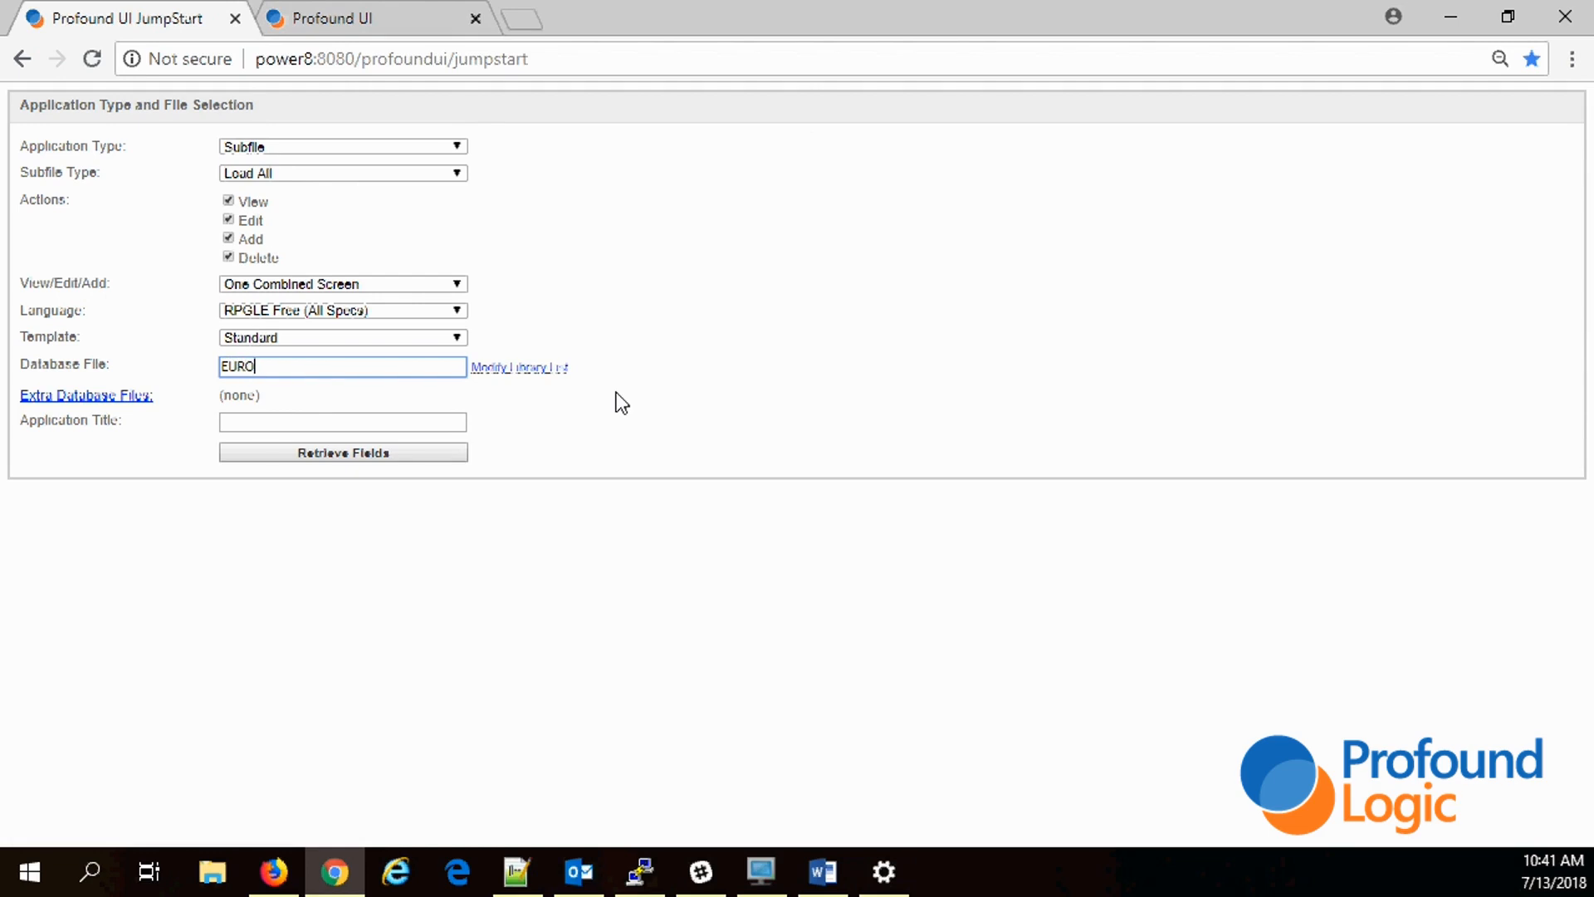
type("POP")
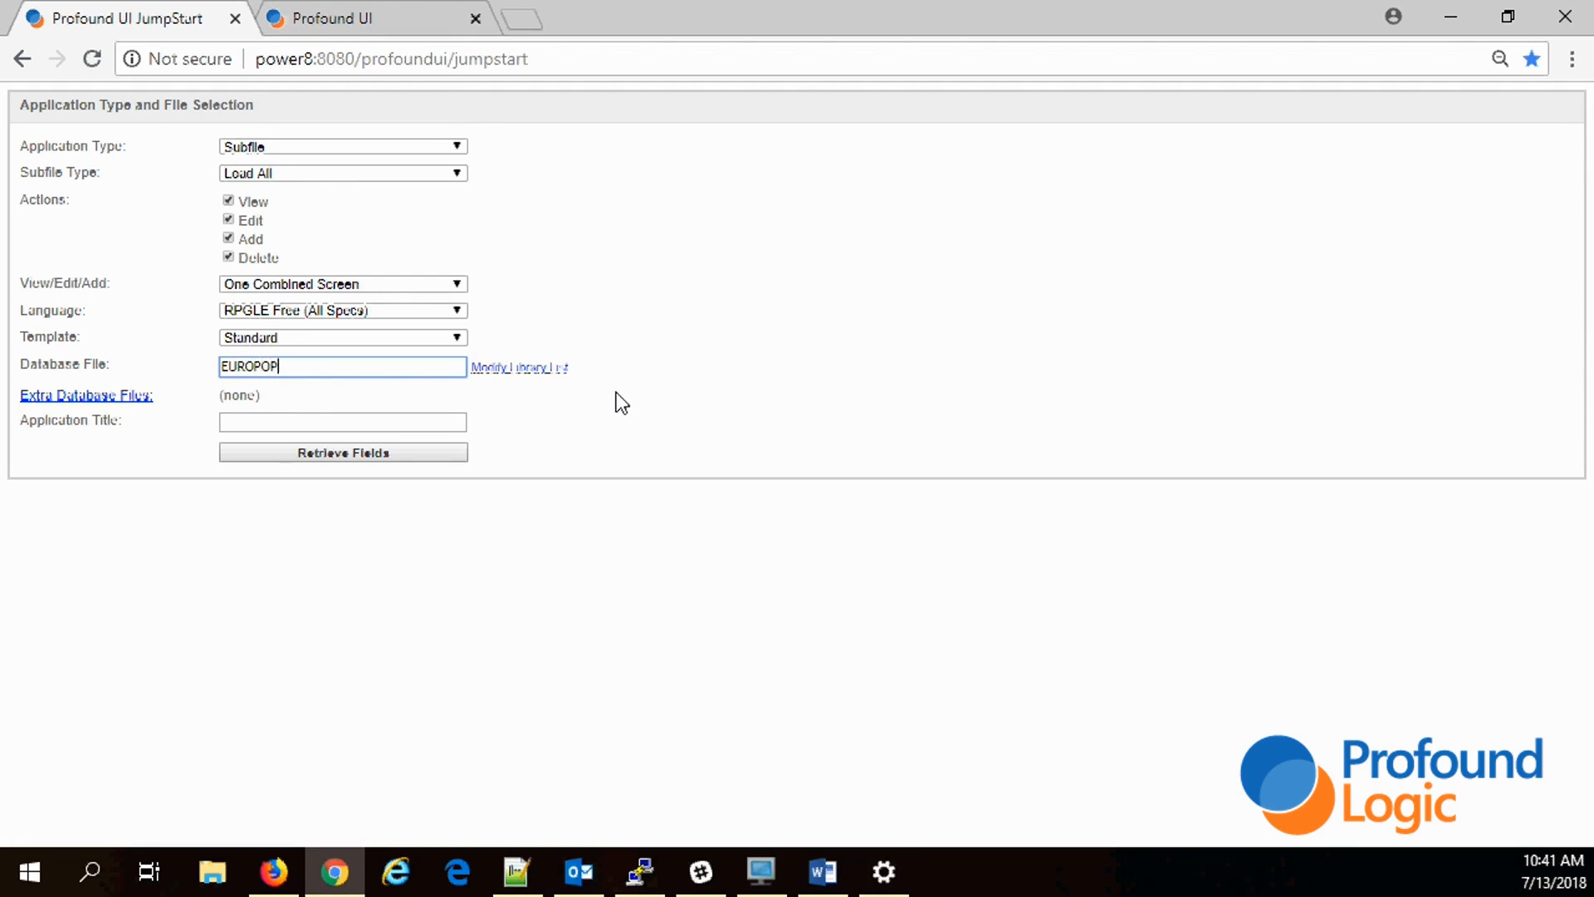
mouse_move(438, 255)
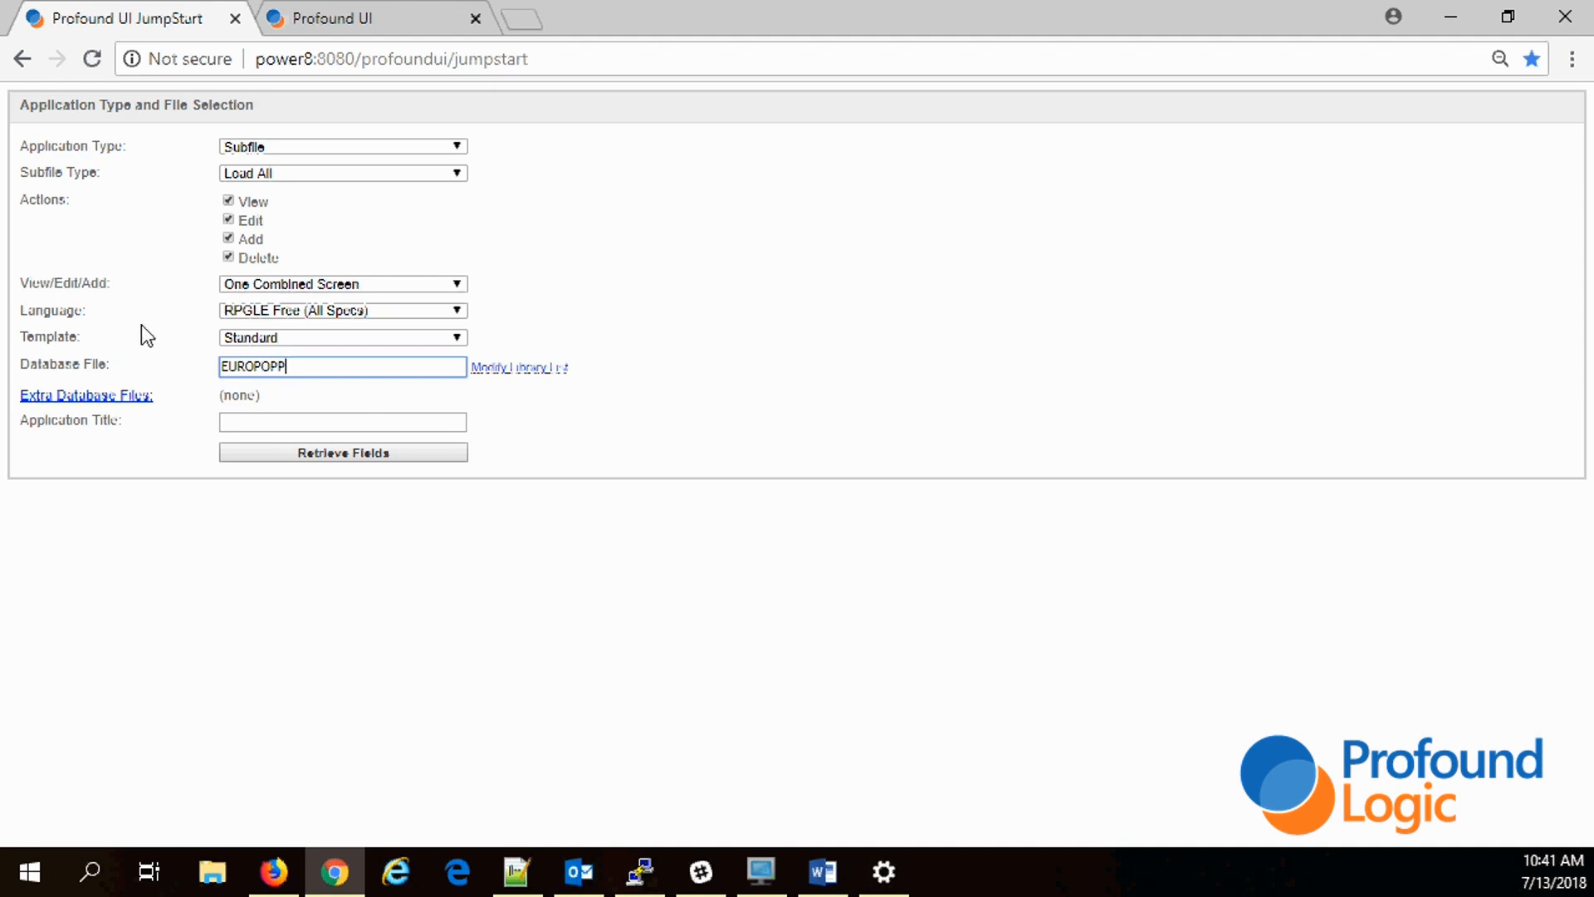
left_click(342, 420)
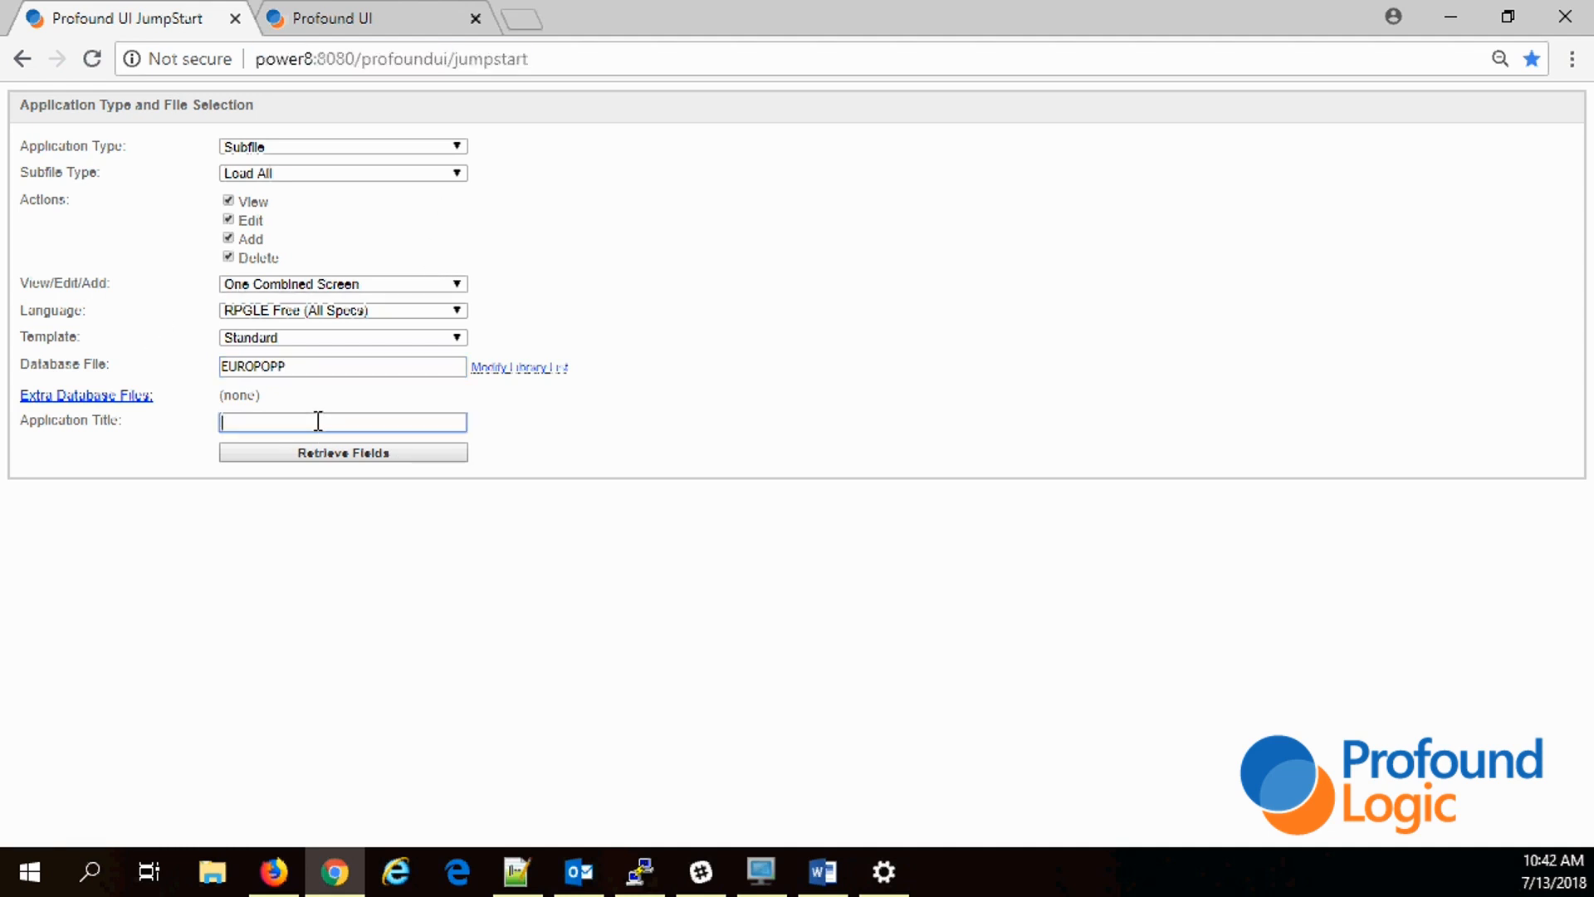
type("test")
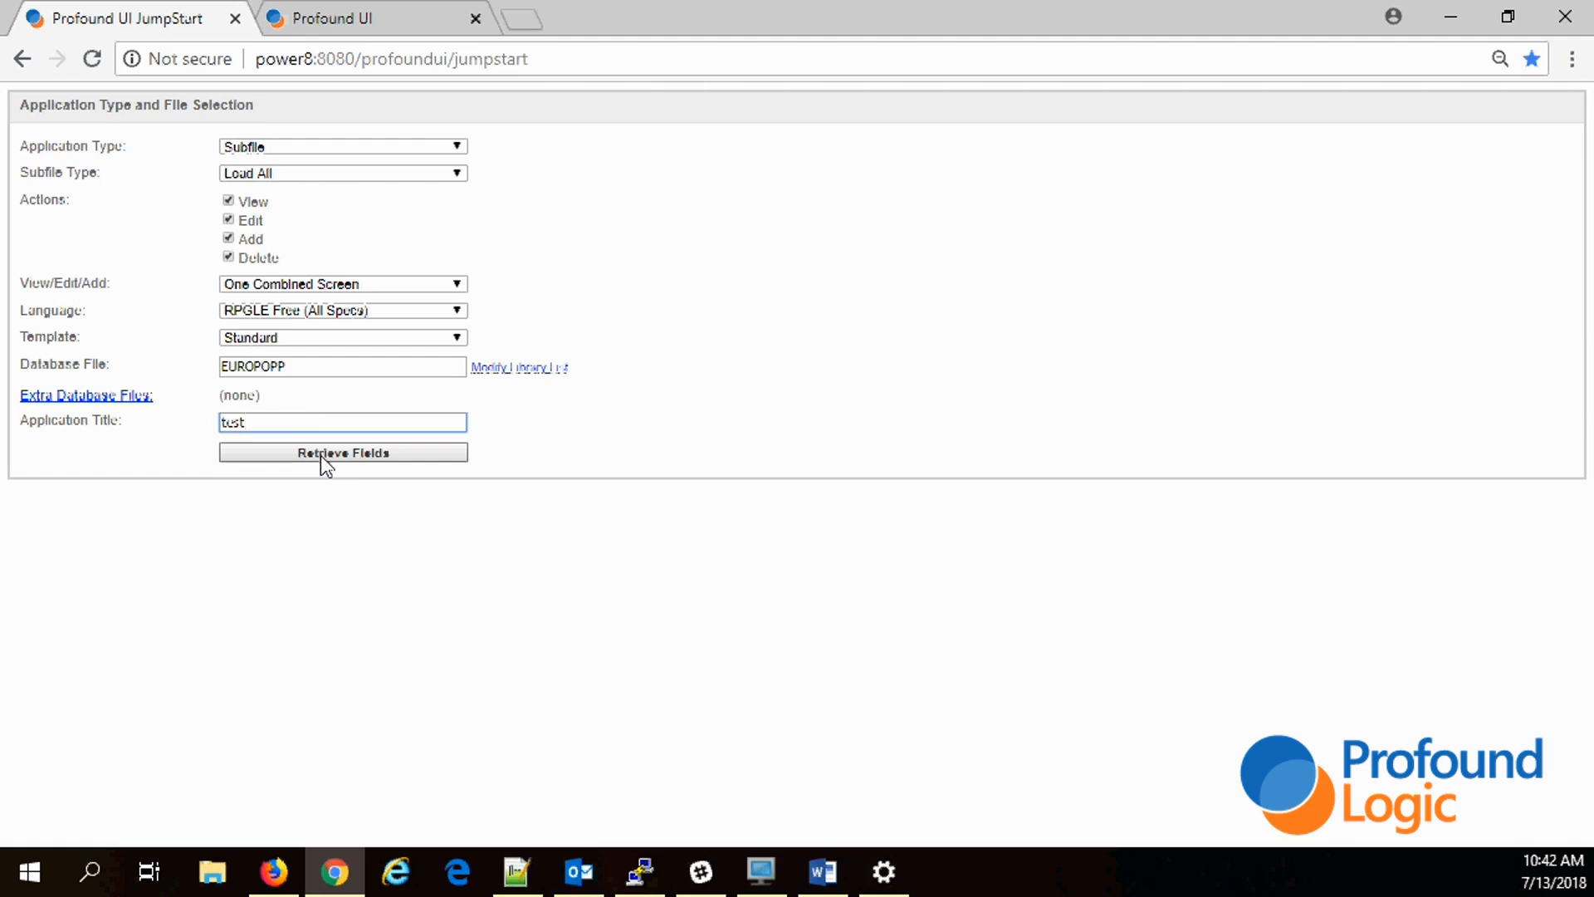
Step: Load the EUROPOPP fields and name the RPG program JMPSTR001R
left_click(342, 451)
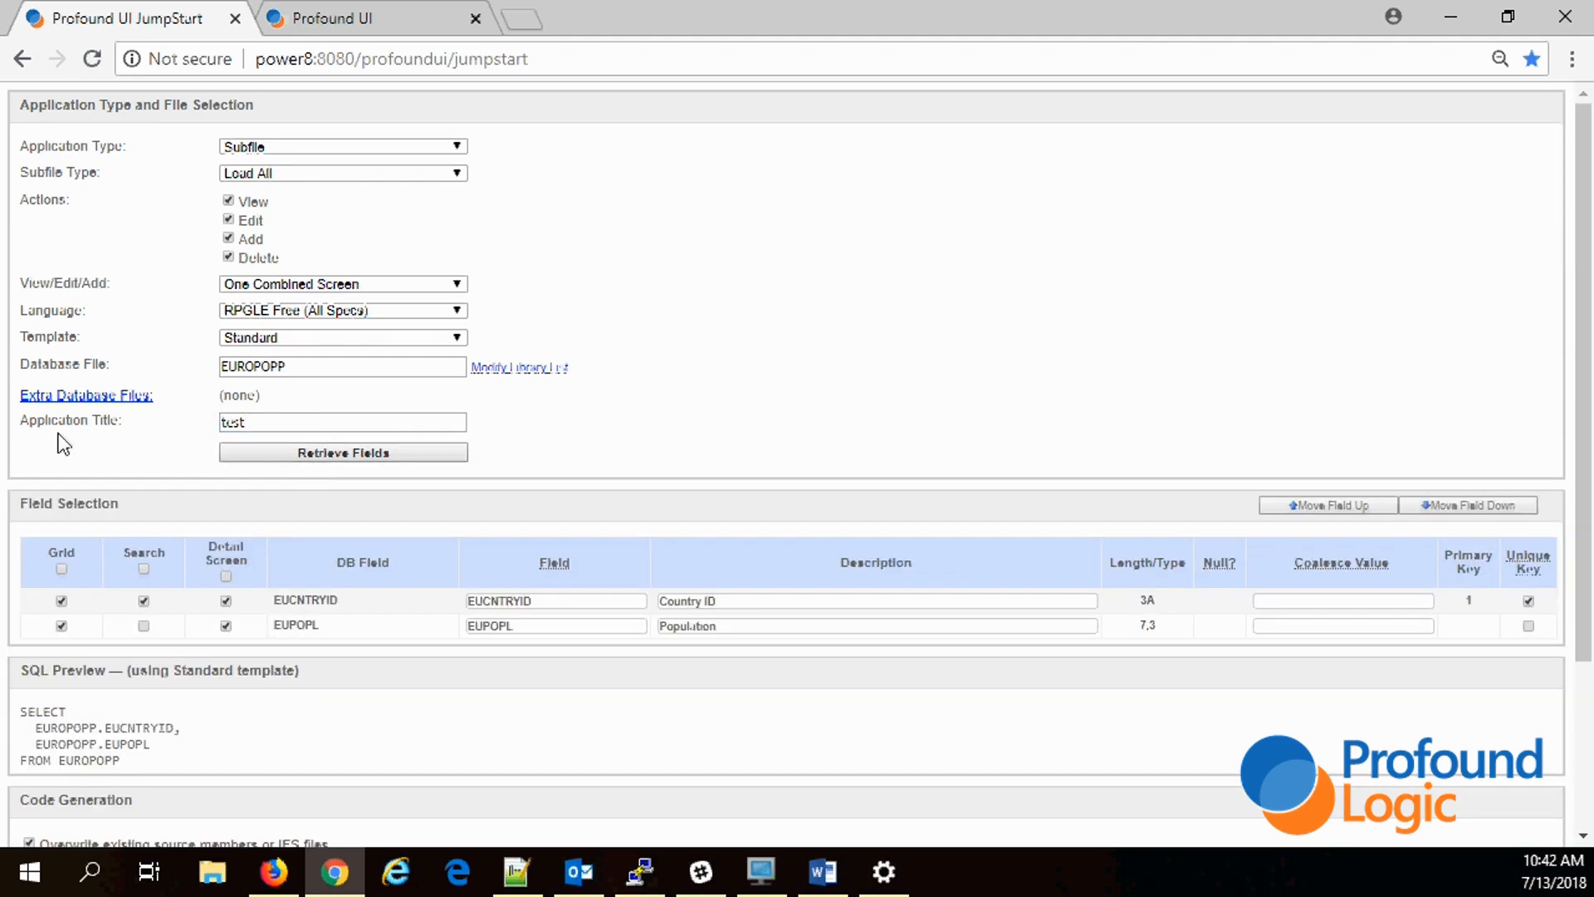
scroll("down", 3)
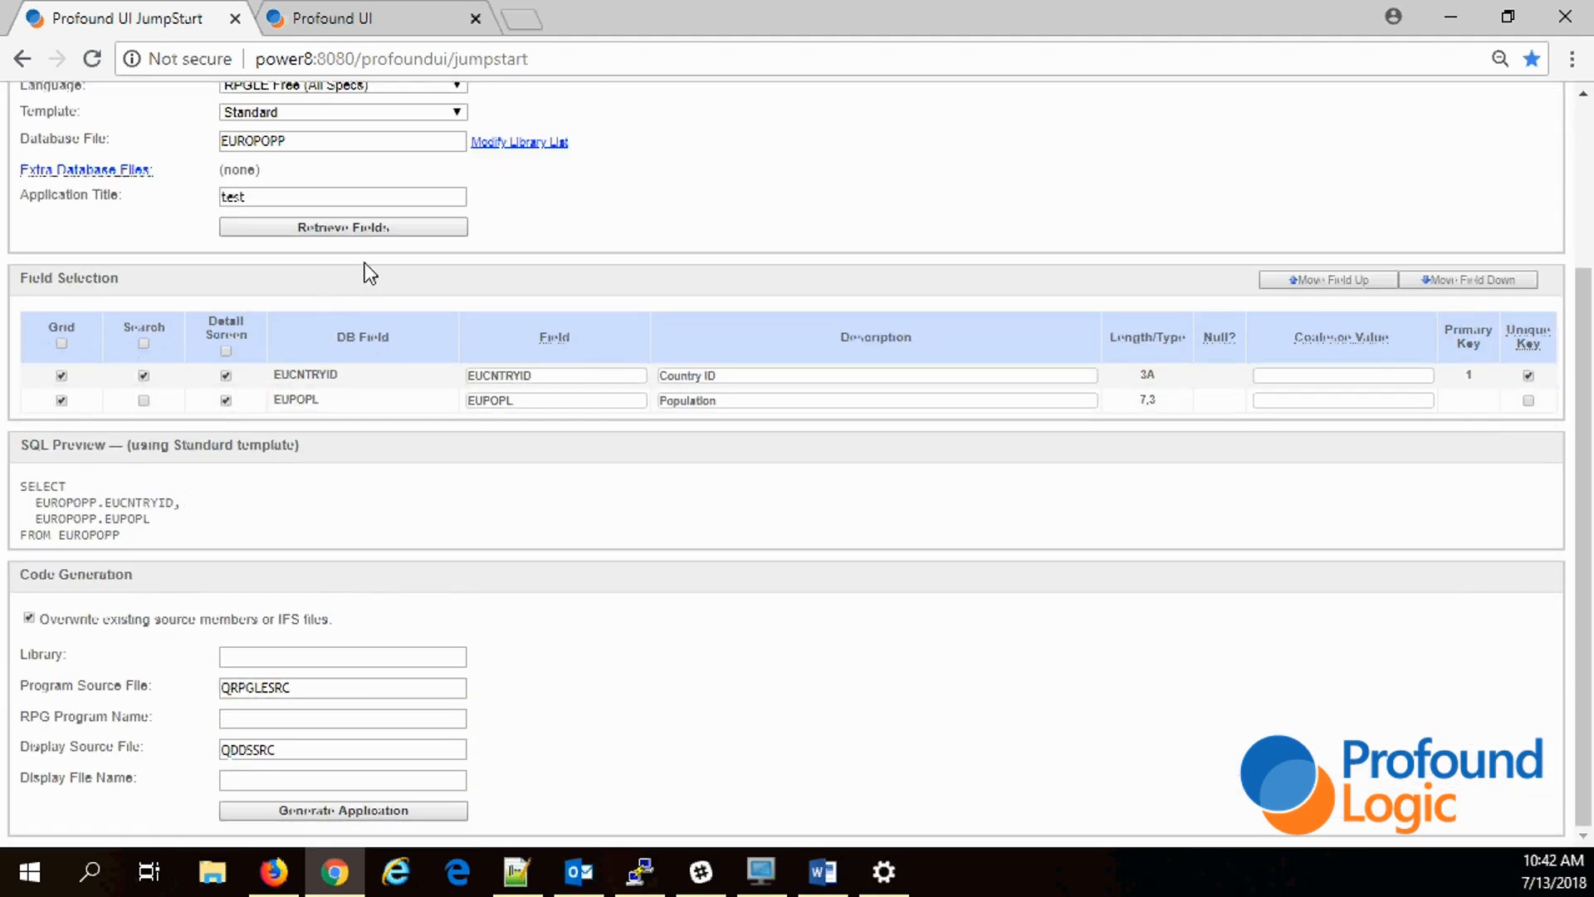
mouse_move(1008, 478)
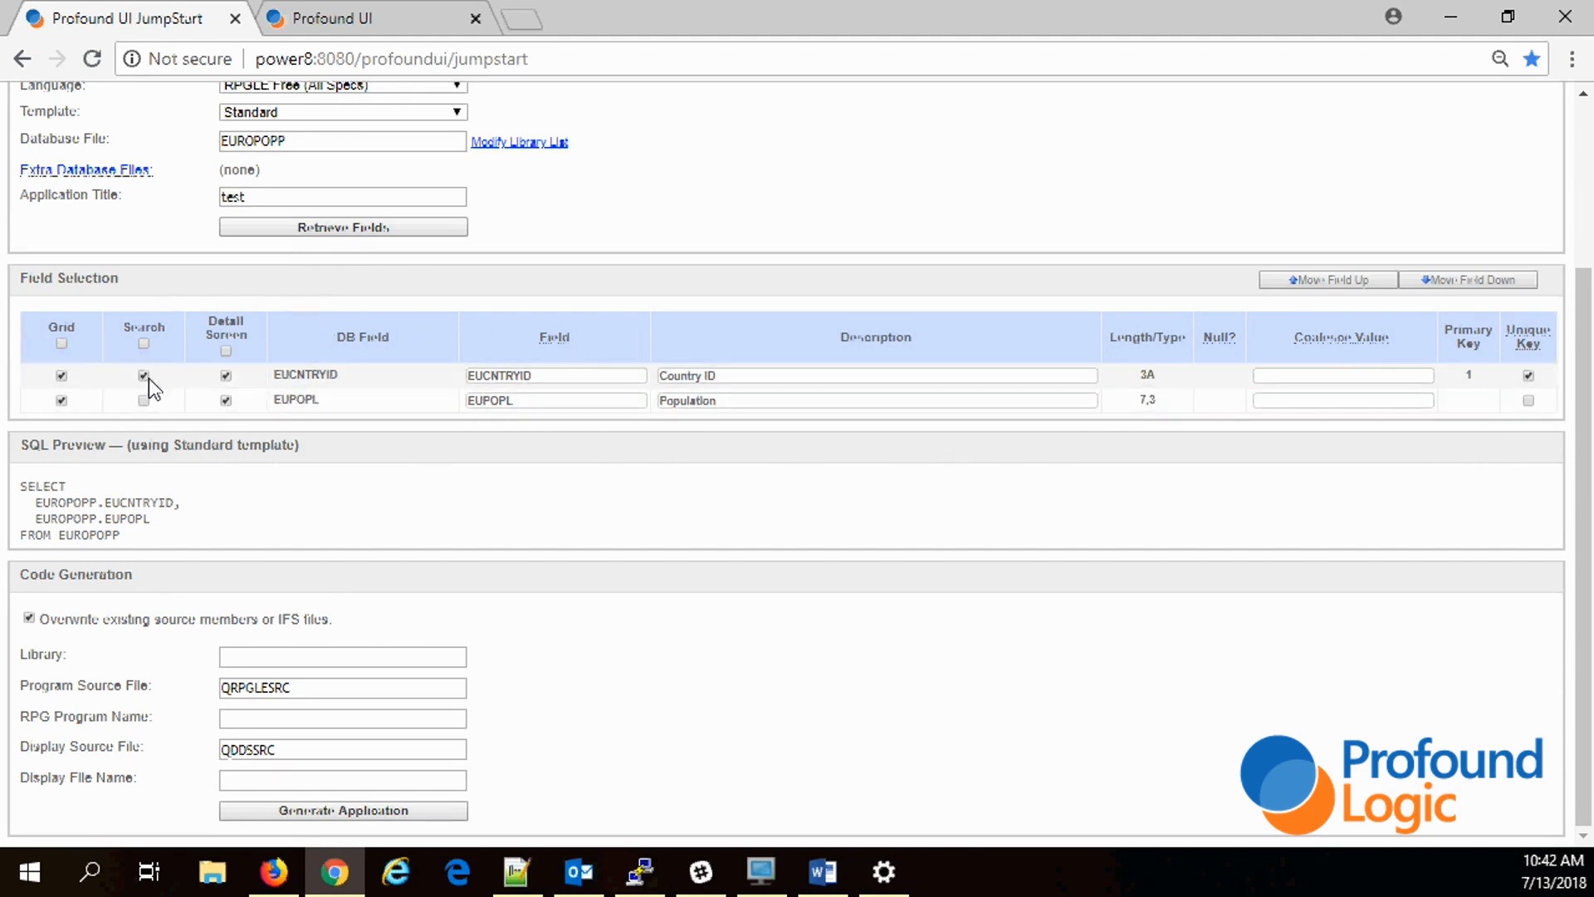
left_click(143, 400)
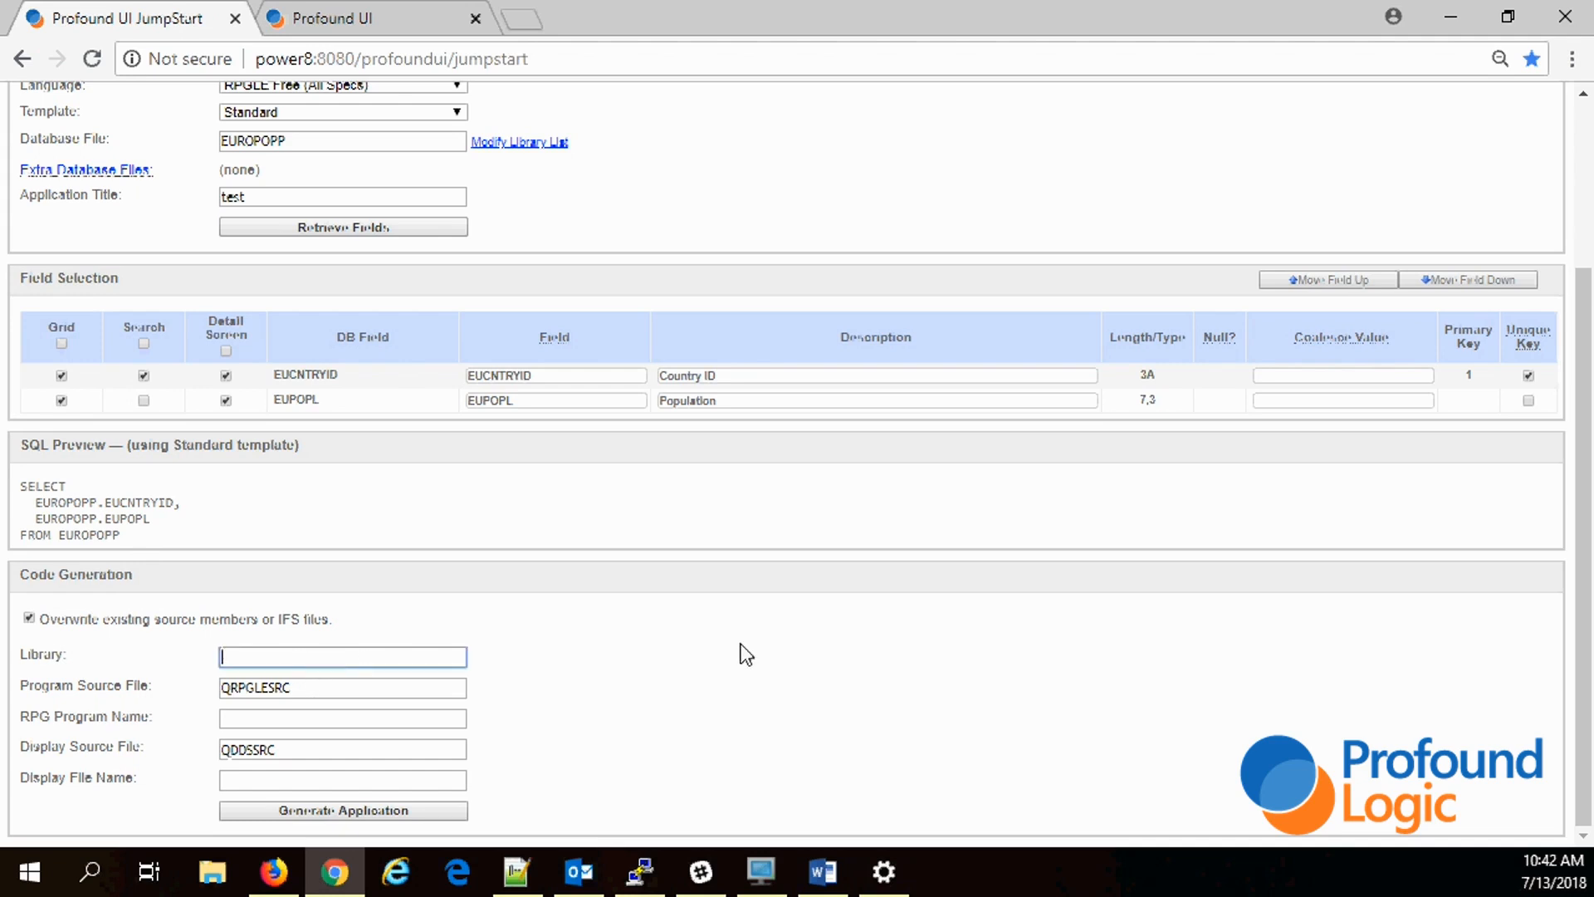
type("MATT")
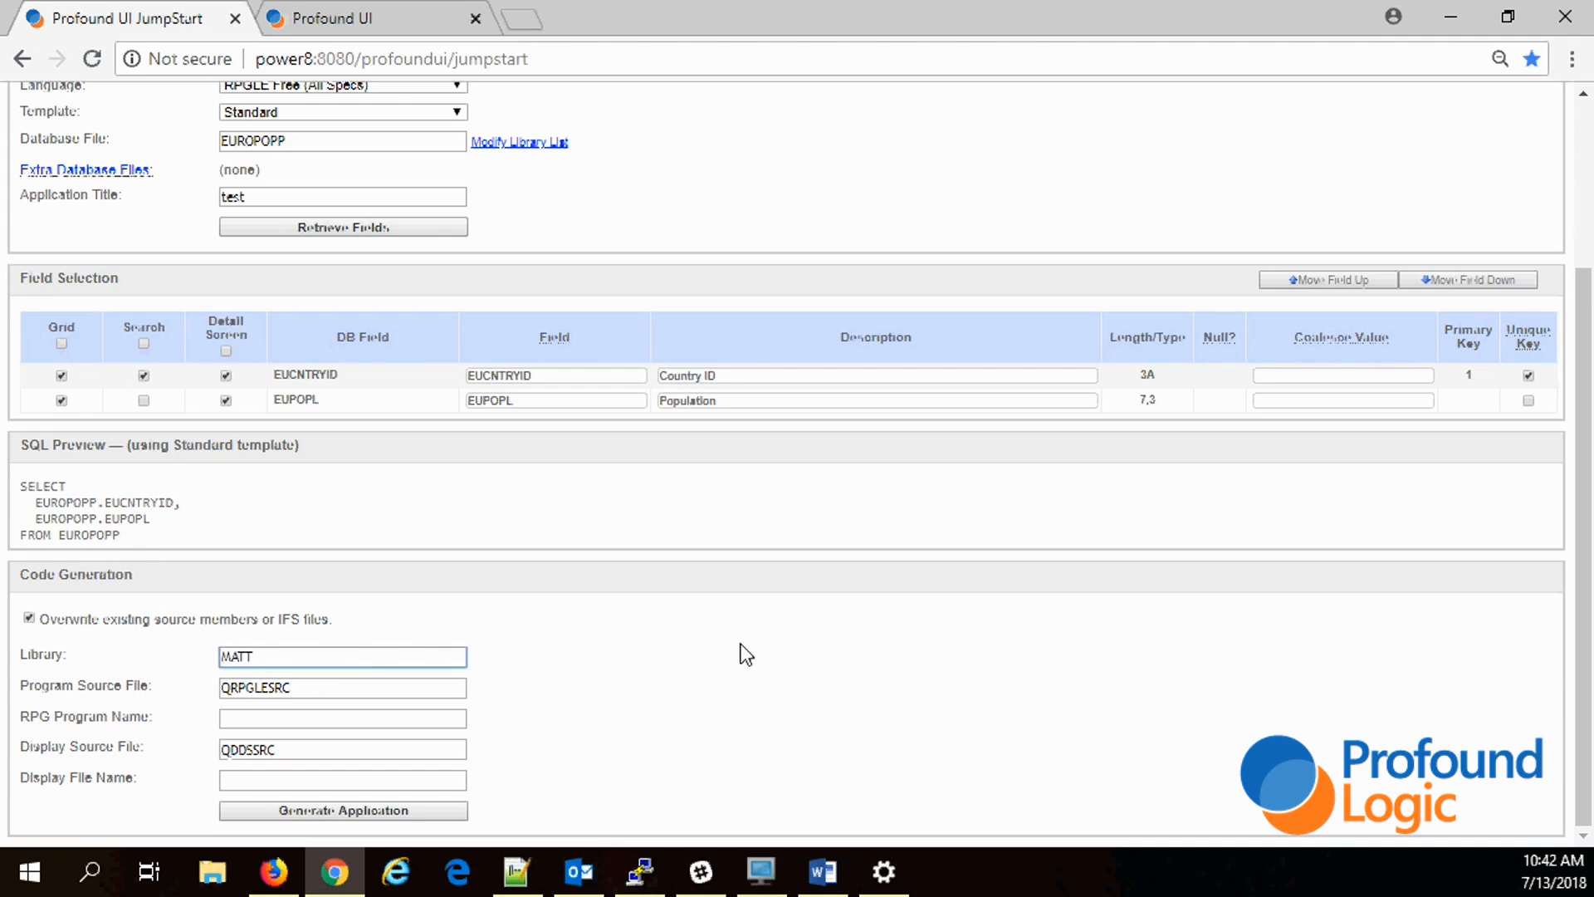
mouse_move(483, 684)
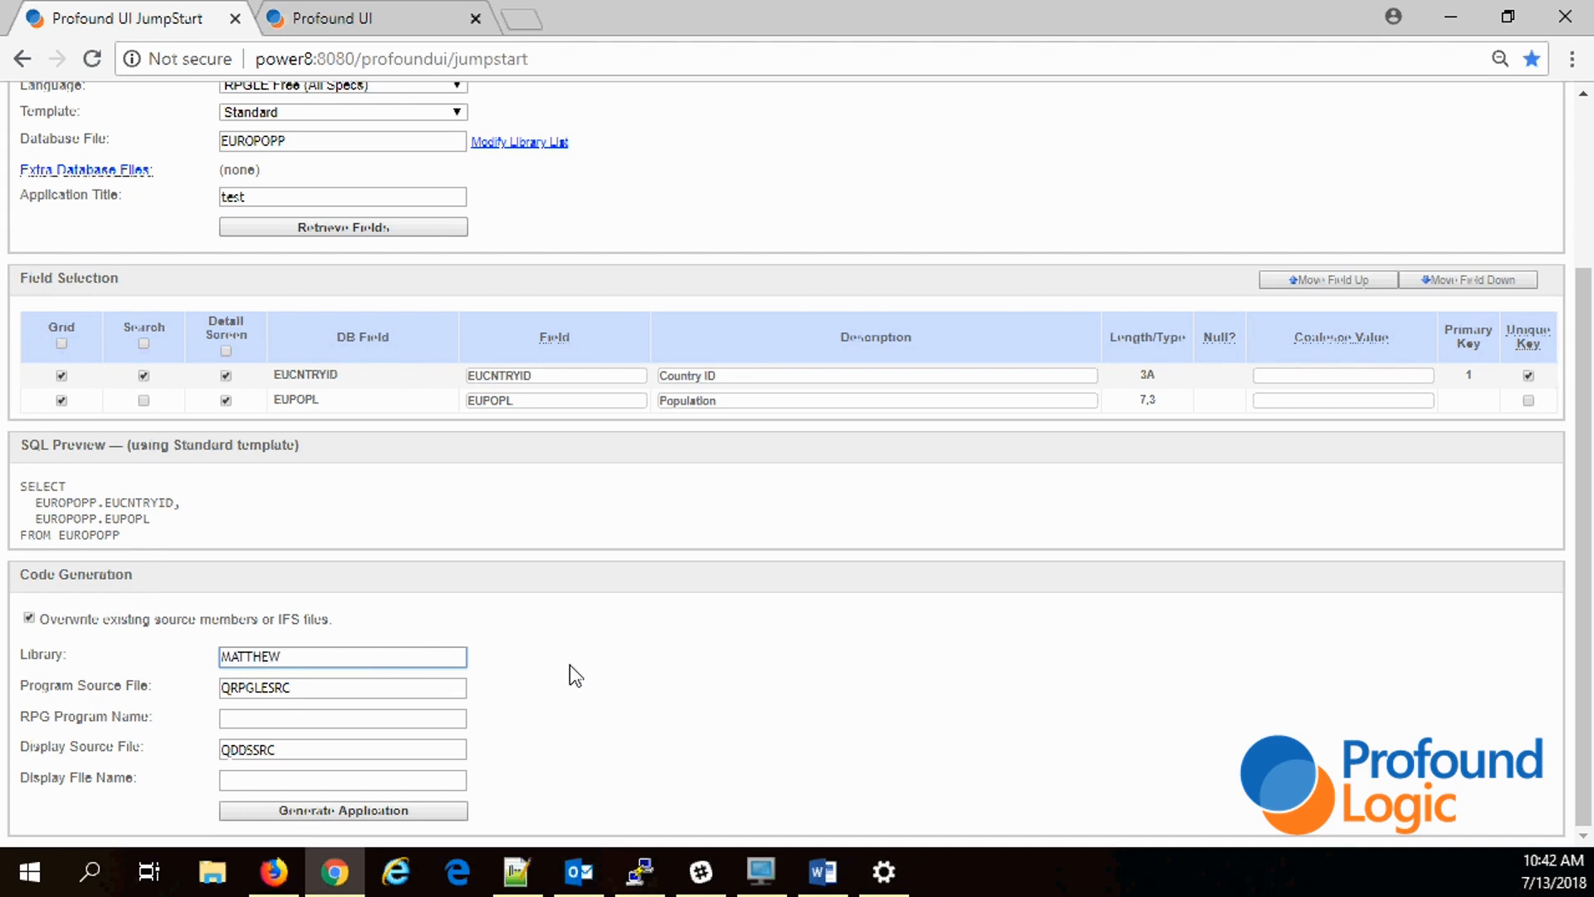
type("D")
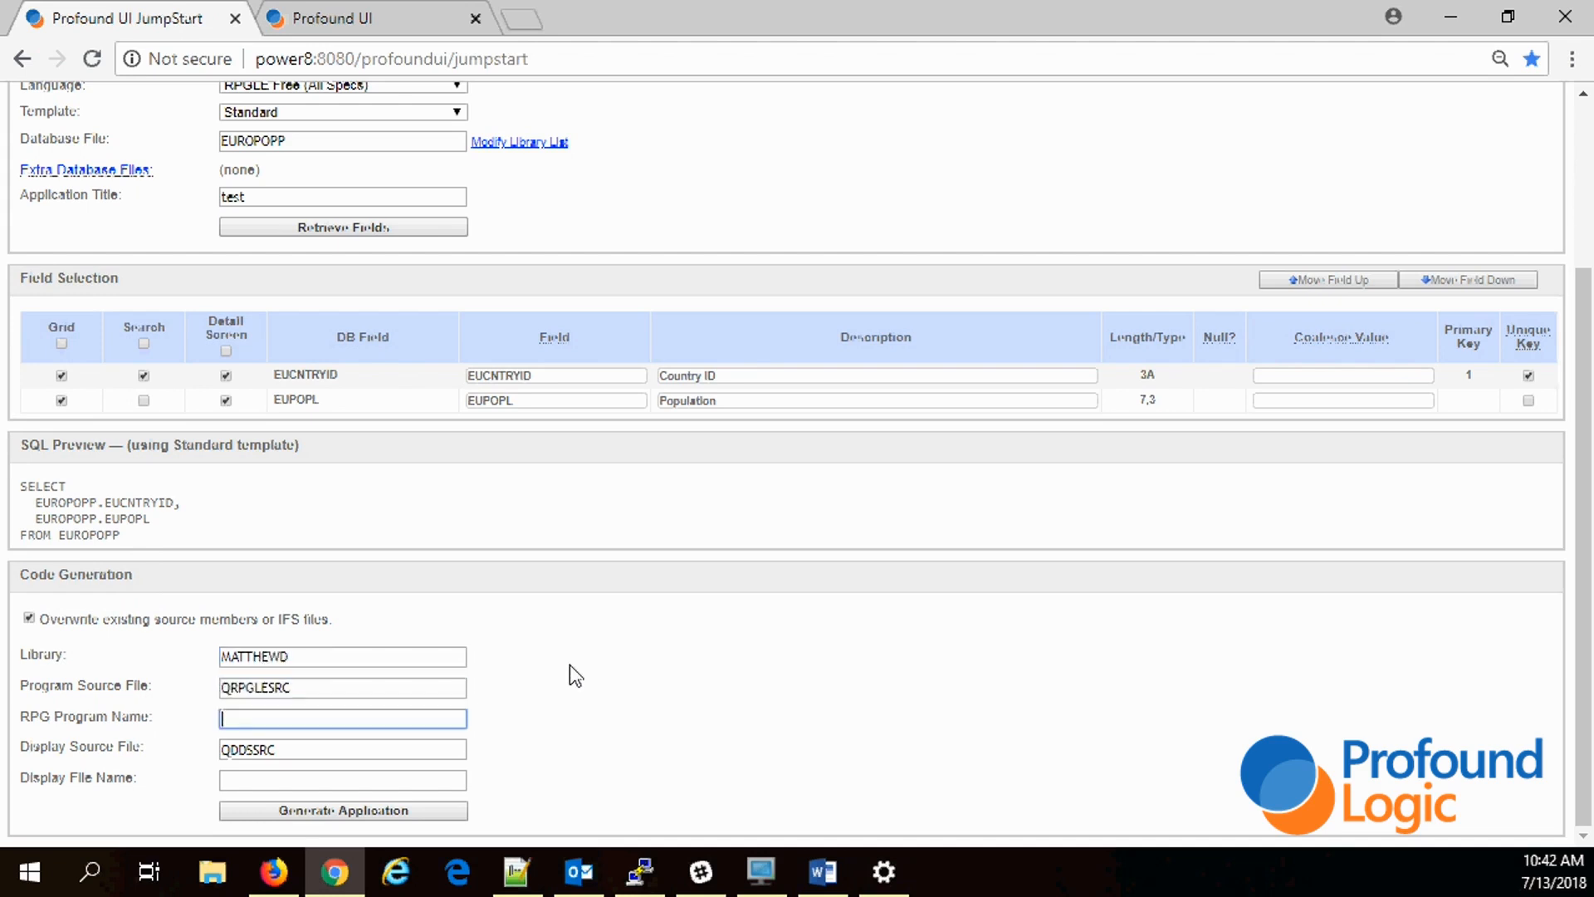
type("J")
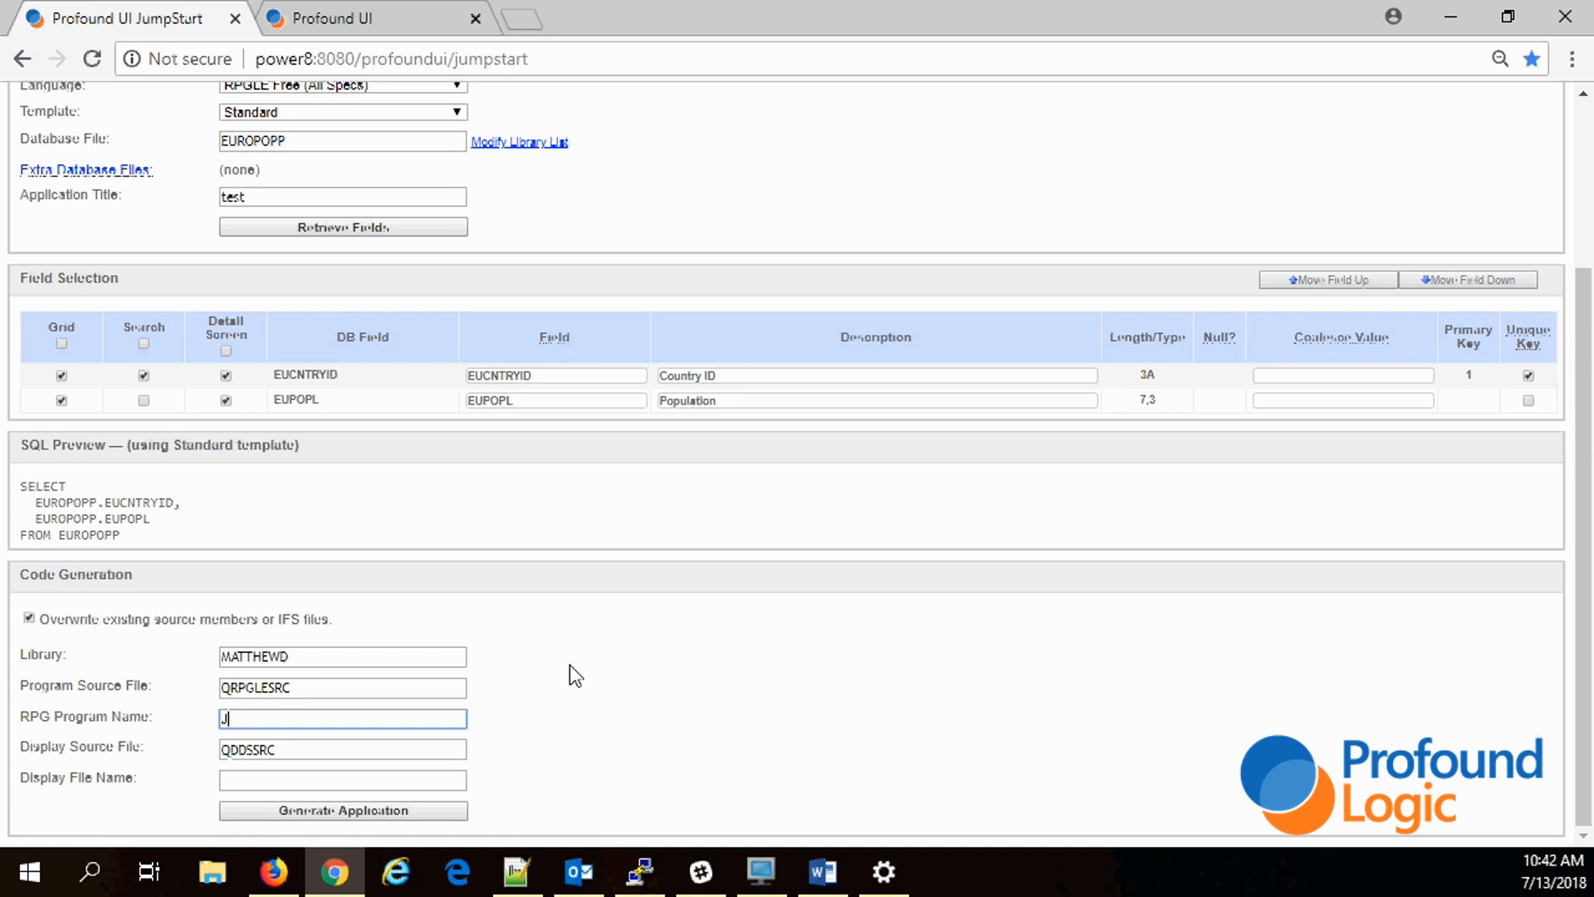
type("MPSTR")
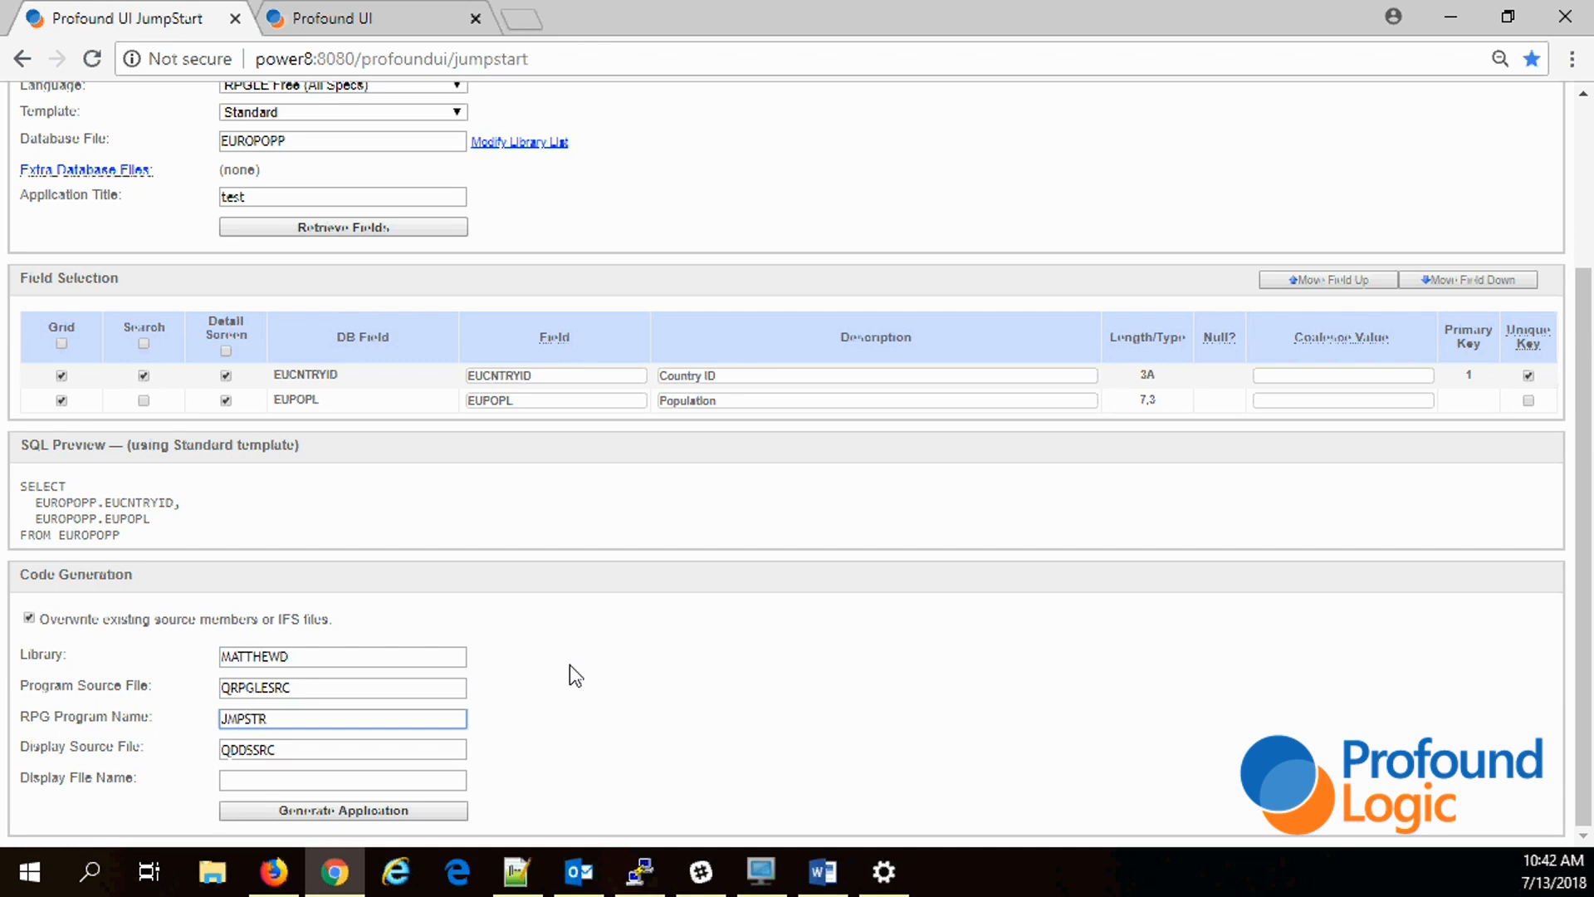
type("001R")
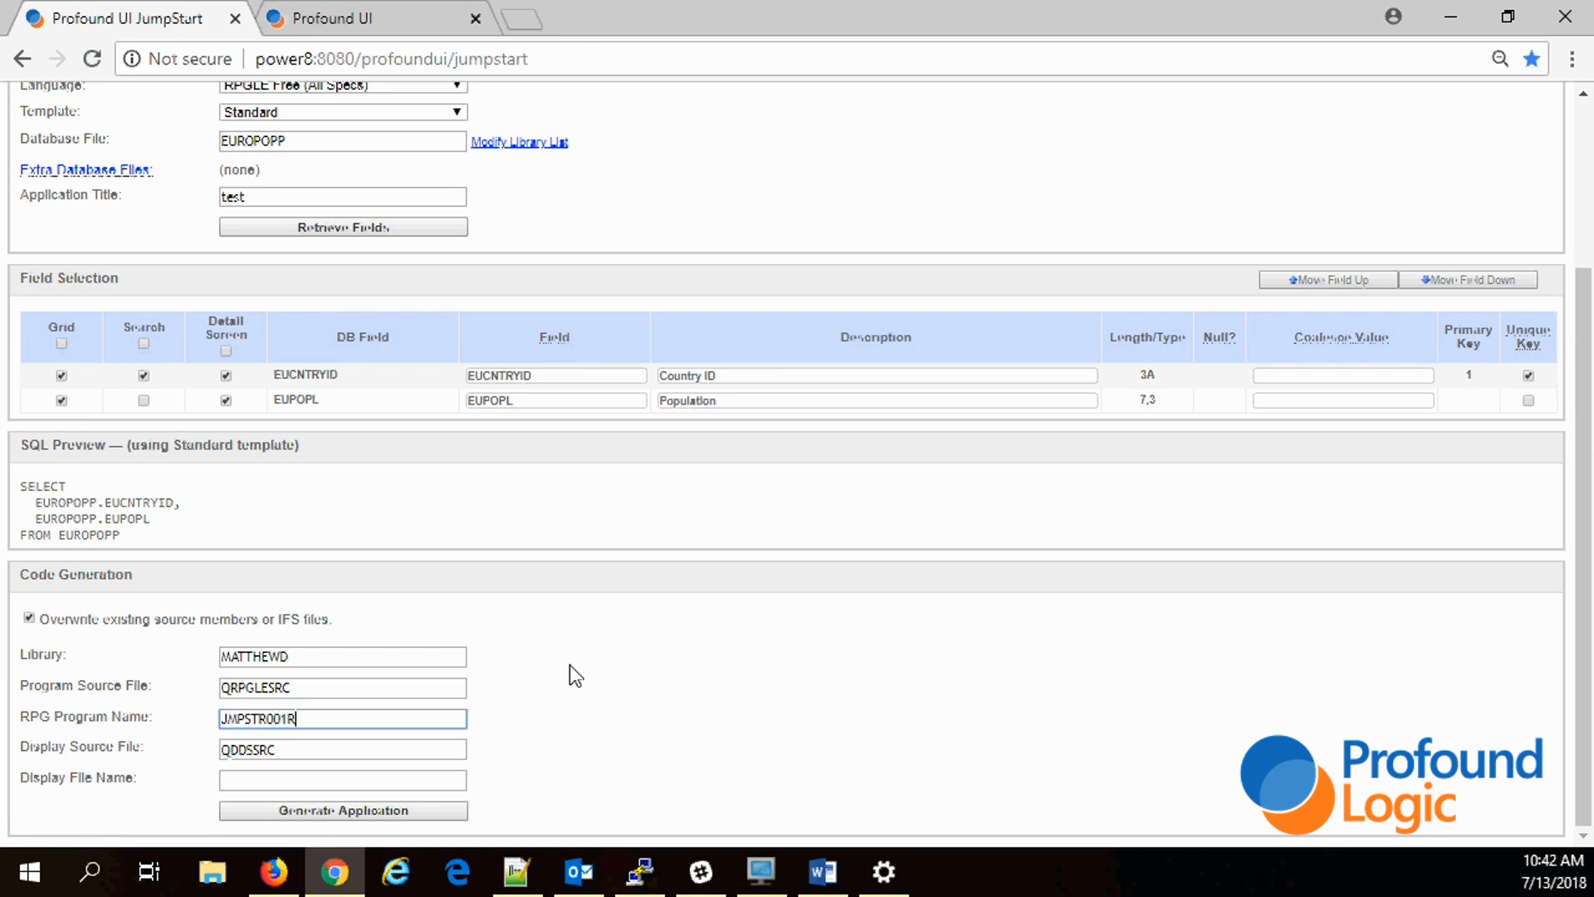
Step: Name the display file JMPSTR001D, generate the application and dismiss the success notice
left_click(343, 781)
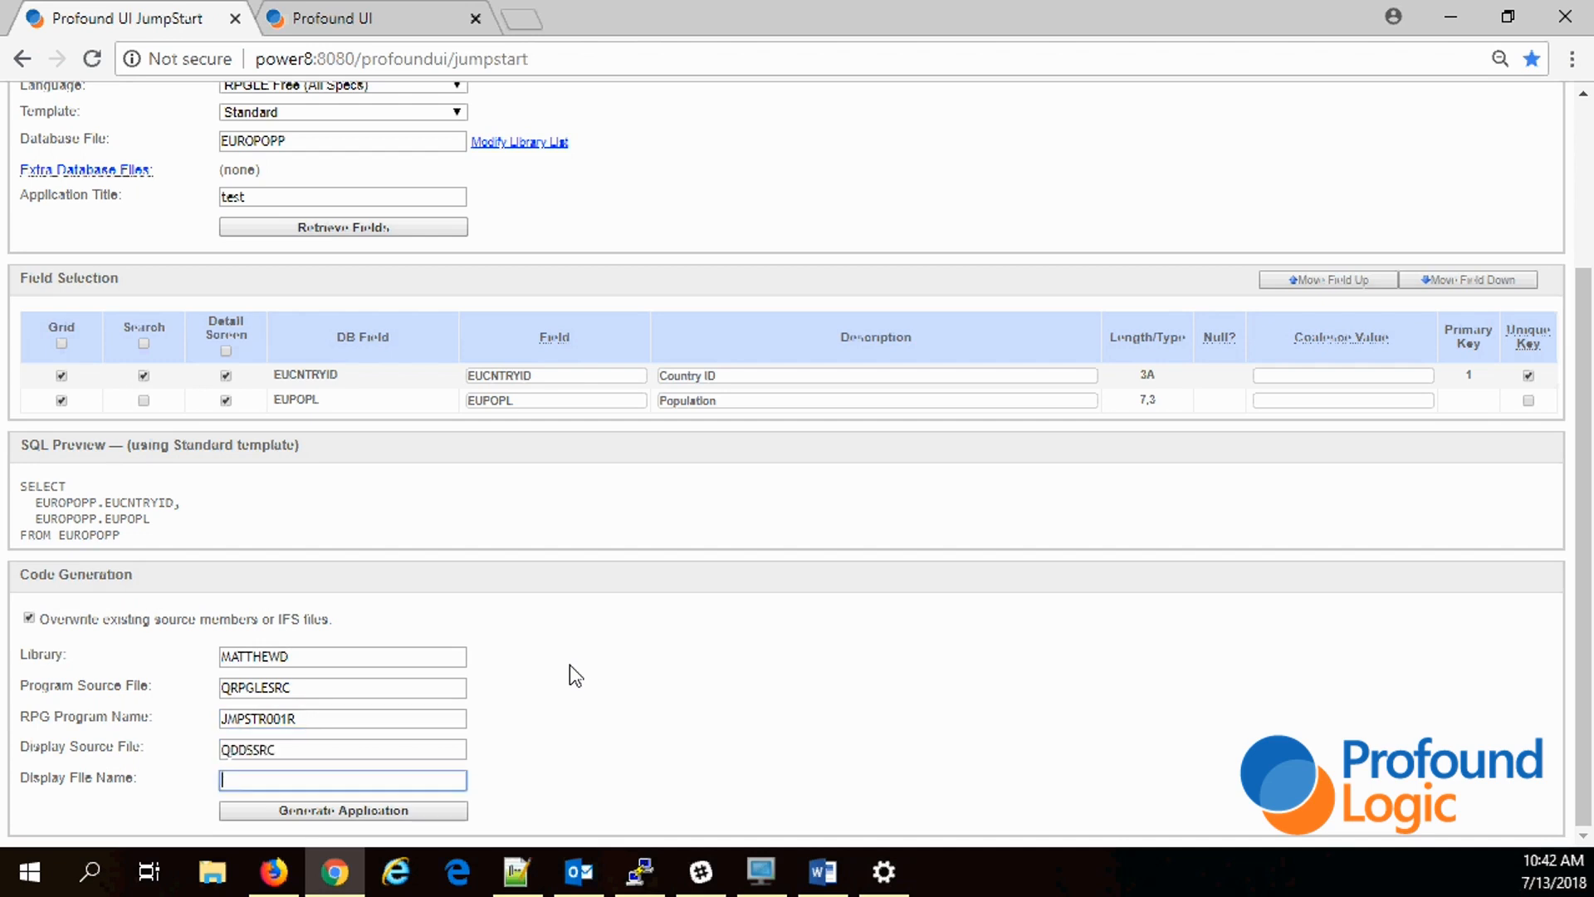
type("JMPSTR001D")
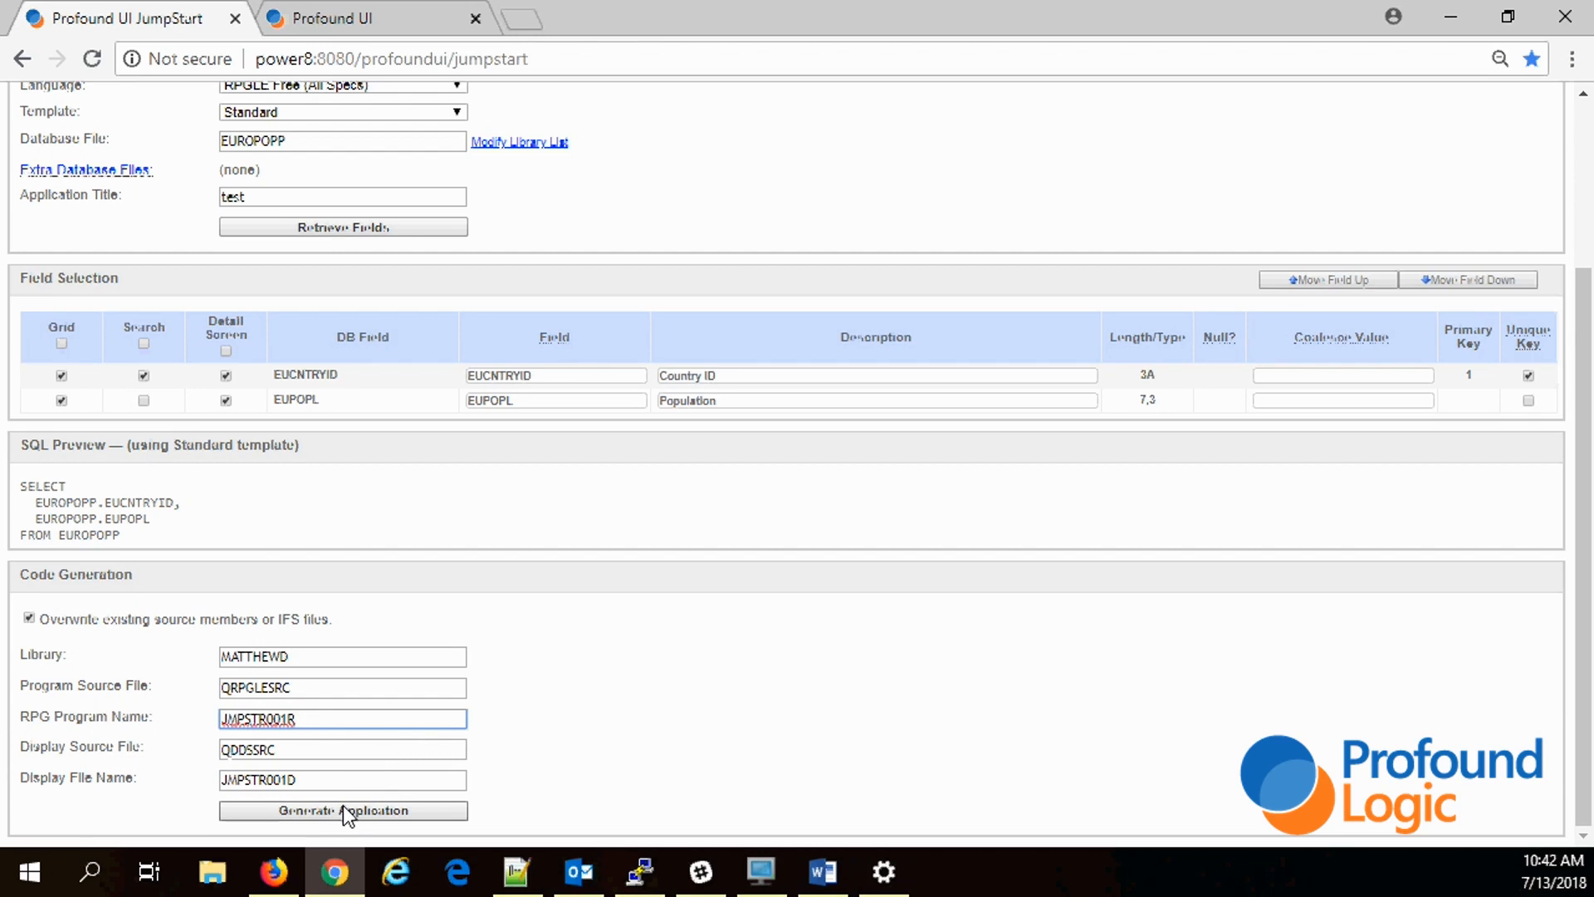
mouse_move(353, 819)
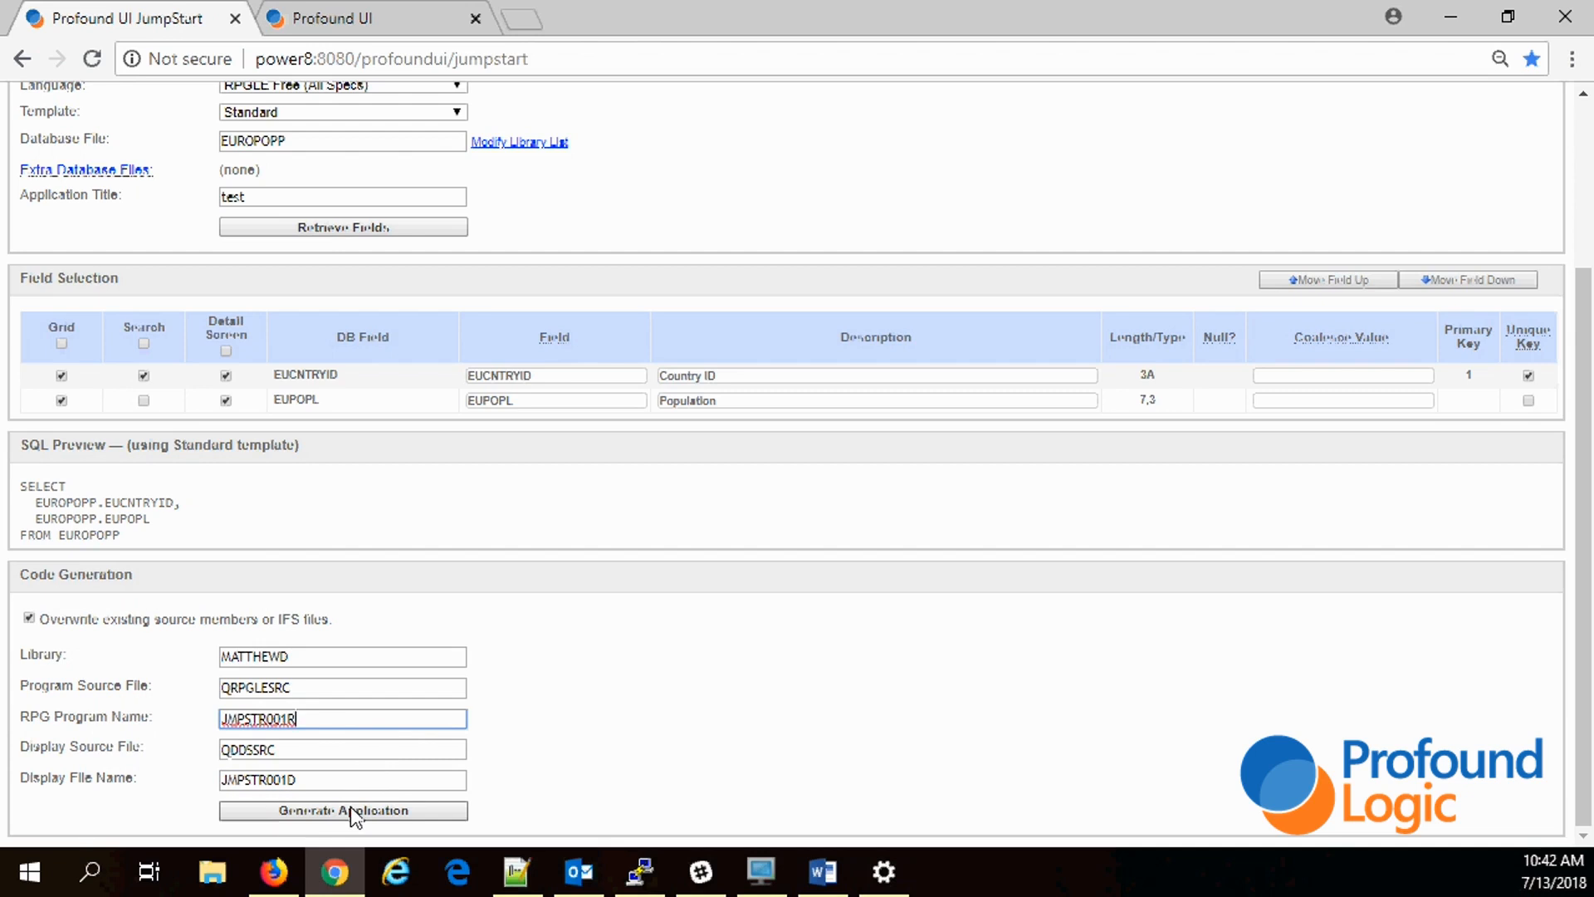
left_click(342, 810)
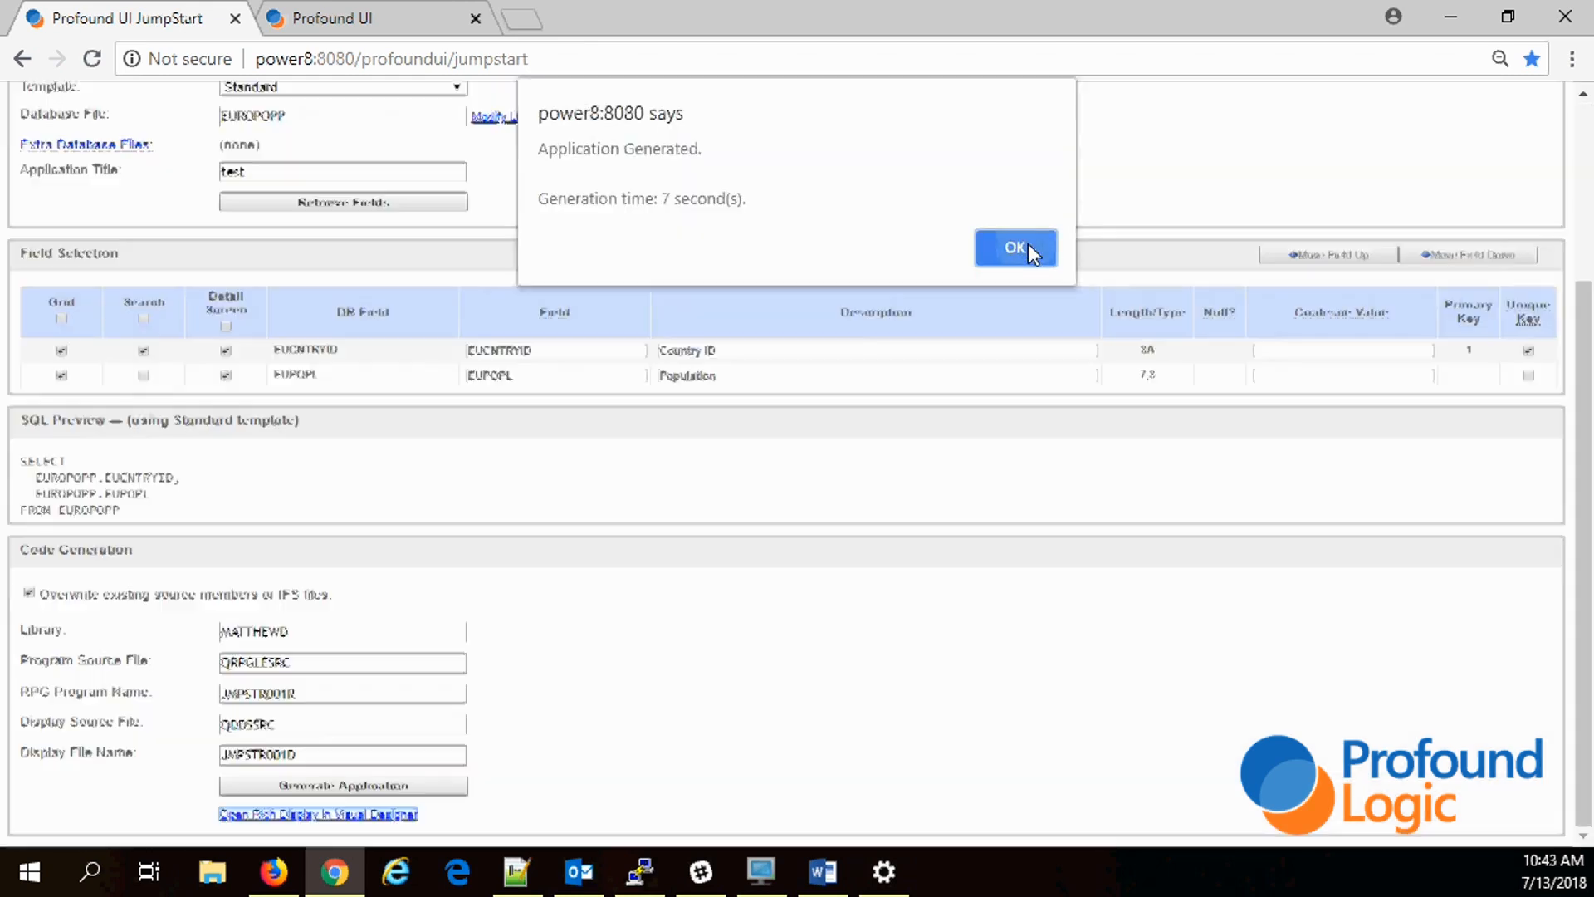
left_click(1015, 247)
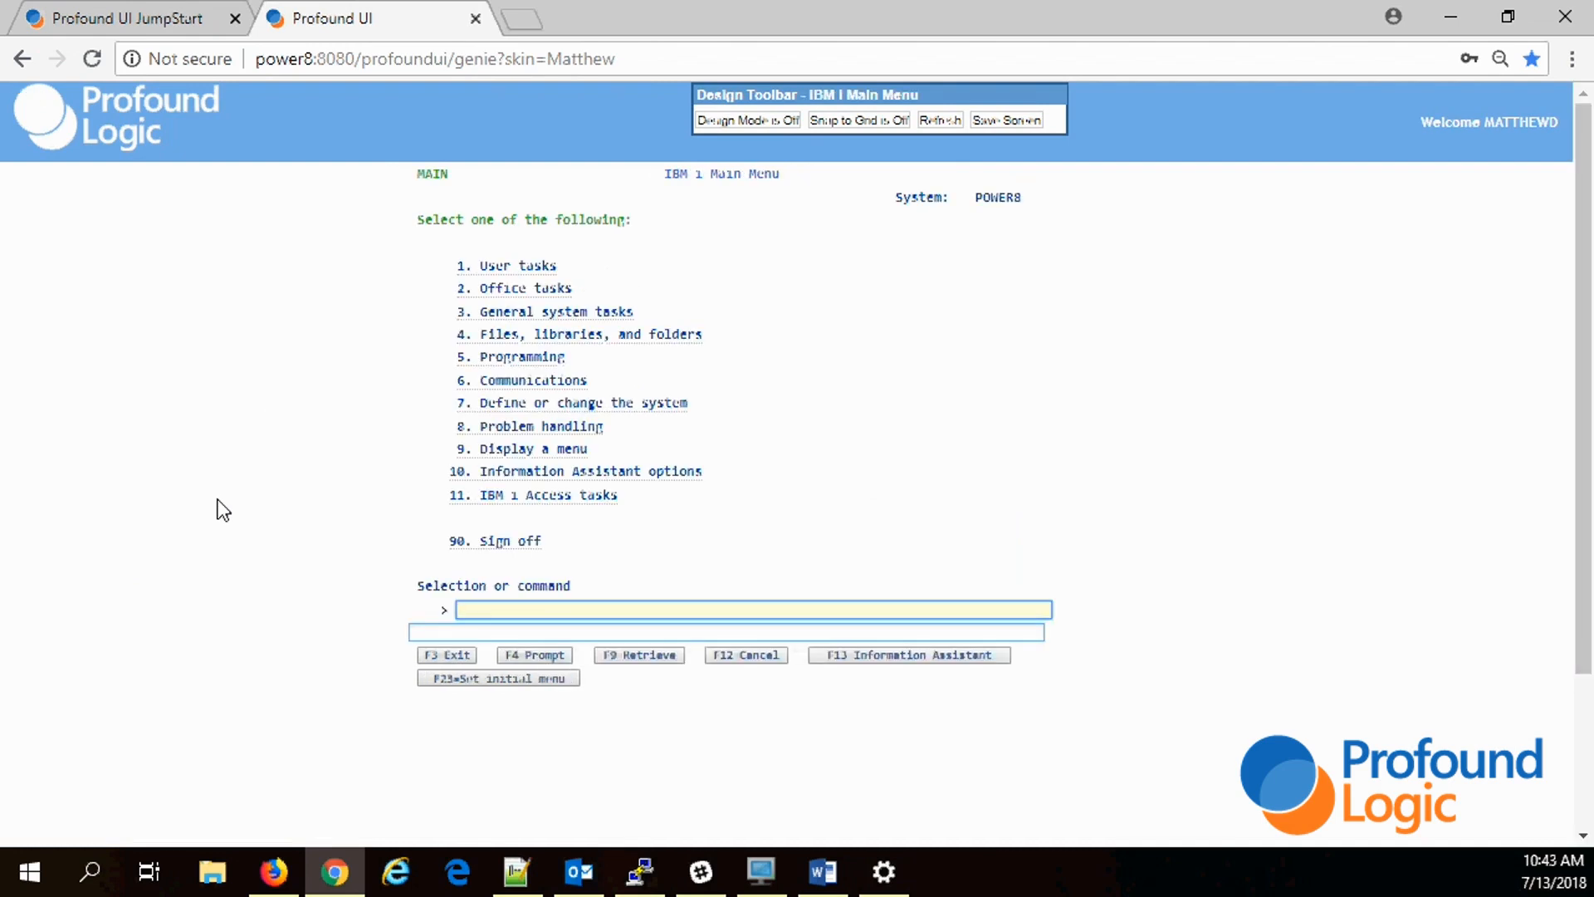
Step: Launch the generated program with 'call jmpstr001r' on the IBM i Main Menu command line
type("d")
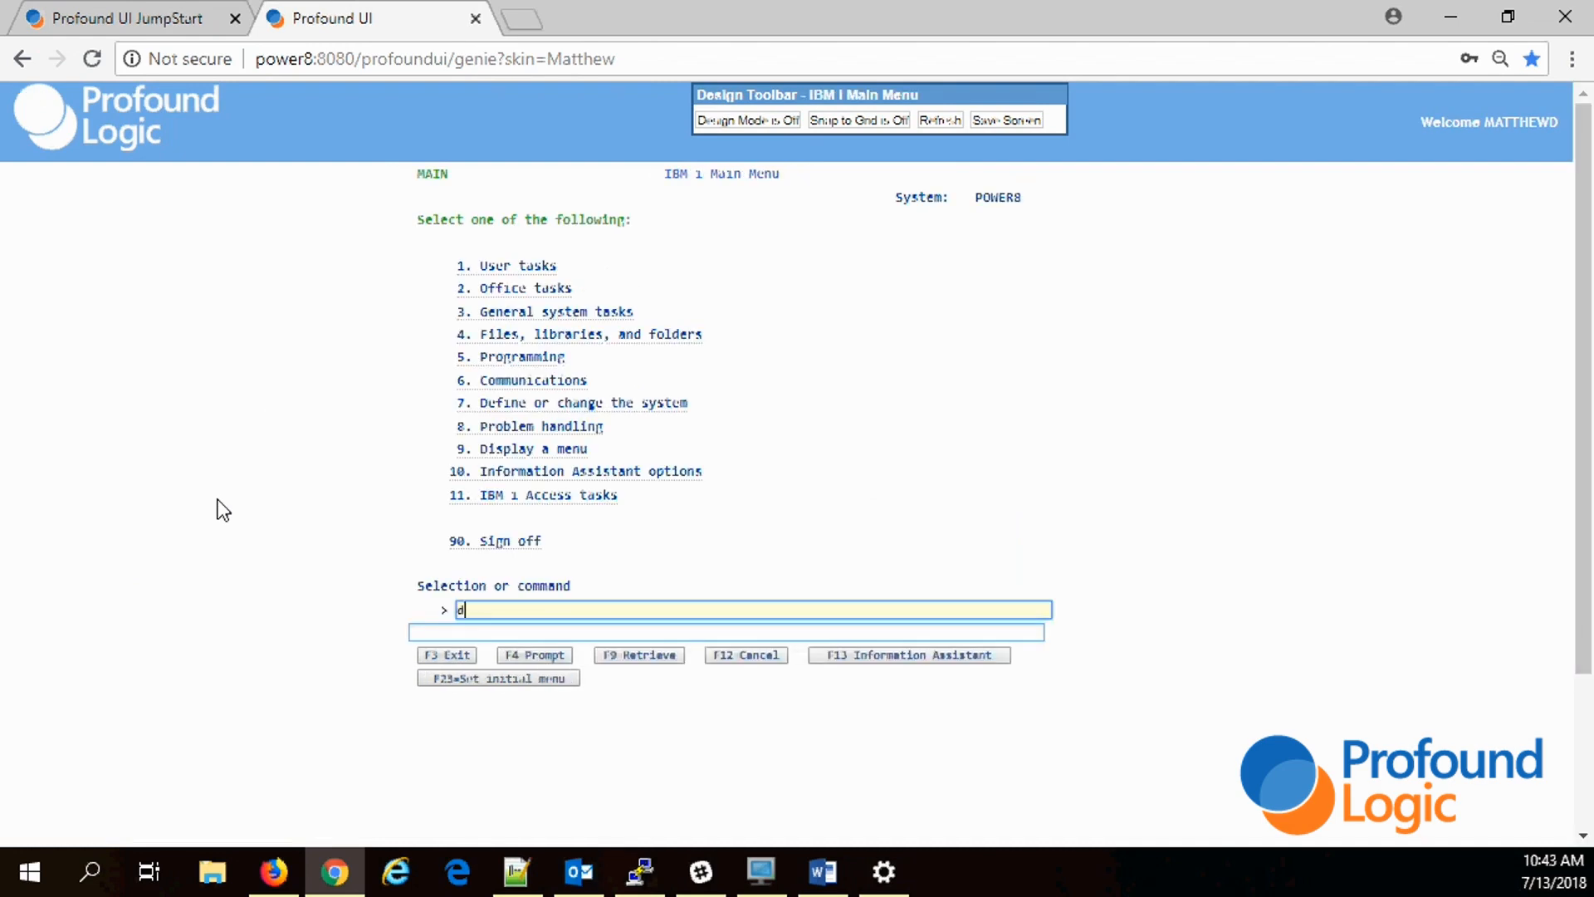
key("Enter")
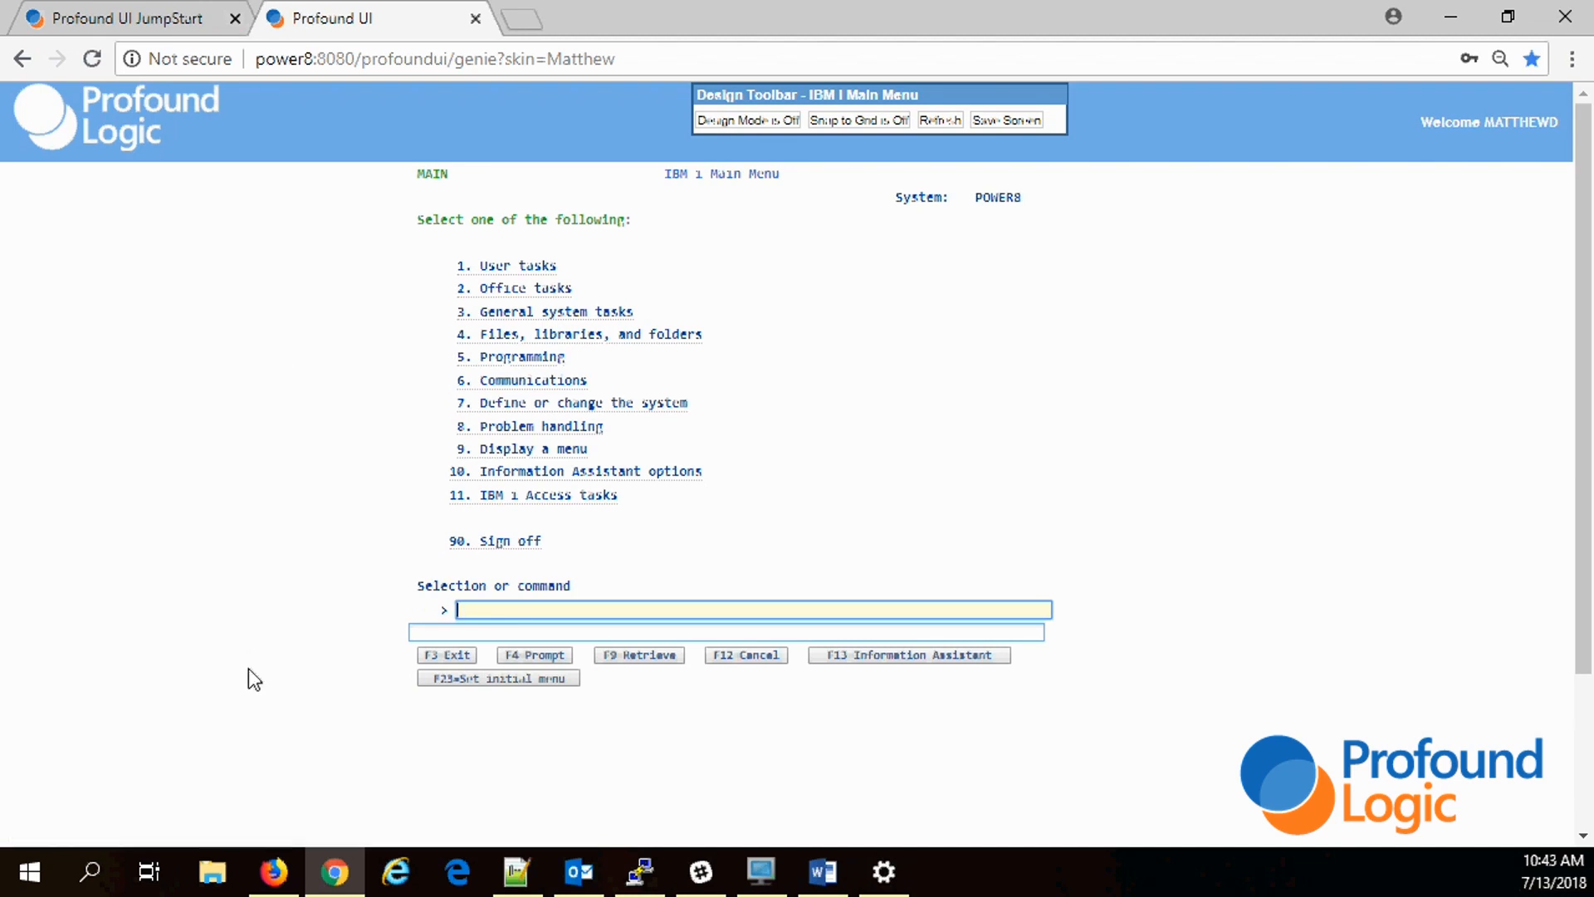
type("call j")
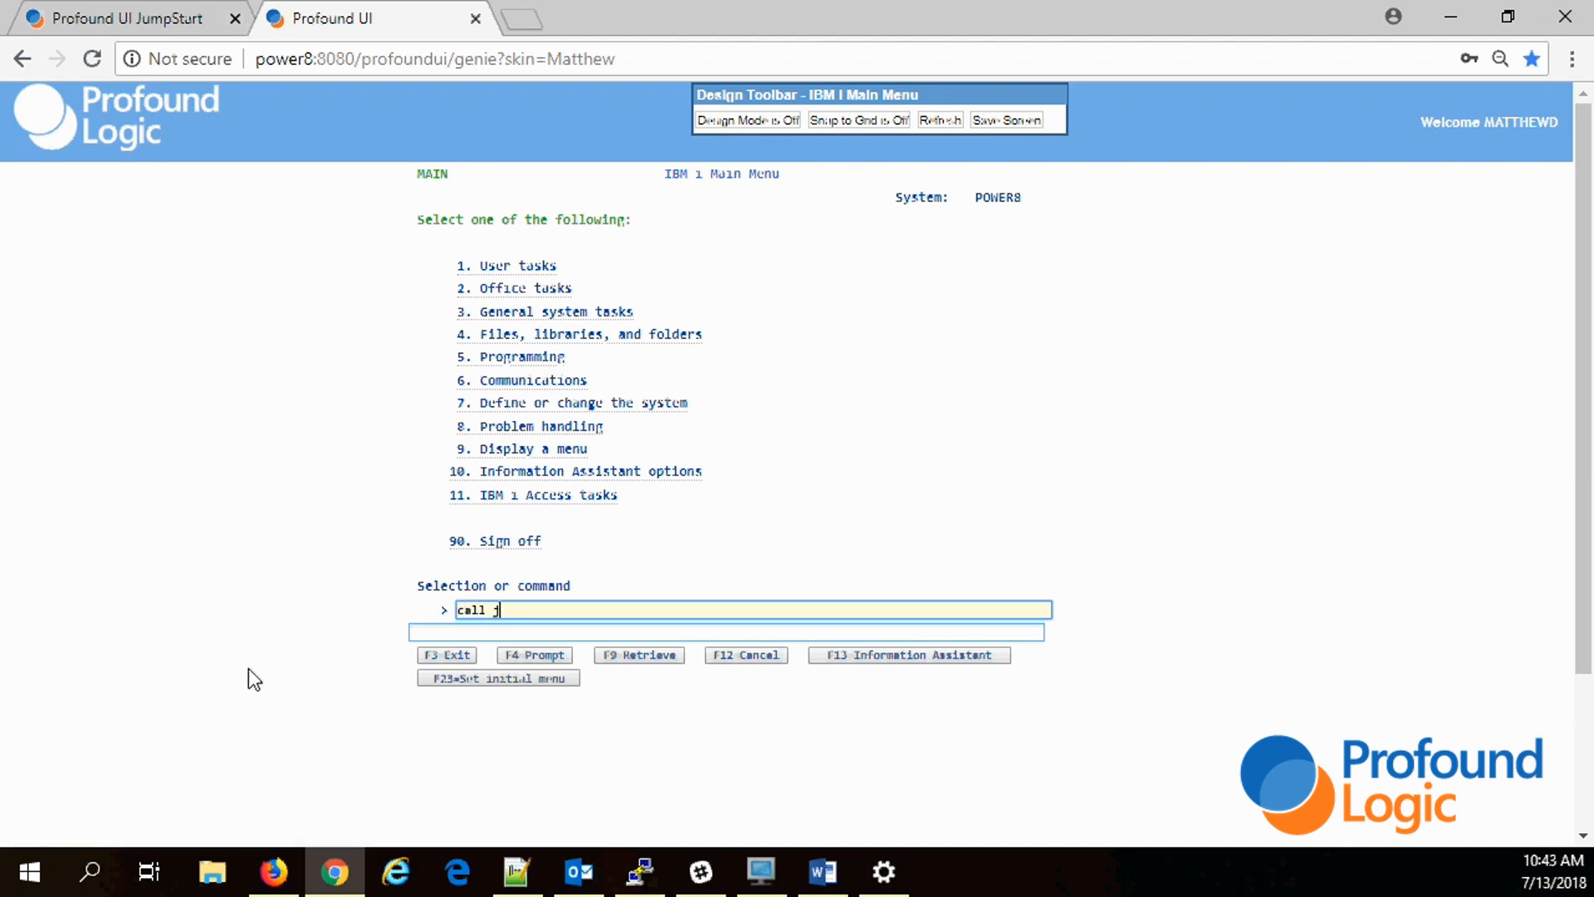
type("mpstr00")
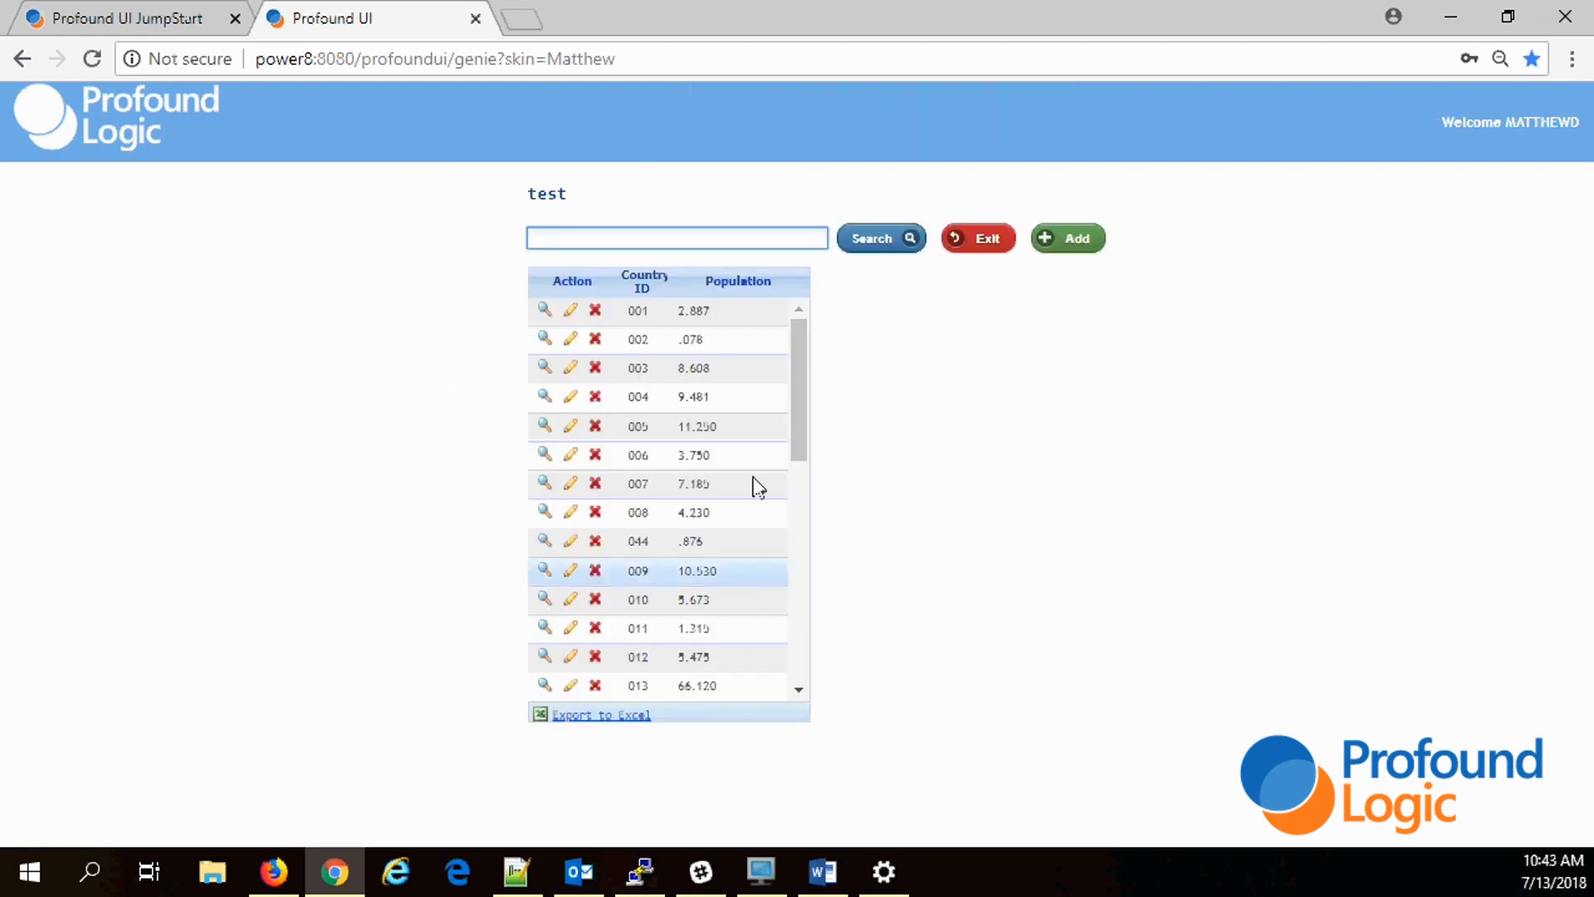
Step: Browse the subfile grid, view record 002's details (.078) and cancel back to the list
scroll("down", 3)
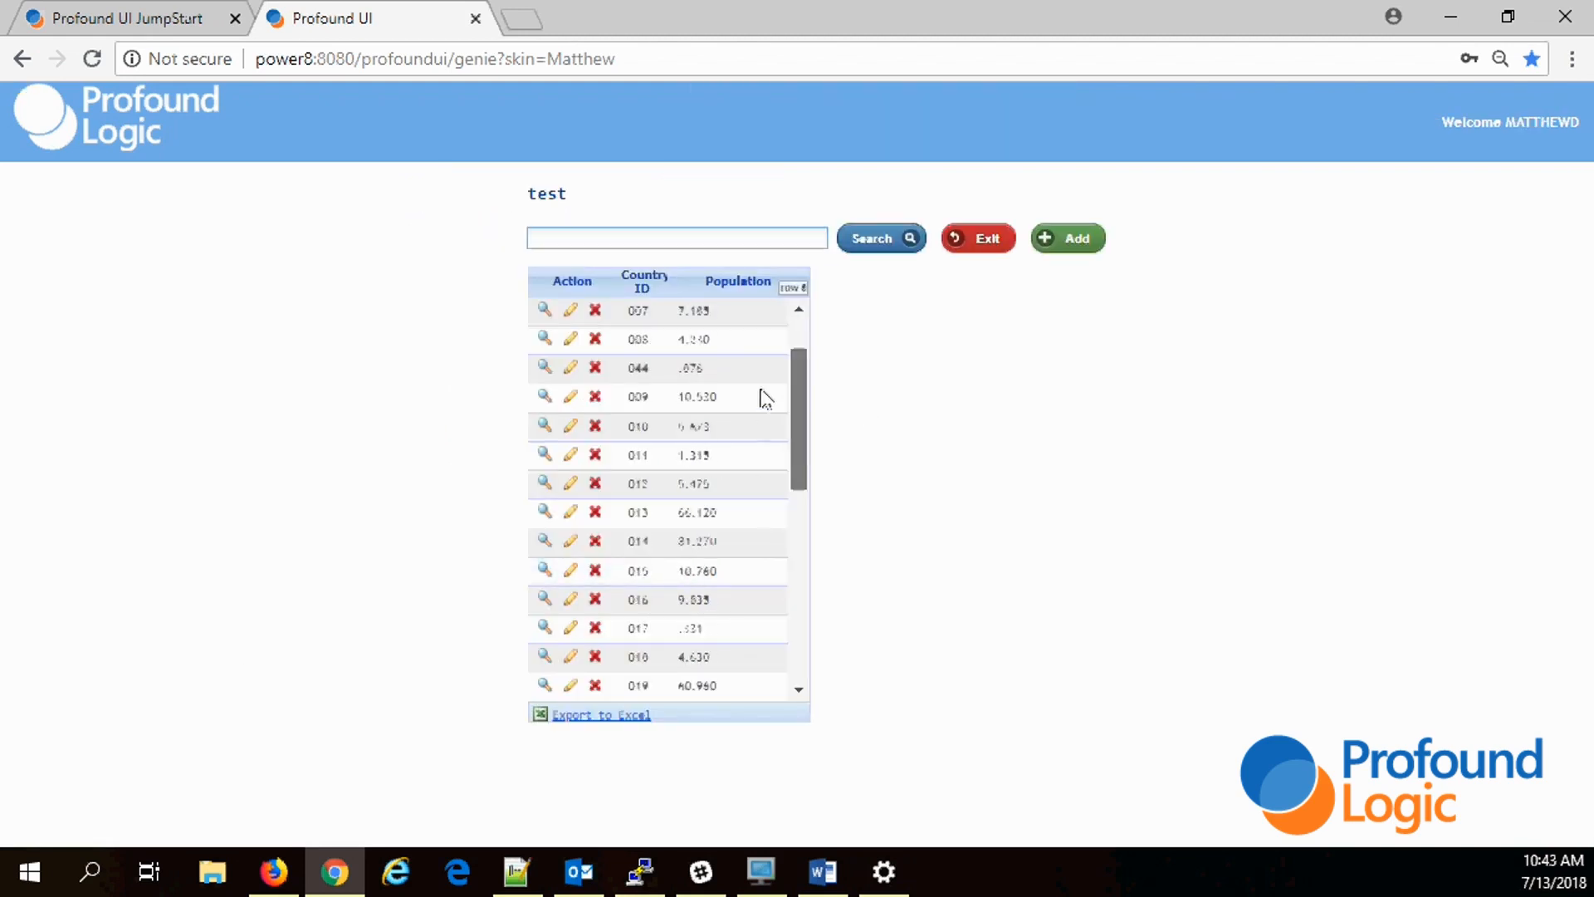
scroll("up", 3)
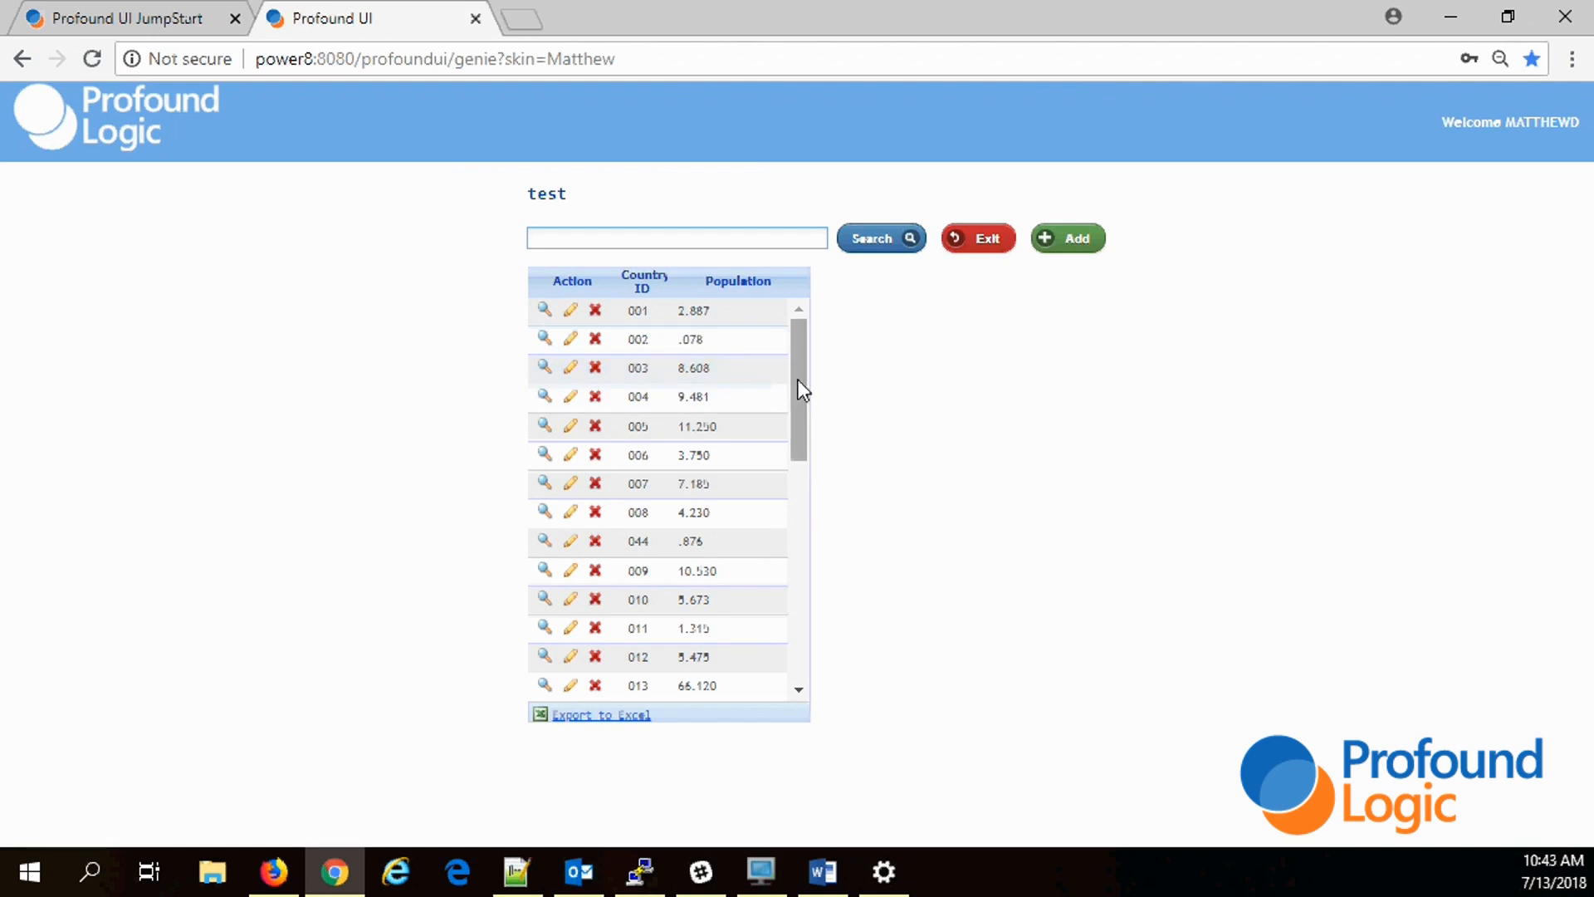
left_click_drag(798, 387, 793, 446)
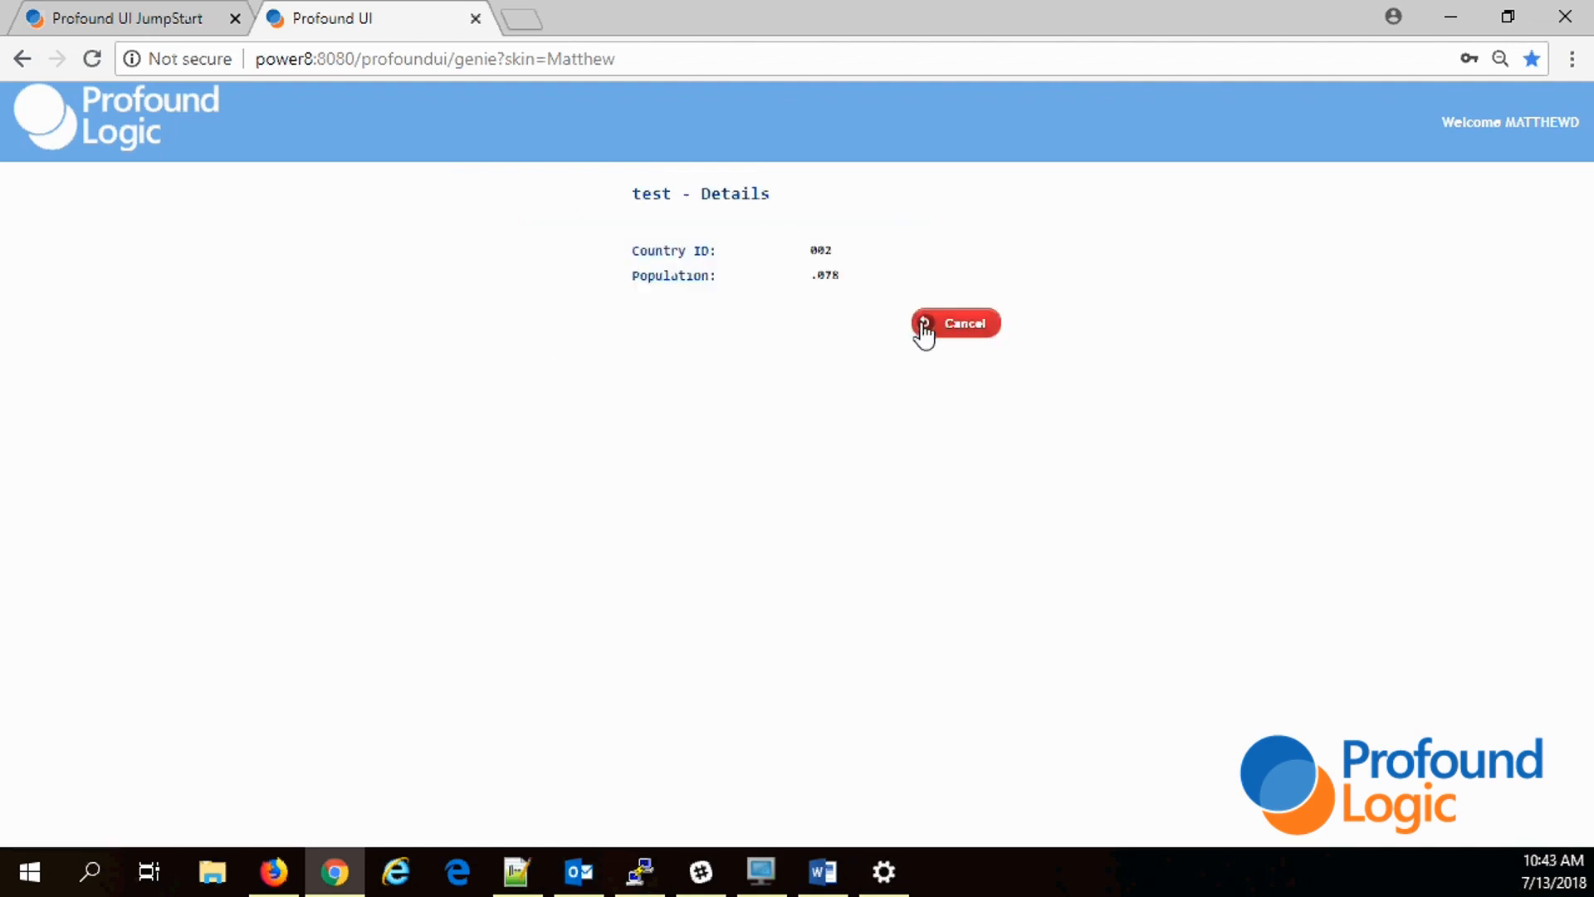
left_click(953, 322)
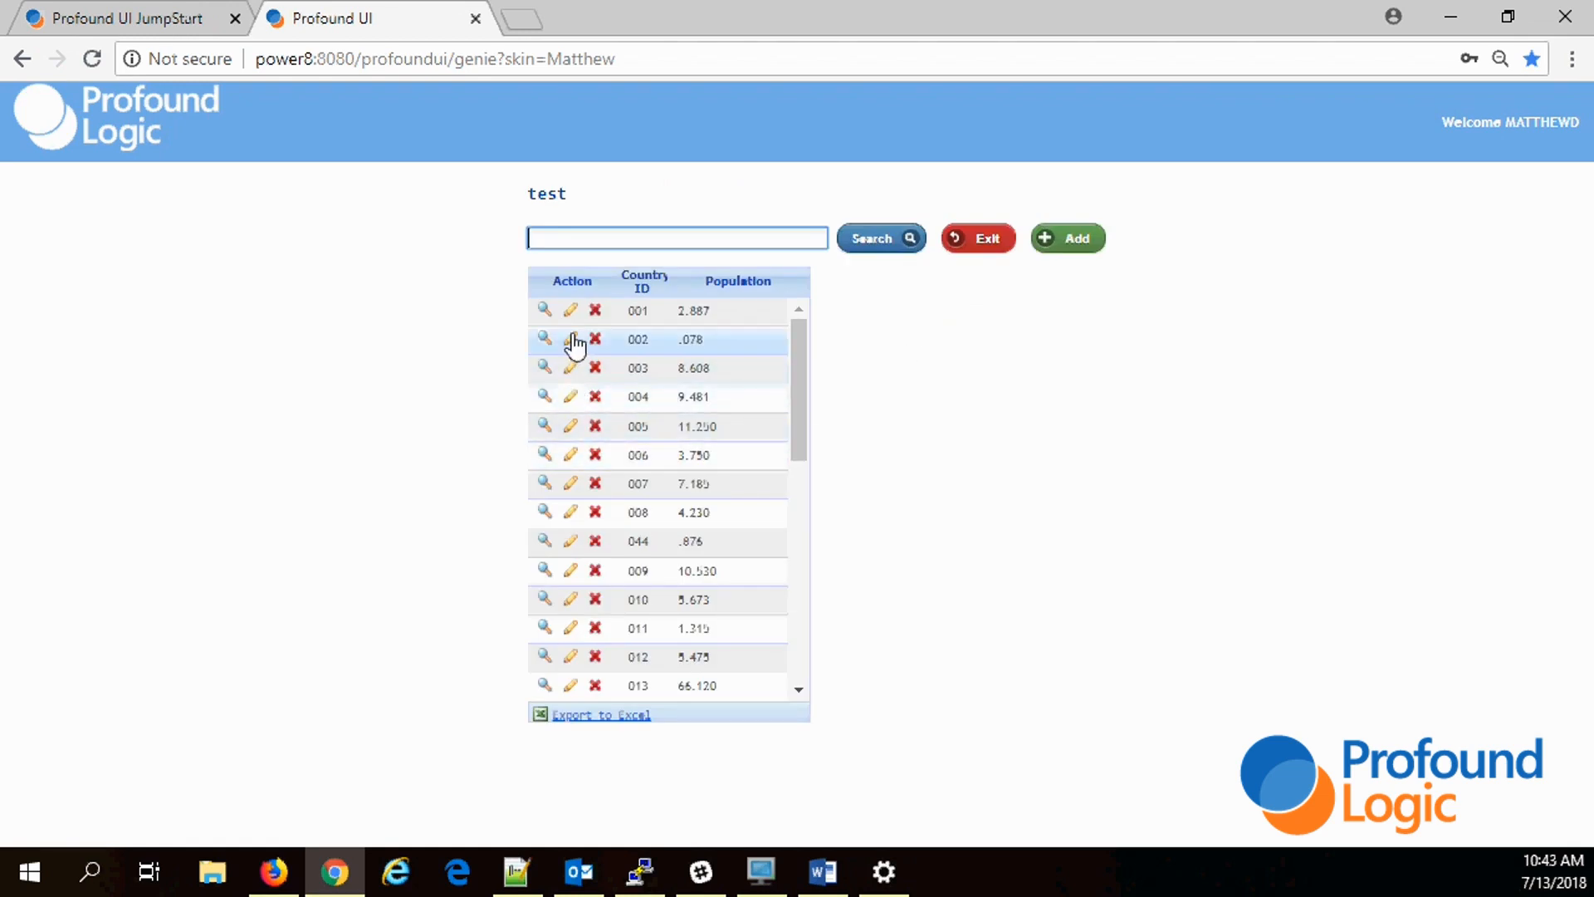
mouse_move(590, 369)
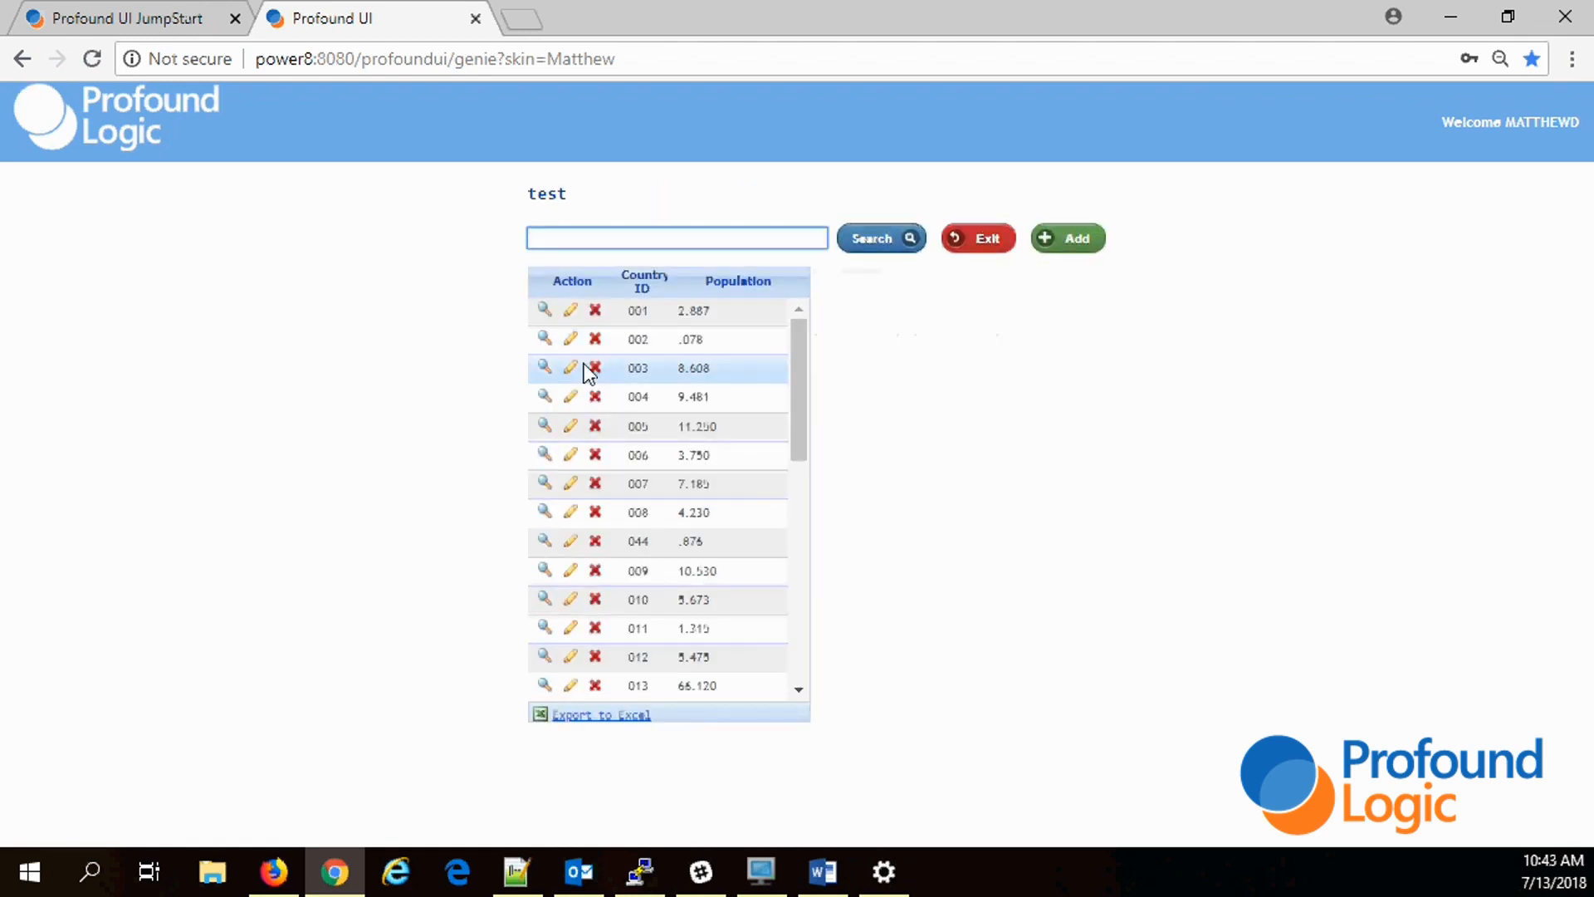
left_click(676, 238)
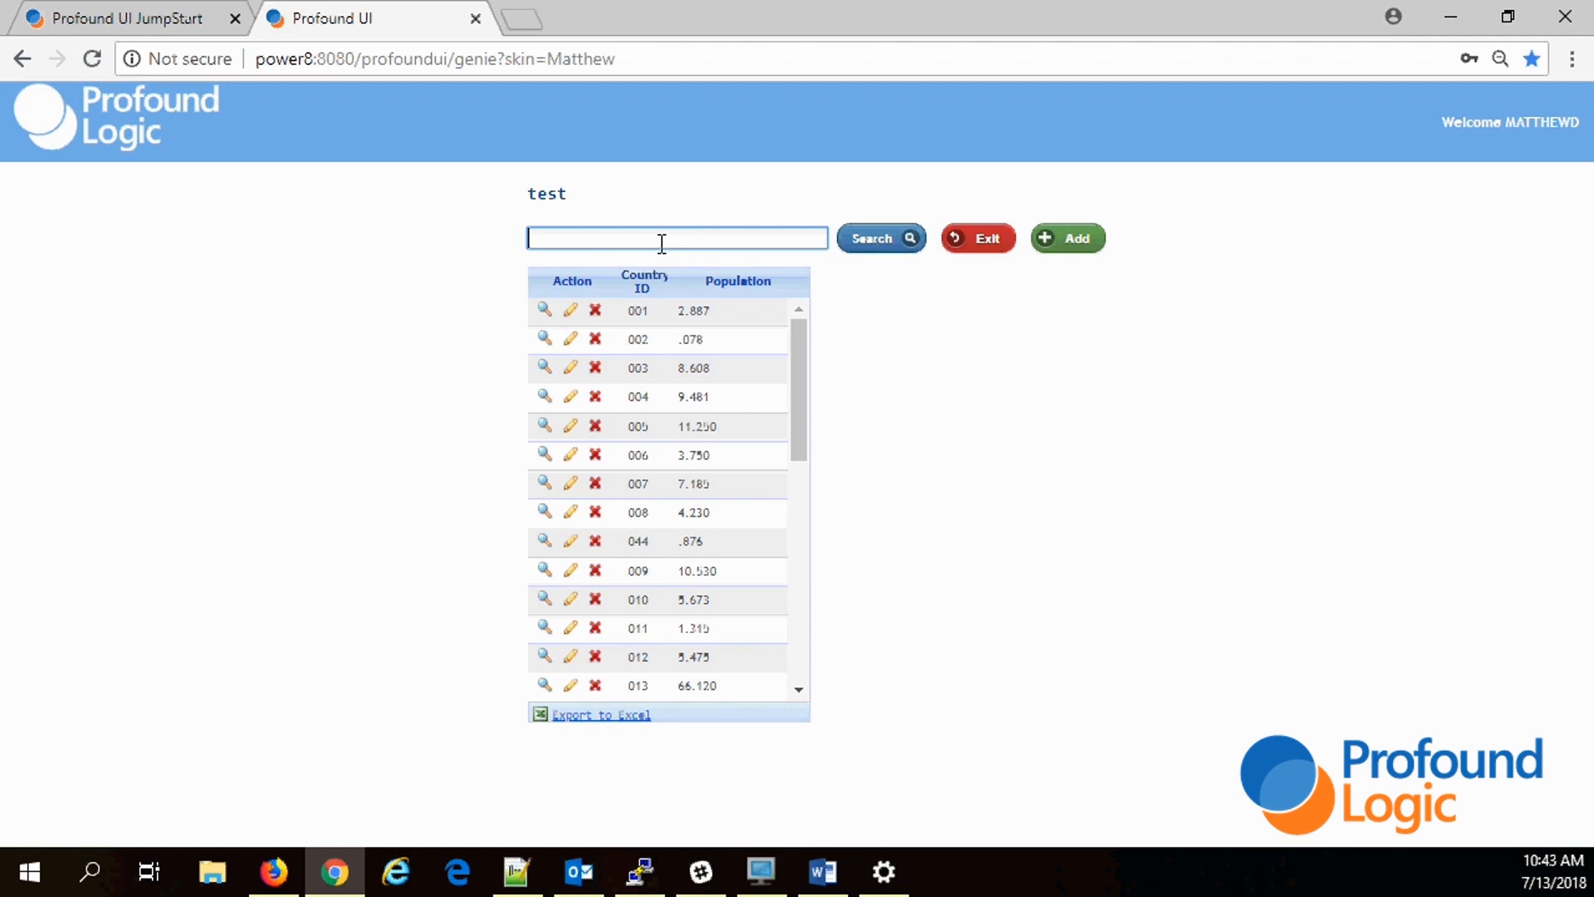
mouse_move(980, 238)
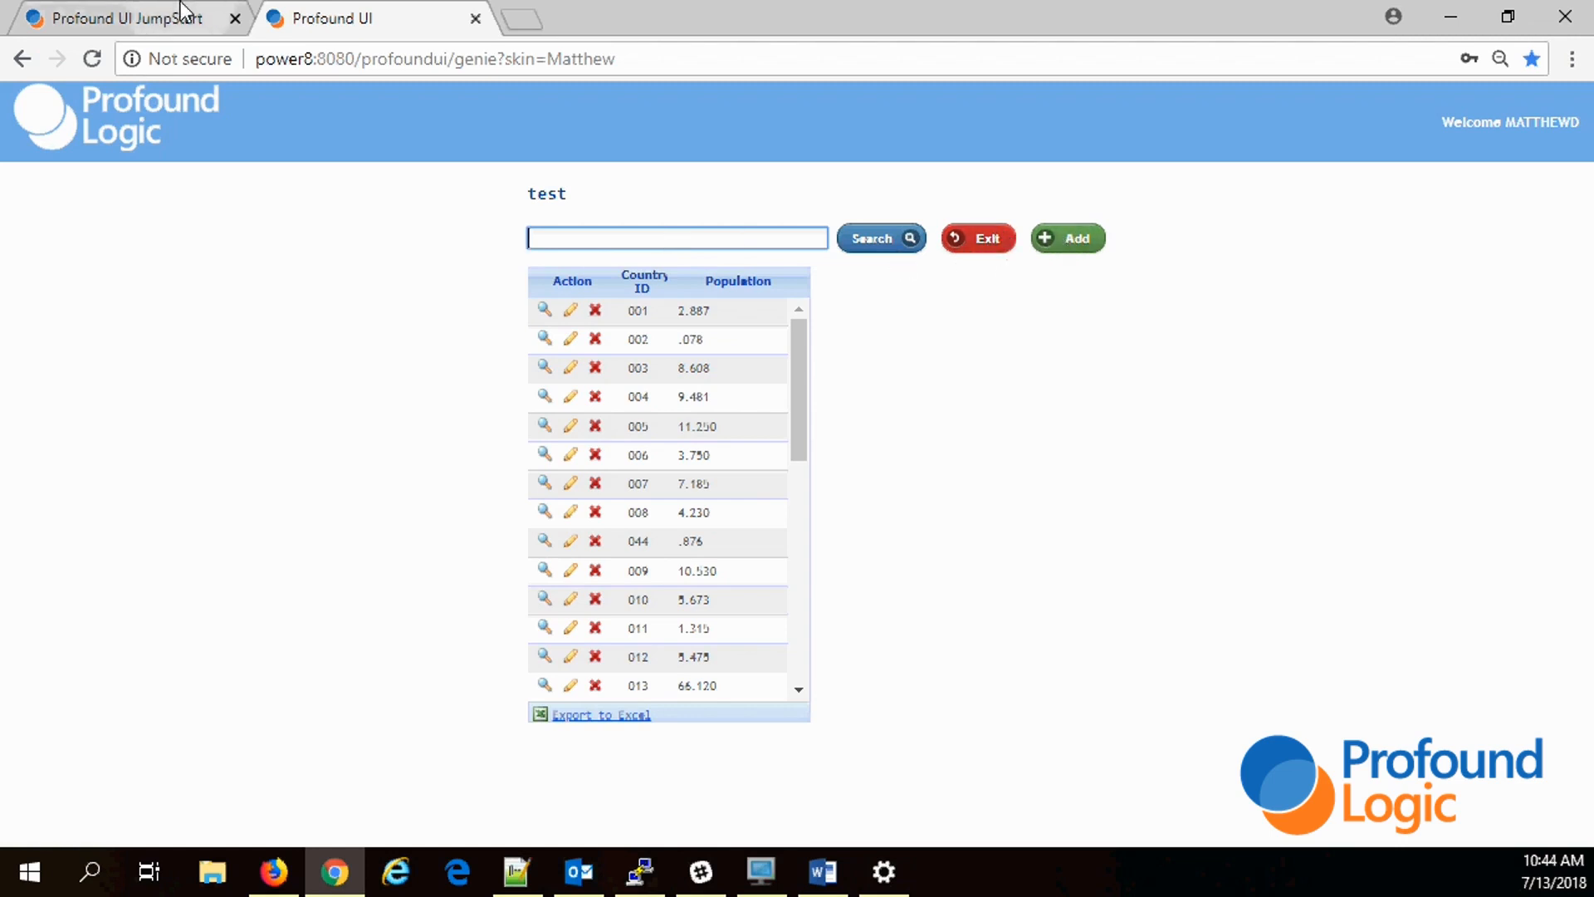
Step: Return to the JumpStart generator and review the templates, keeping Standard selected
left_click(115, 18)
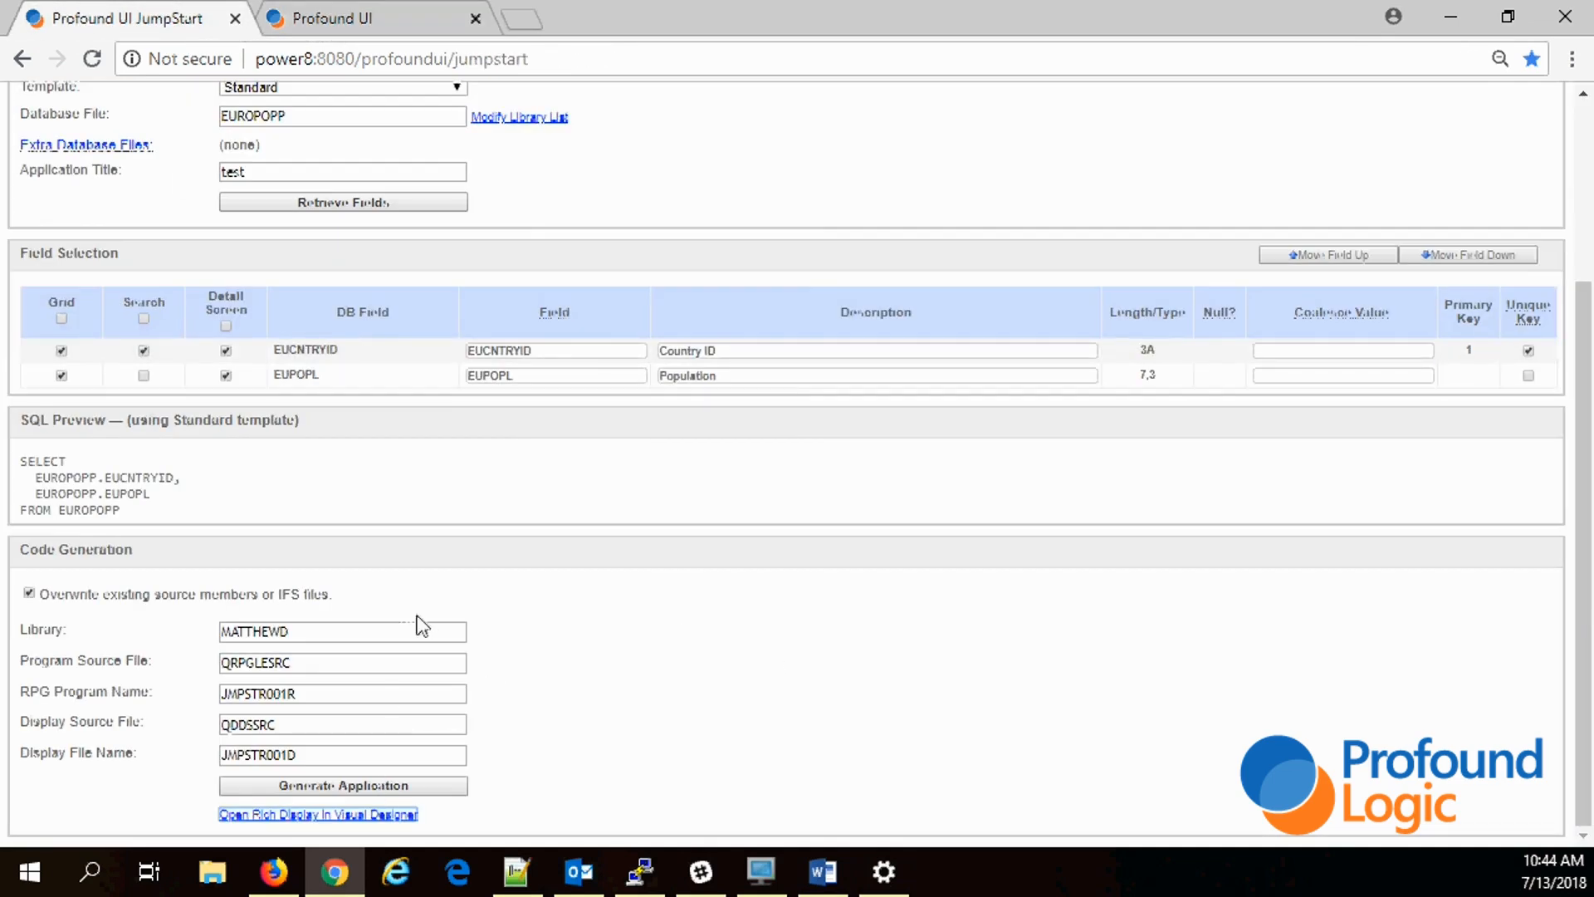
mouse_move(420, 624)
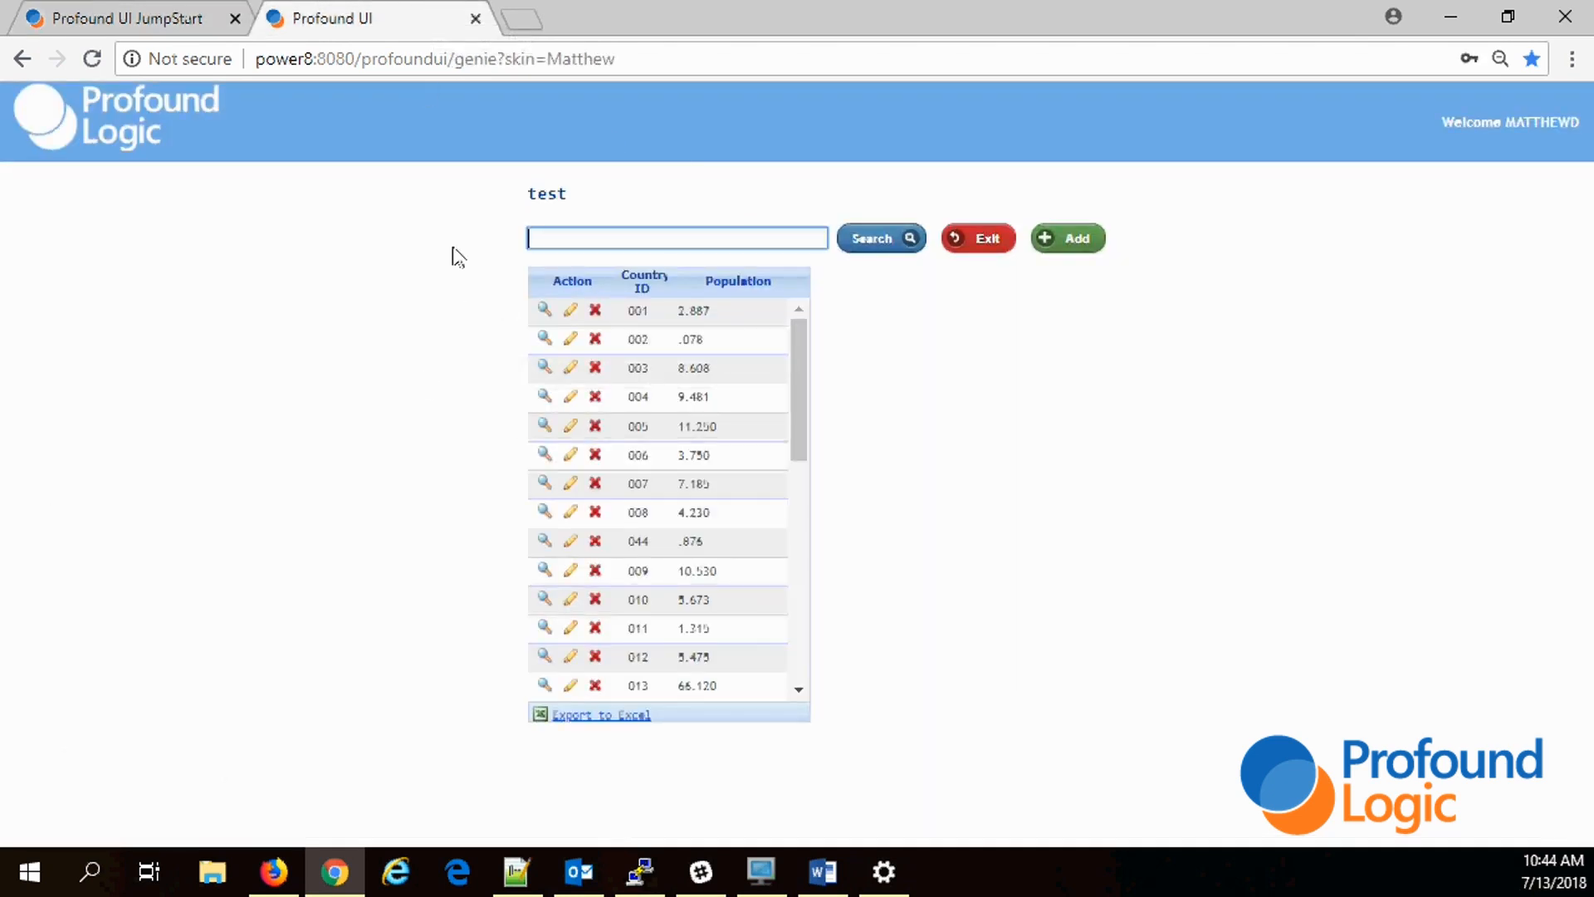
mouse_move(365, 646)
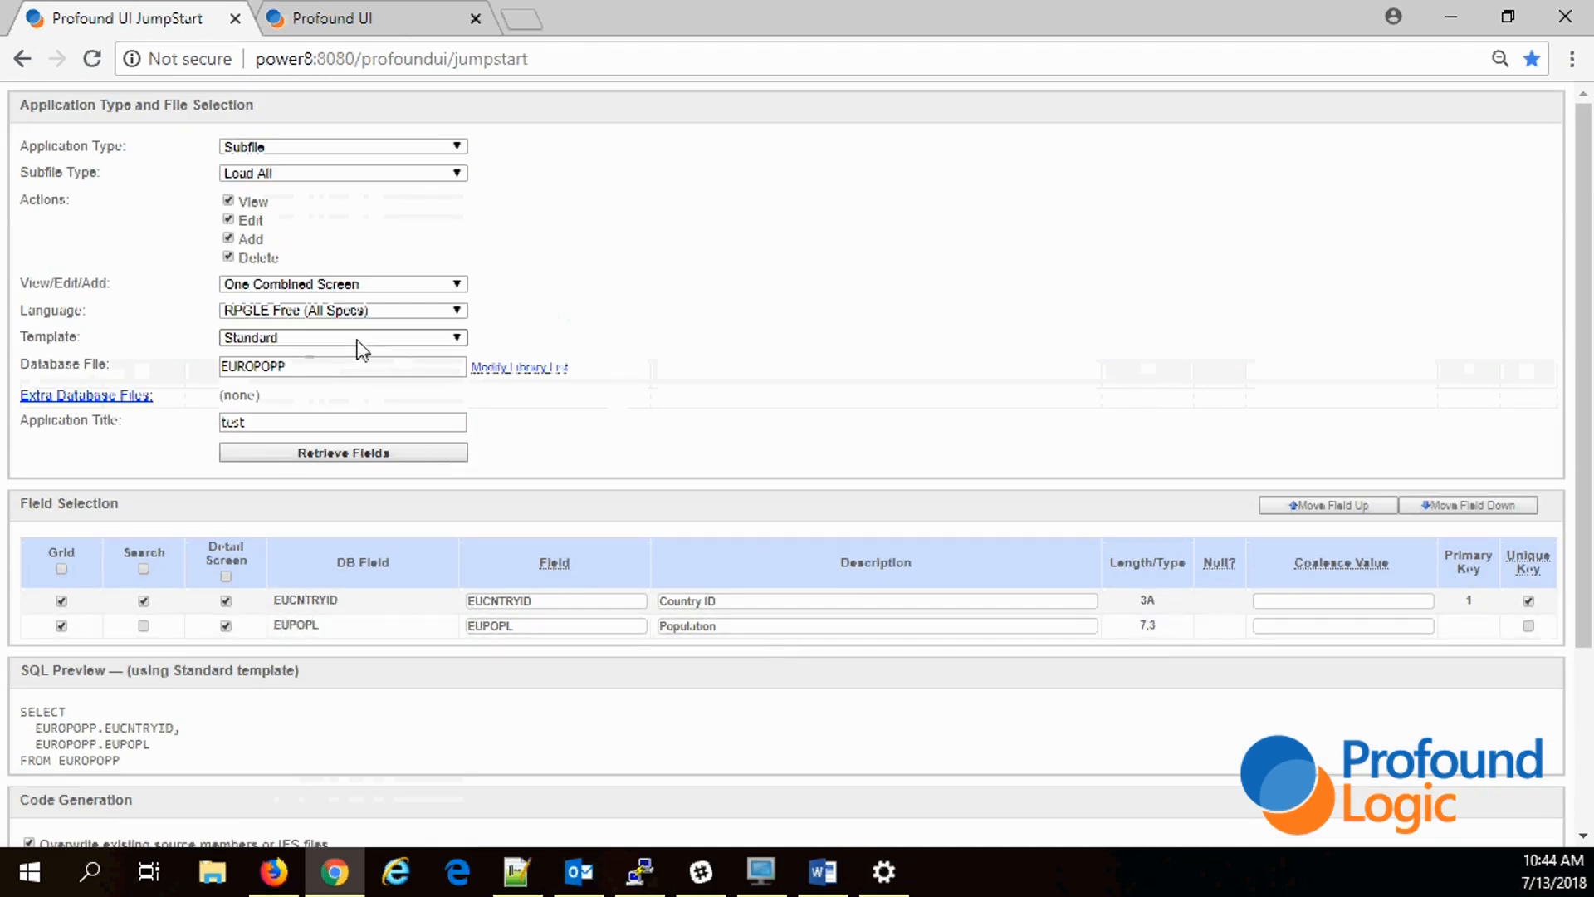
left_click(342, 337)
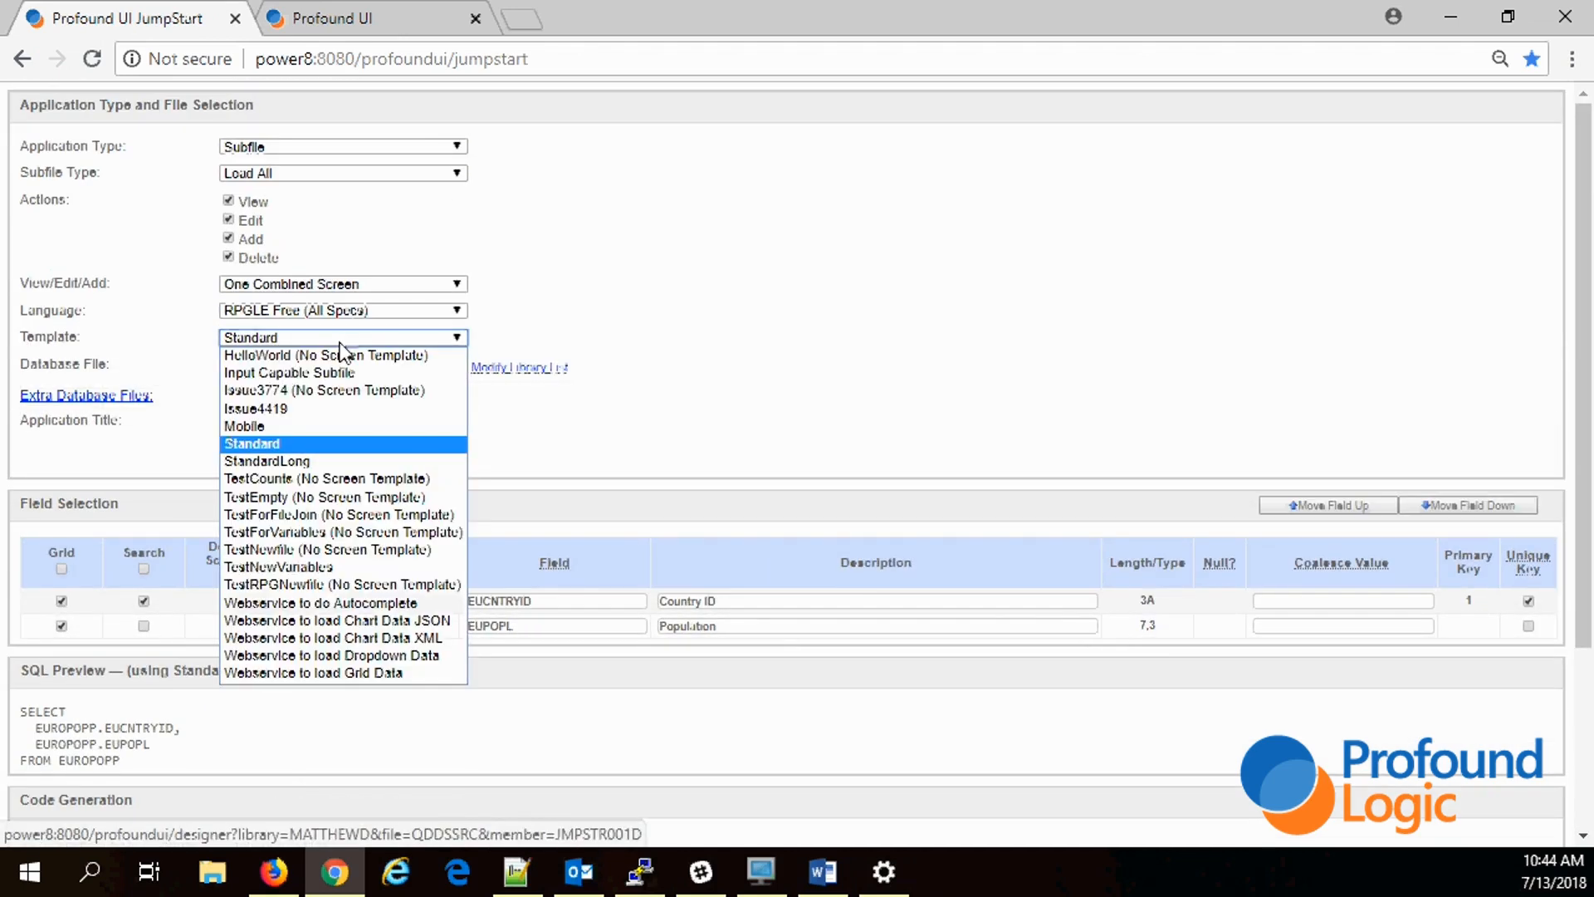
left_click(251, 443)
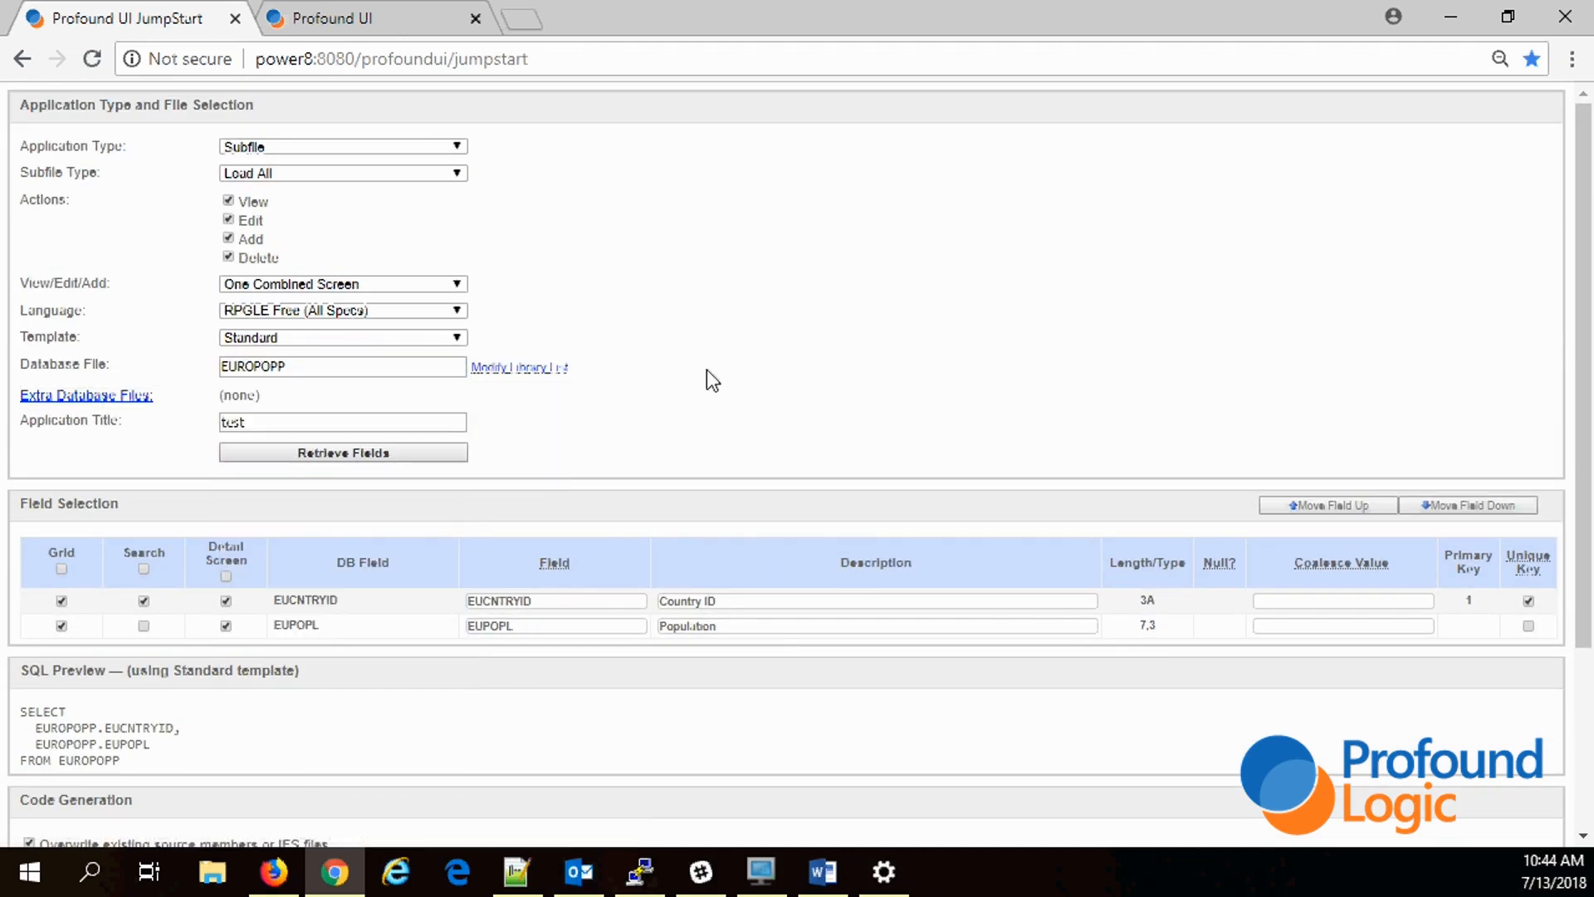
mouse_move(691, 402)
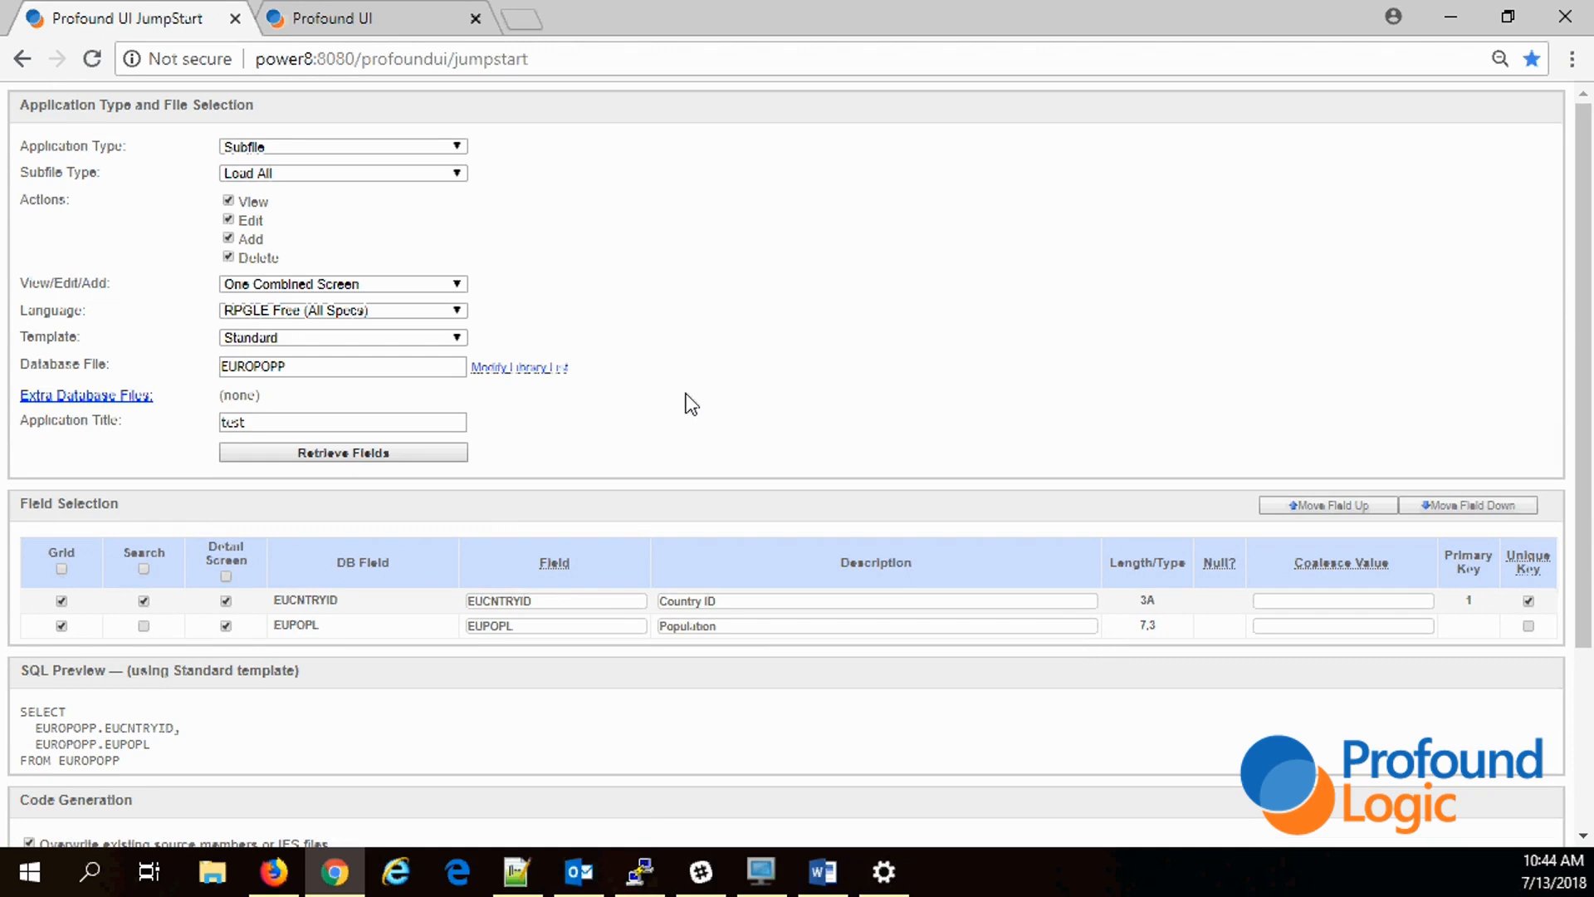